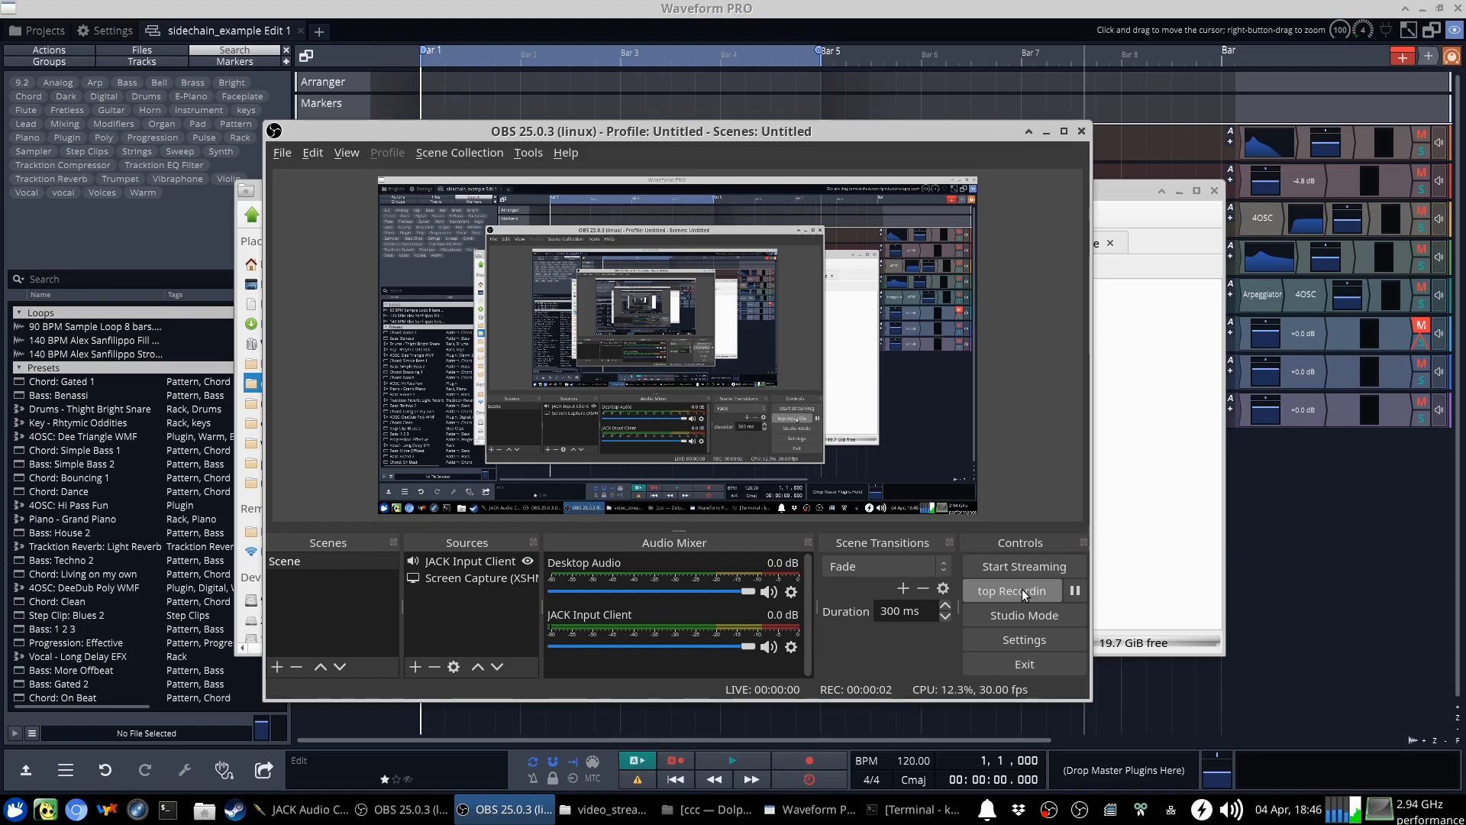
Delete the trigger_kick track, then play the song partway and stop
click(606, 809)
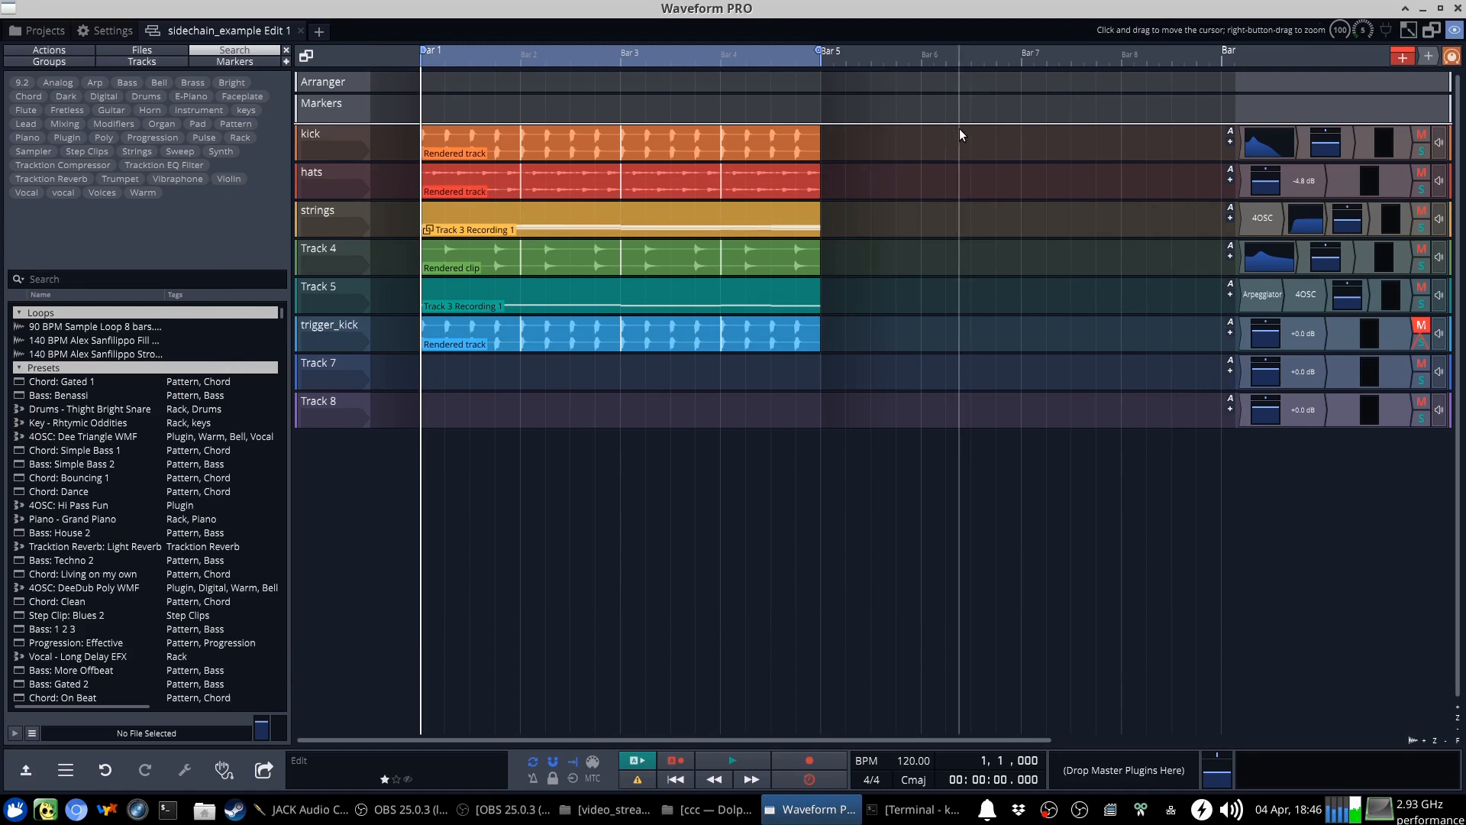
mouse_move(963, 140)
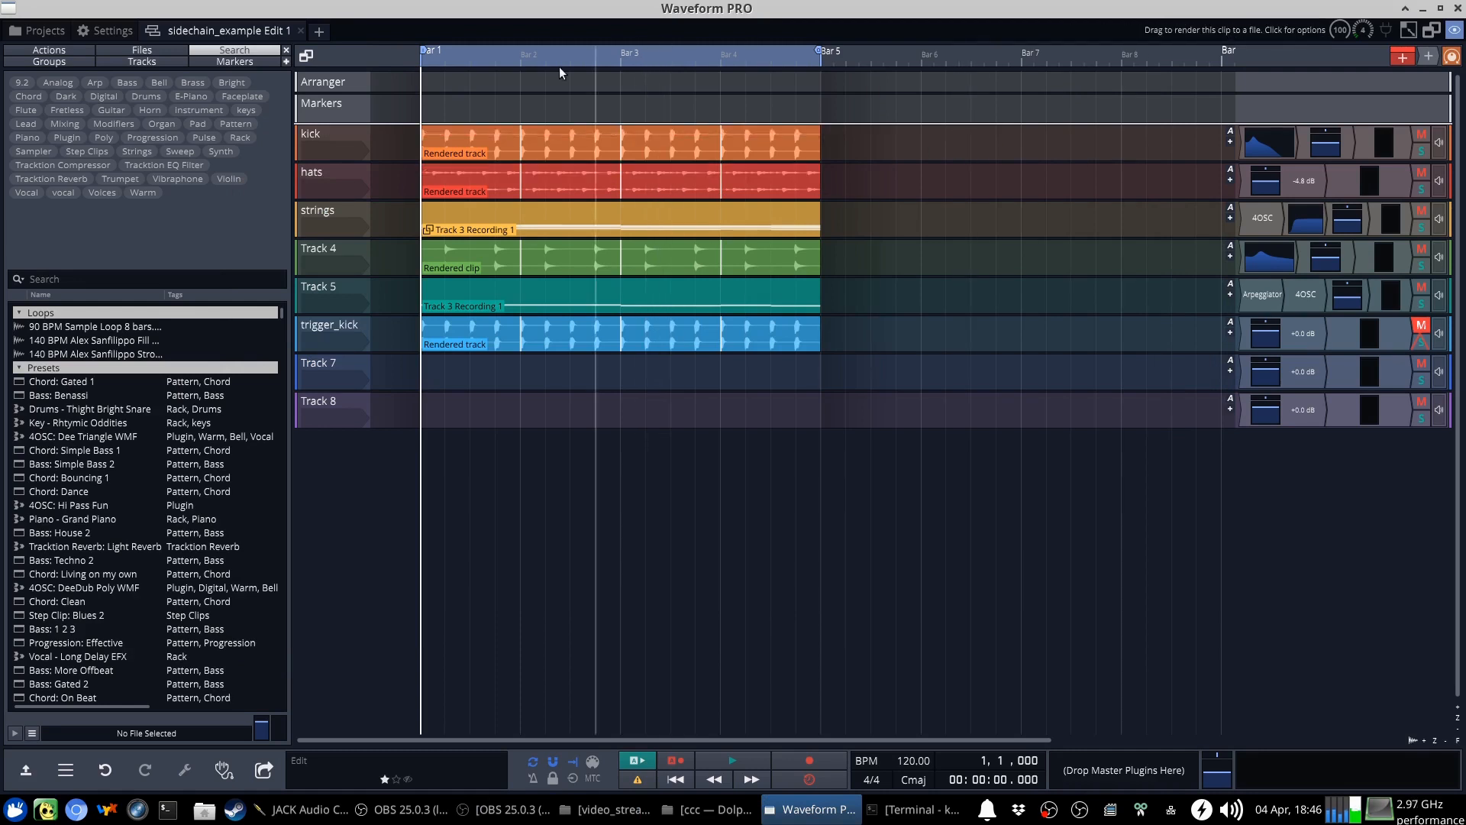
mouse_move(1018, 280)
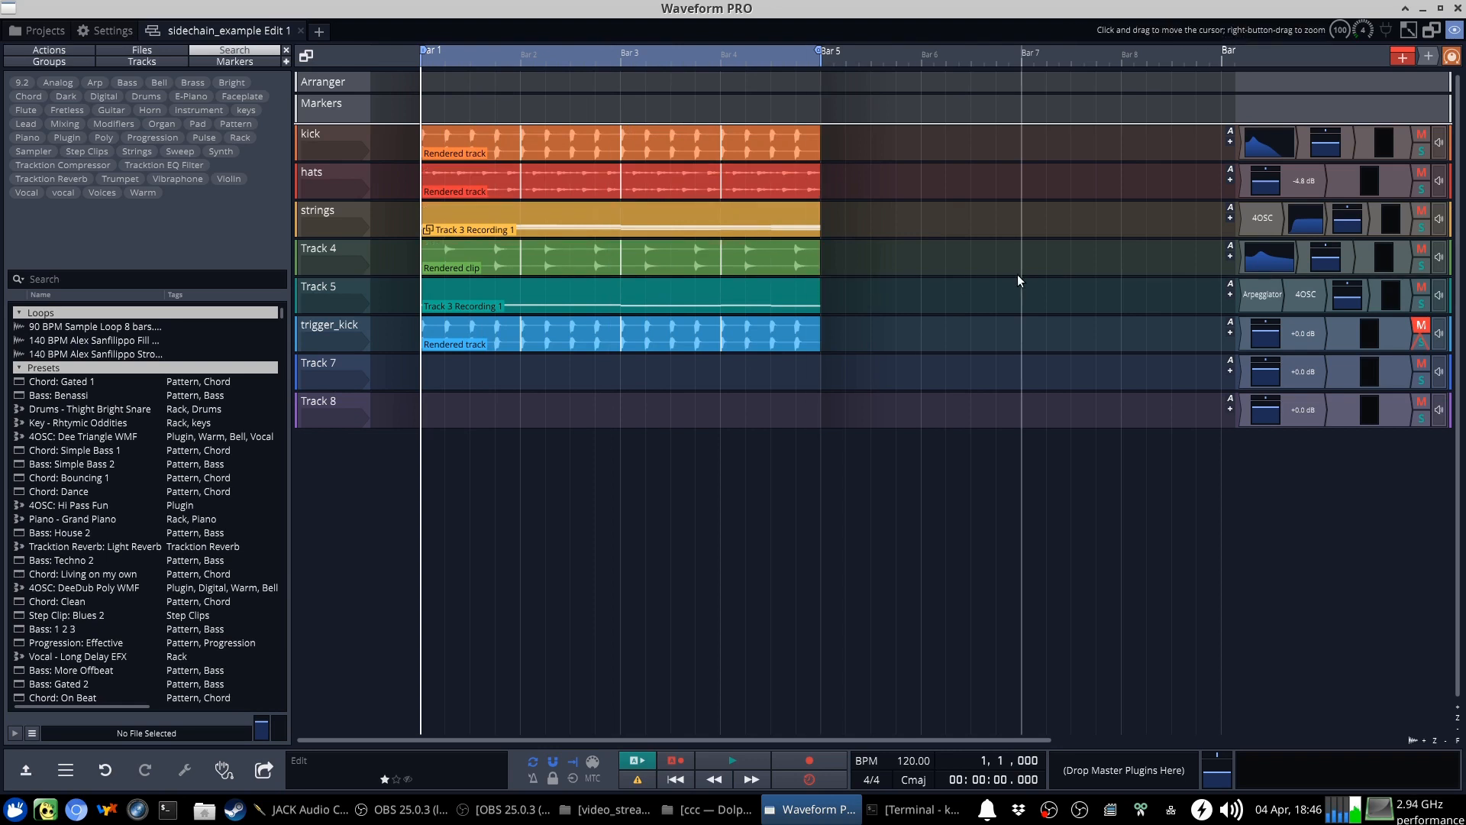
mouse_move(1016, 276)
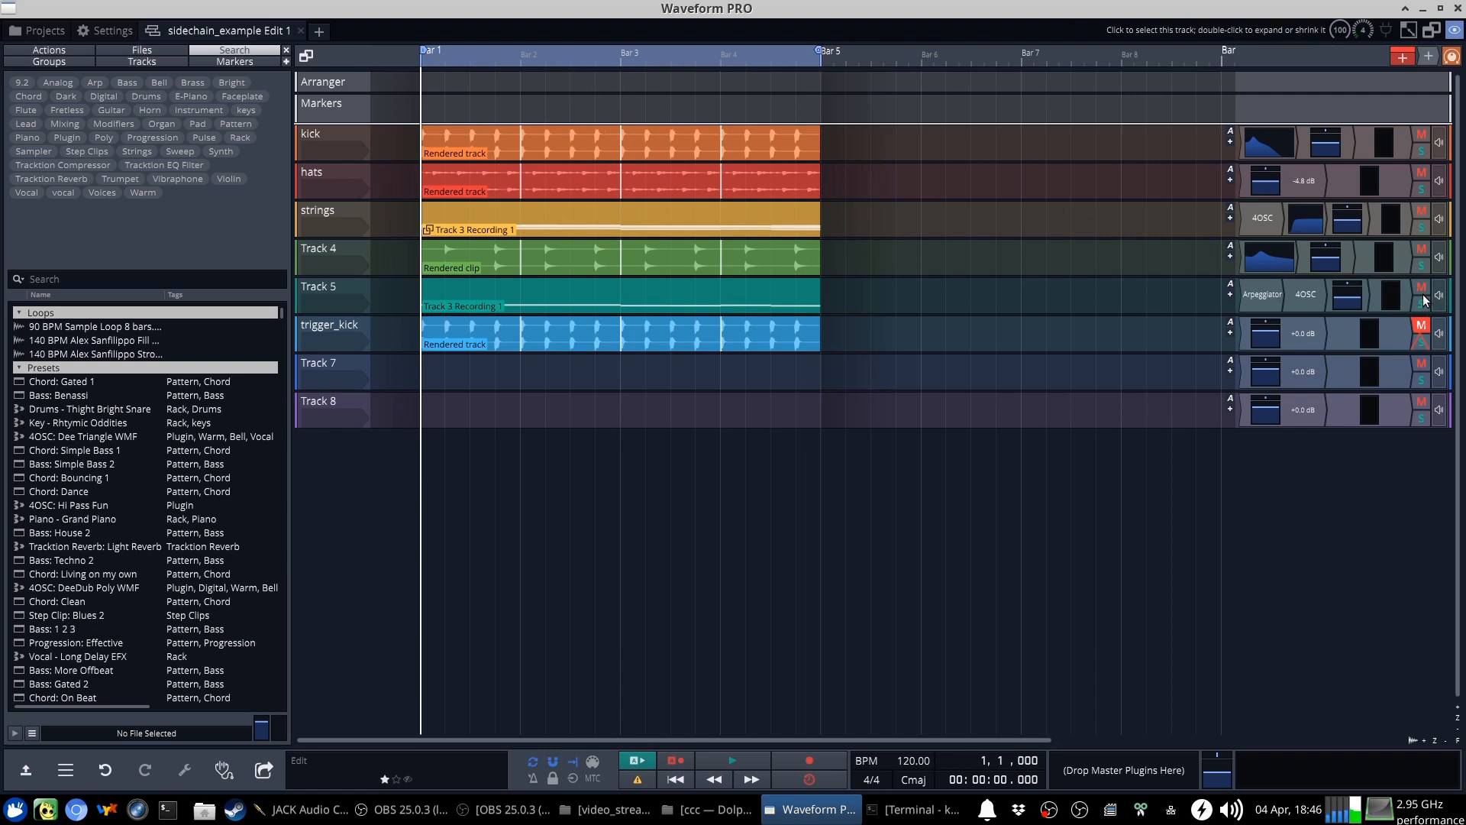
mouse_move(1420, 290)
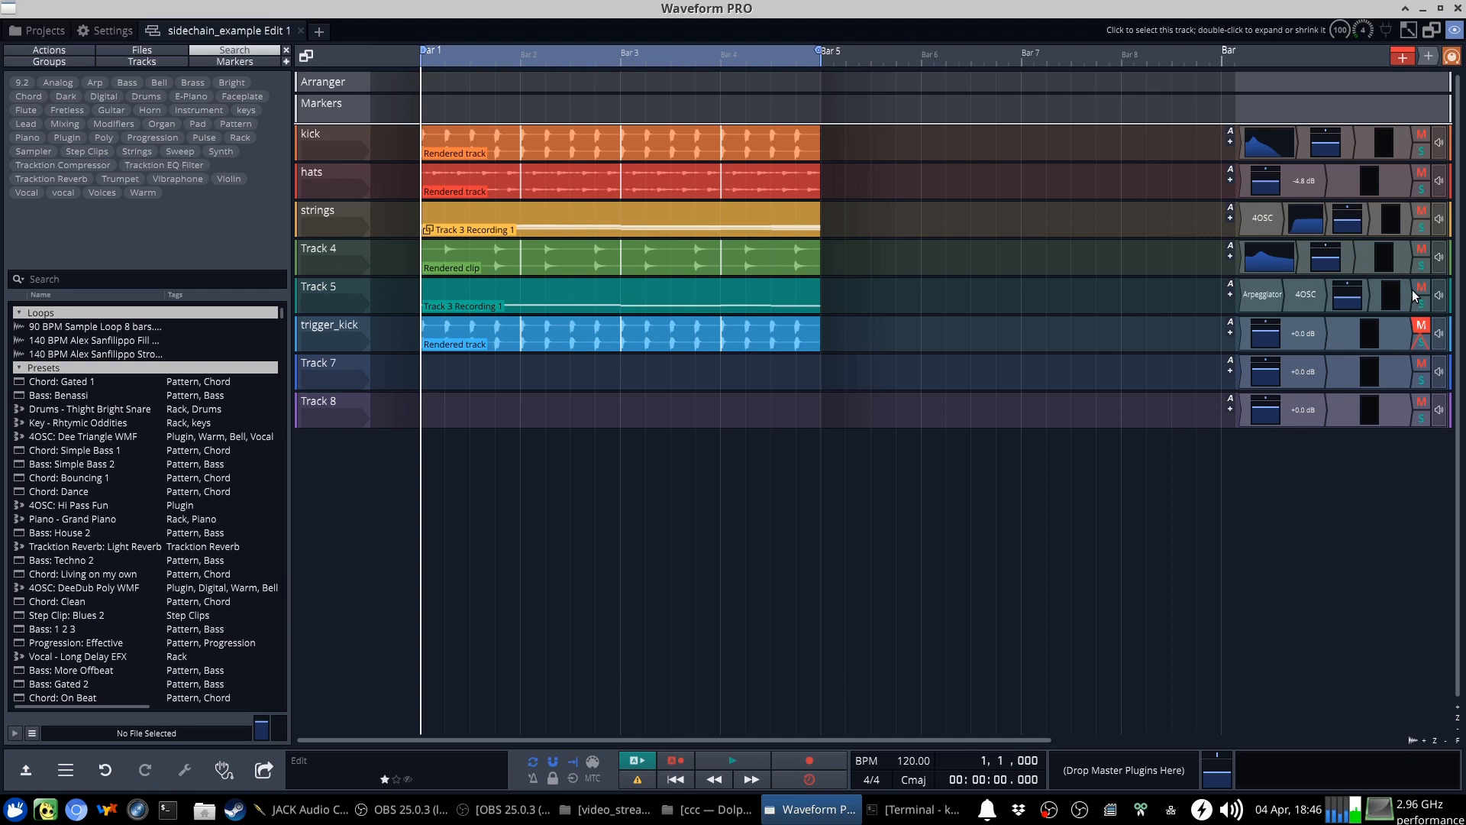
mouse_move(1412, 292)
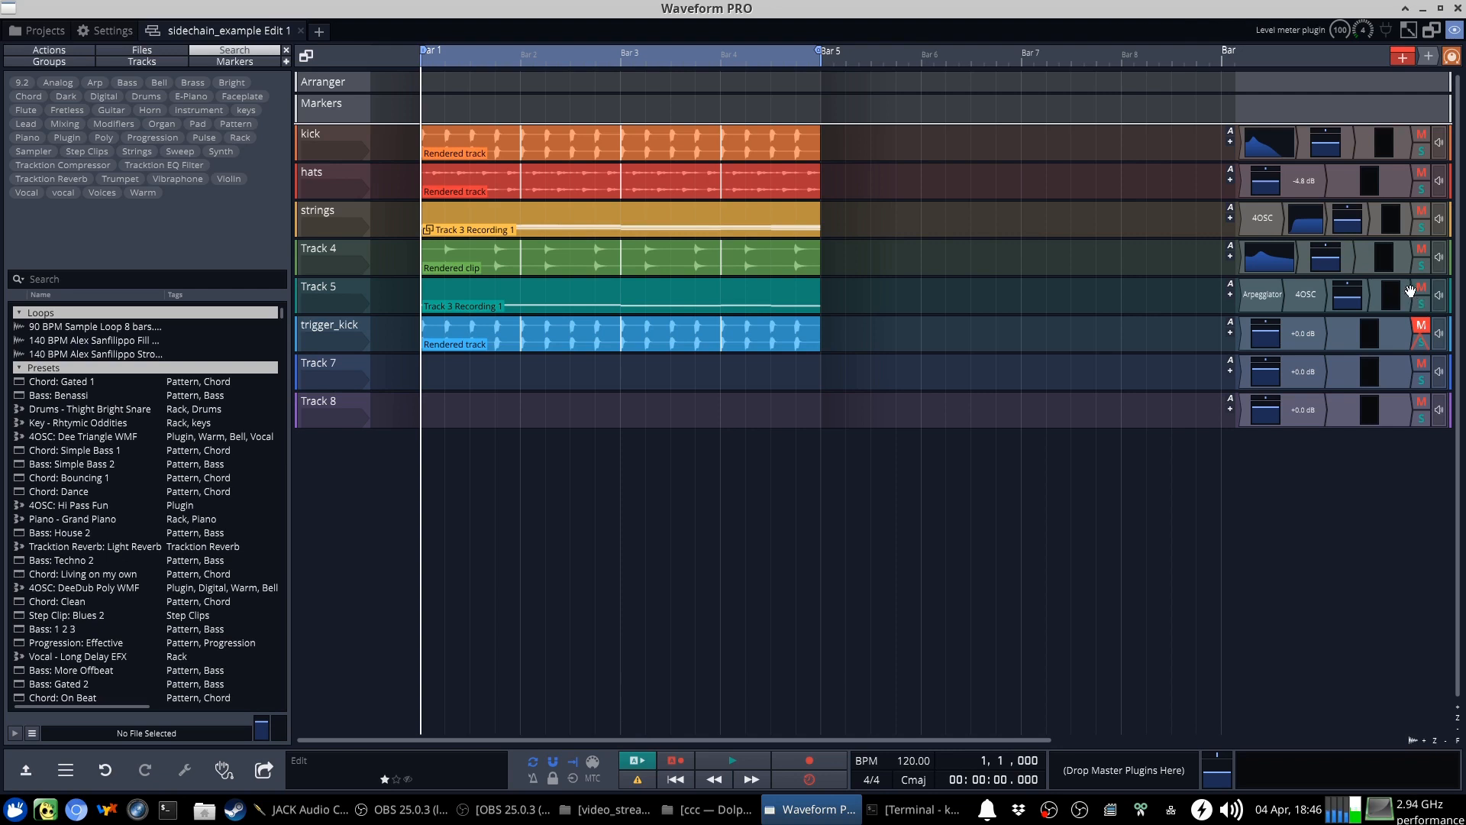
mouse_move(1237, 150)
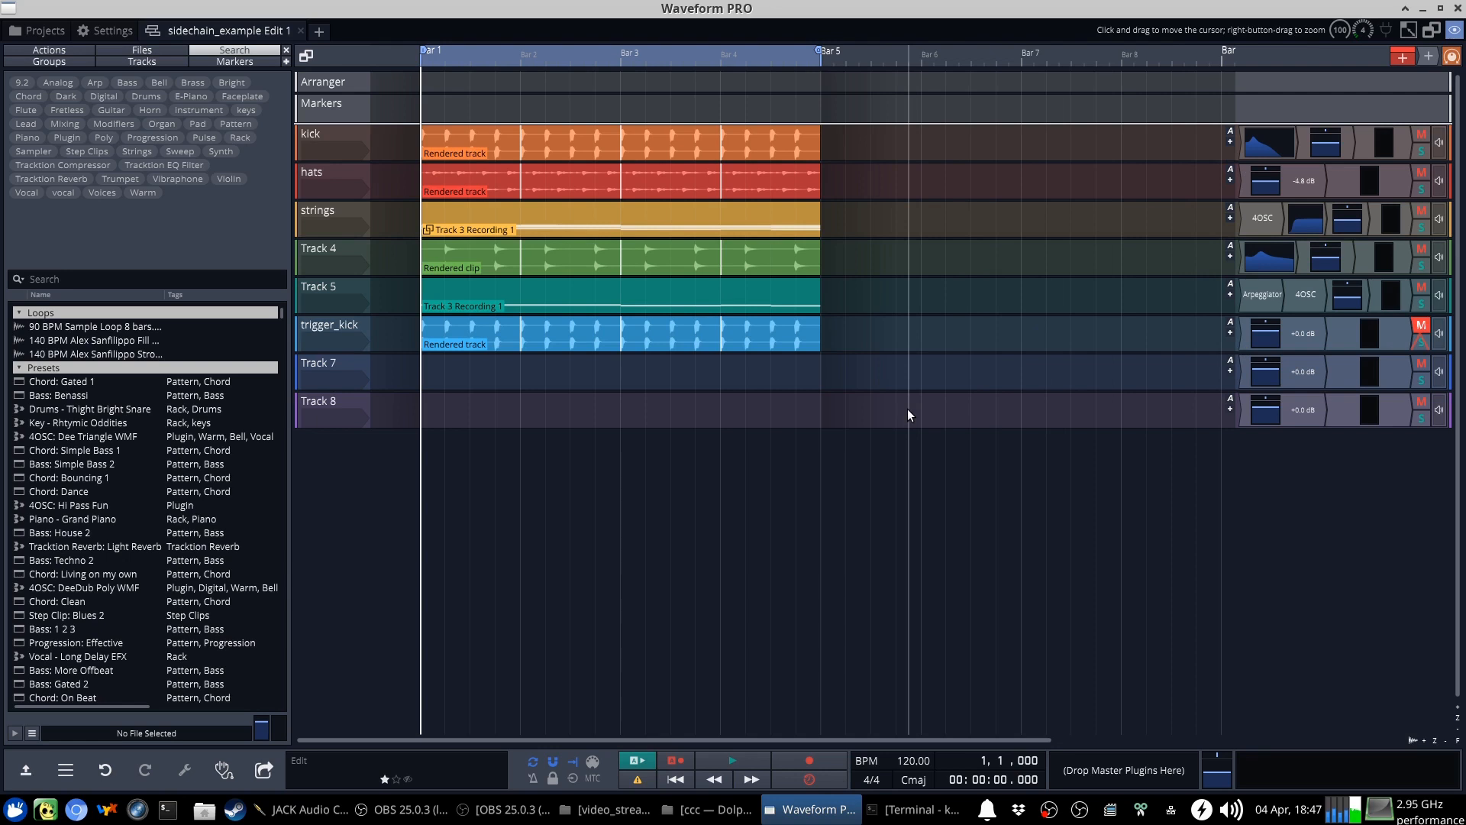
mouse_move(704, 748)
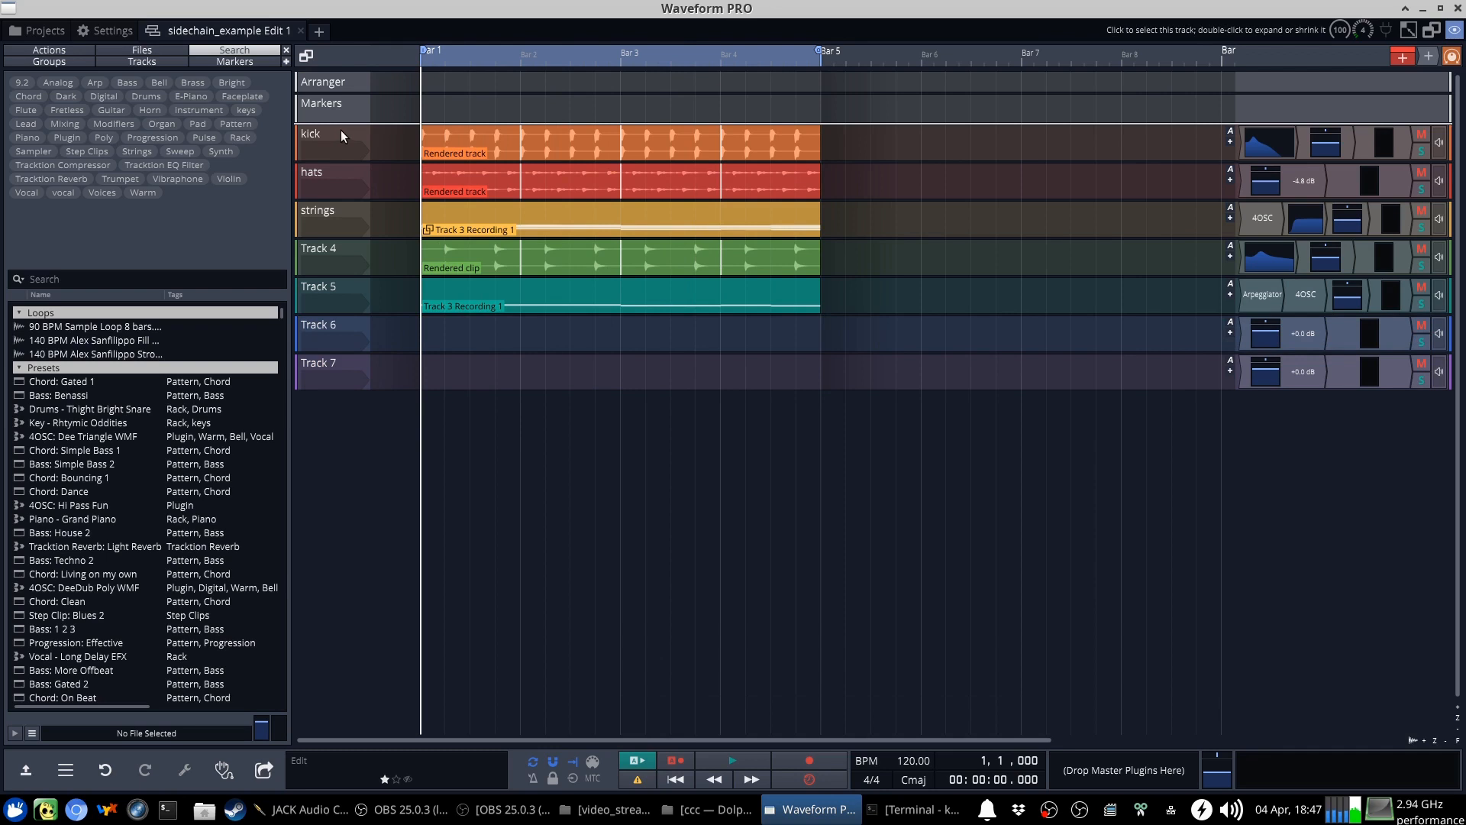
mouse_move(346, 162)
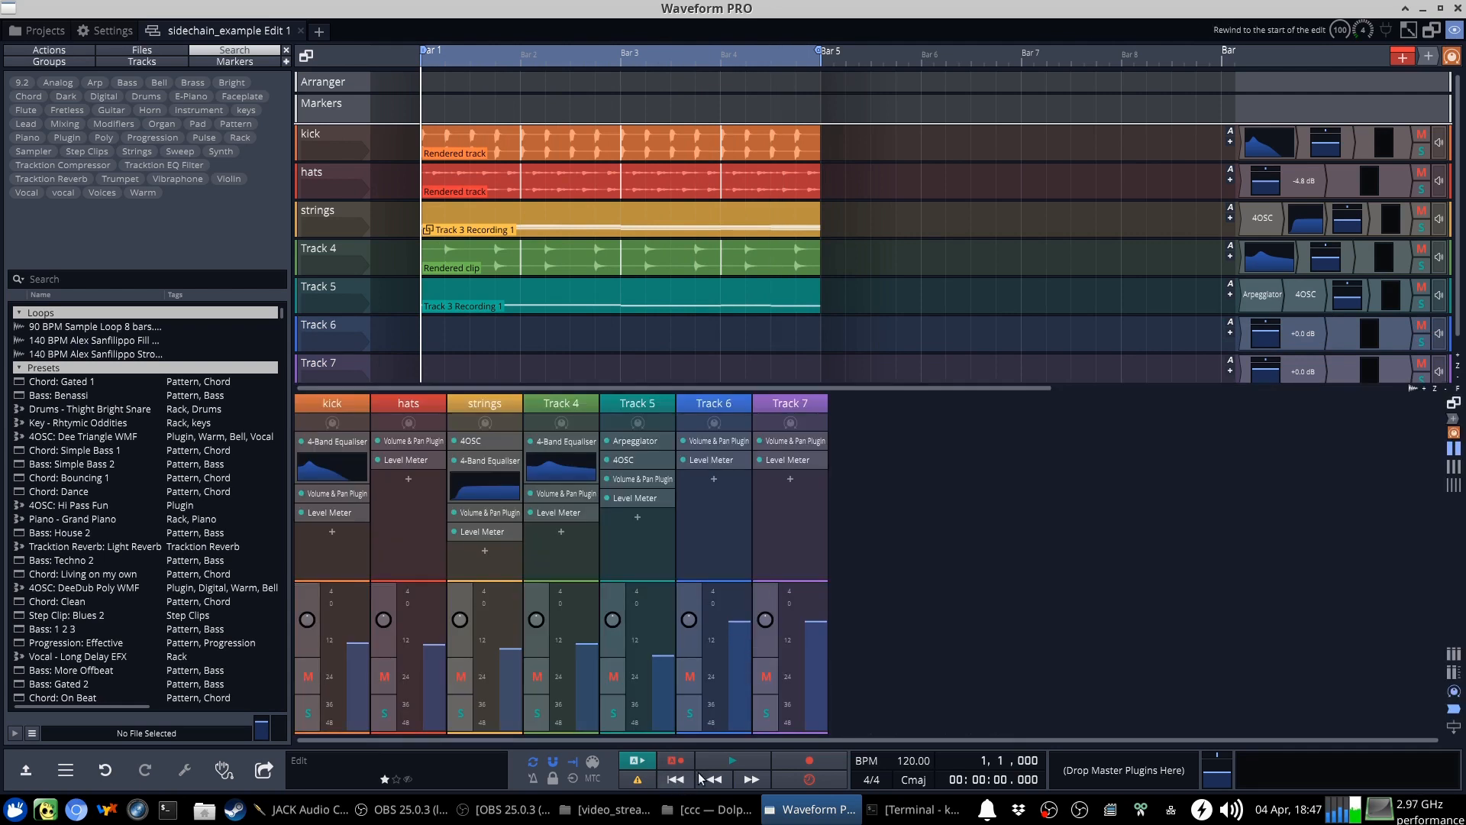
click(732, 760)
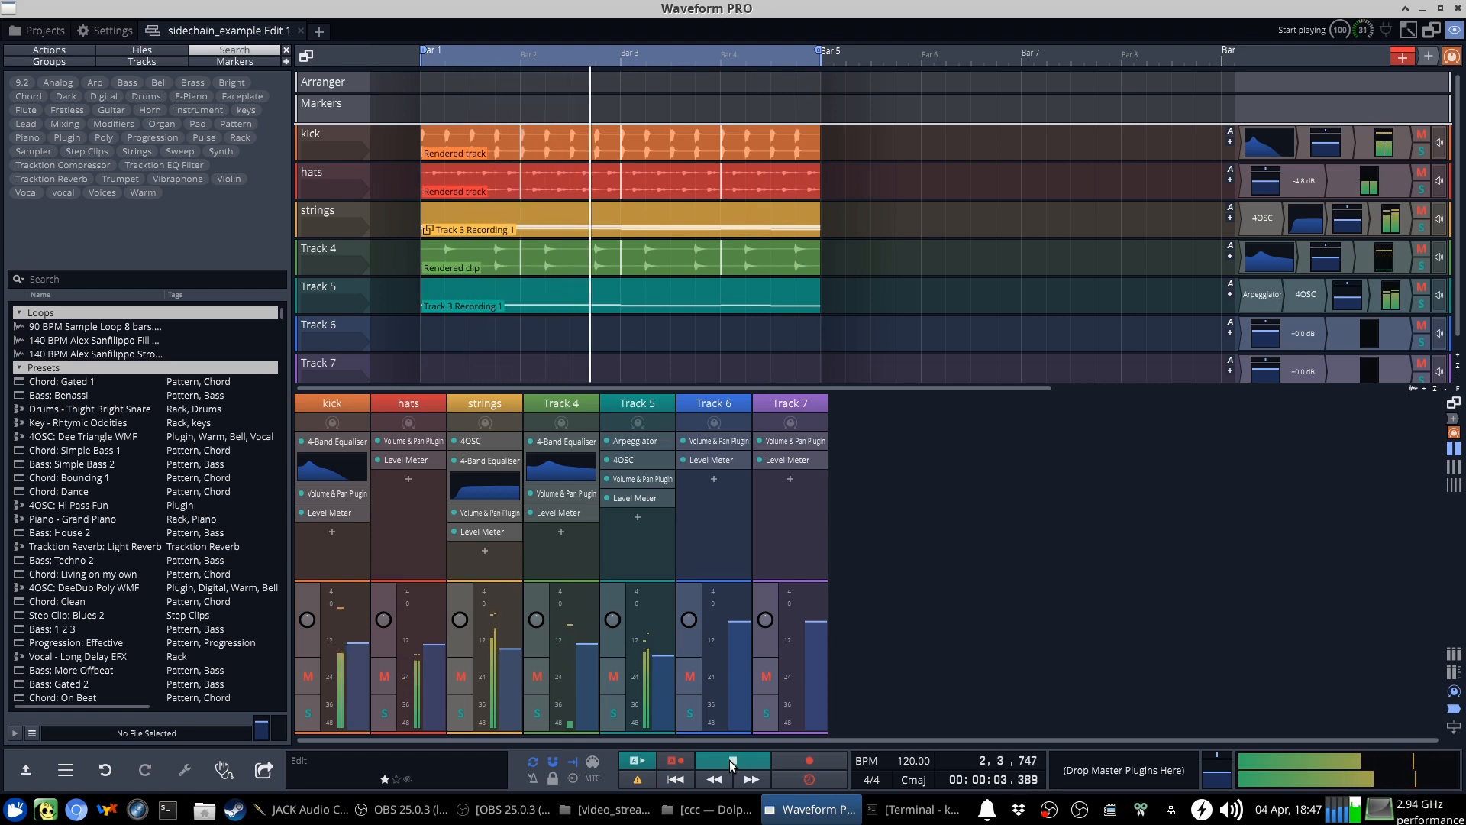
click(732, 761)
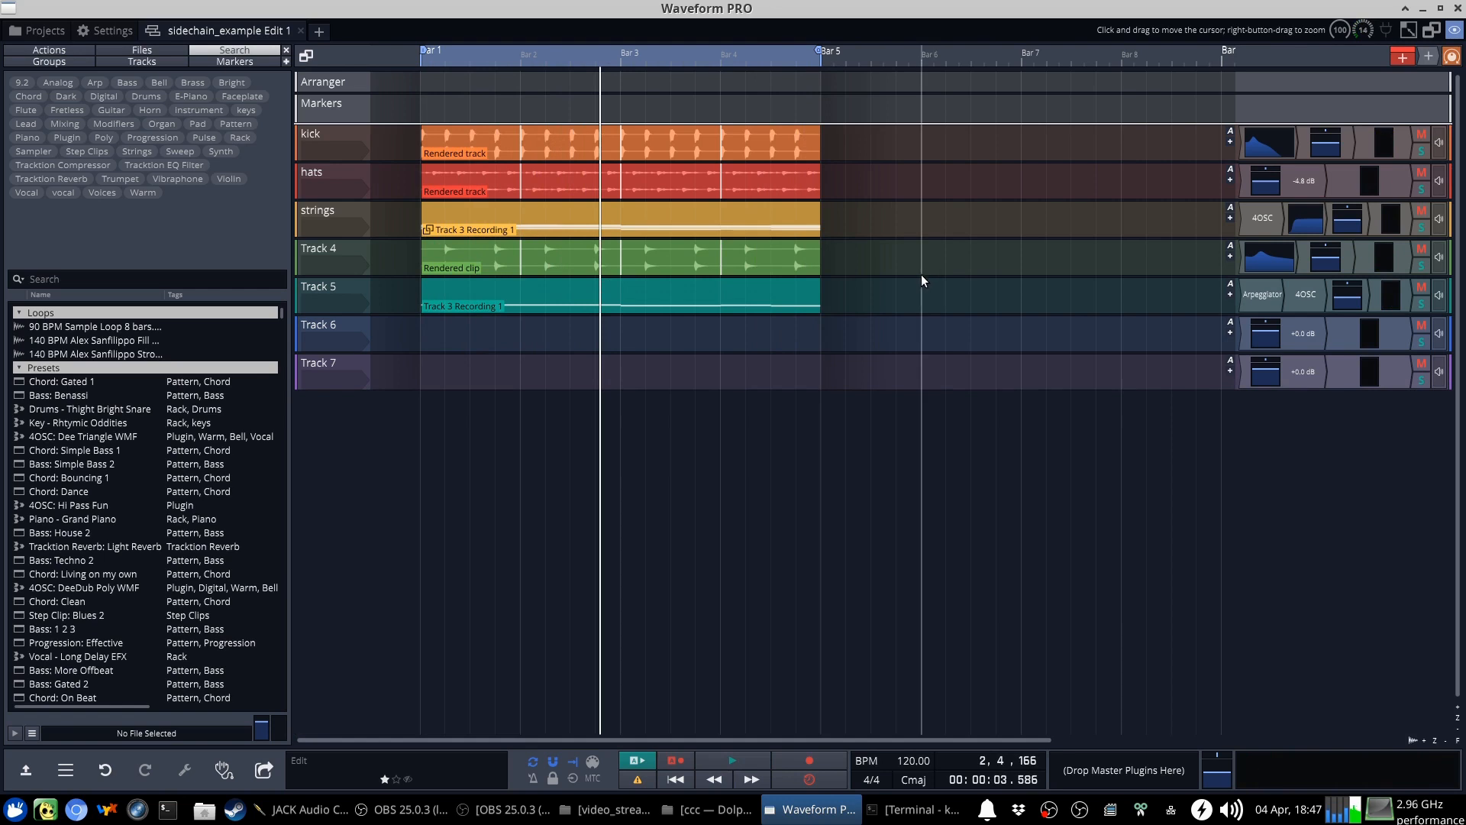
mouse_move(921, 276)
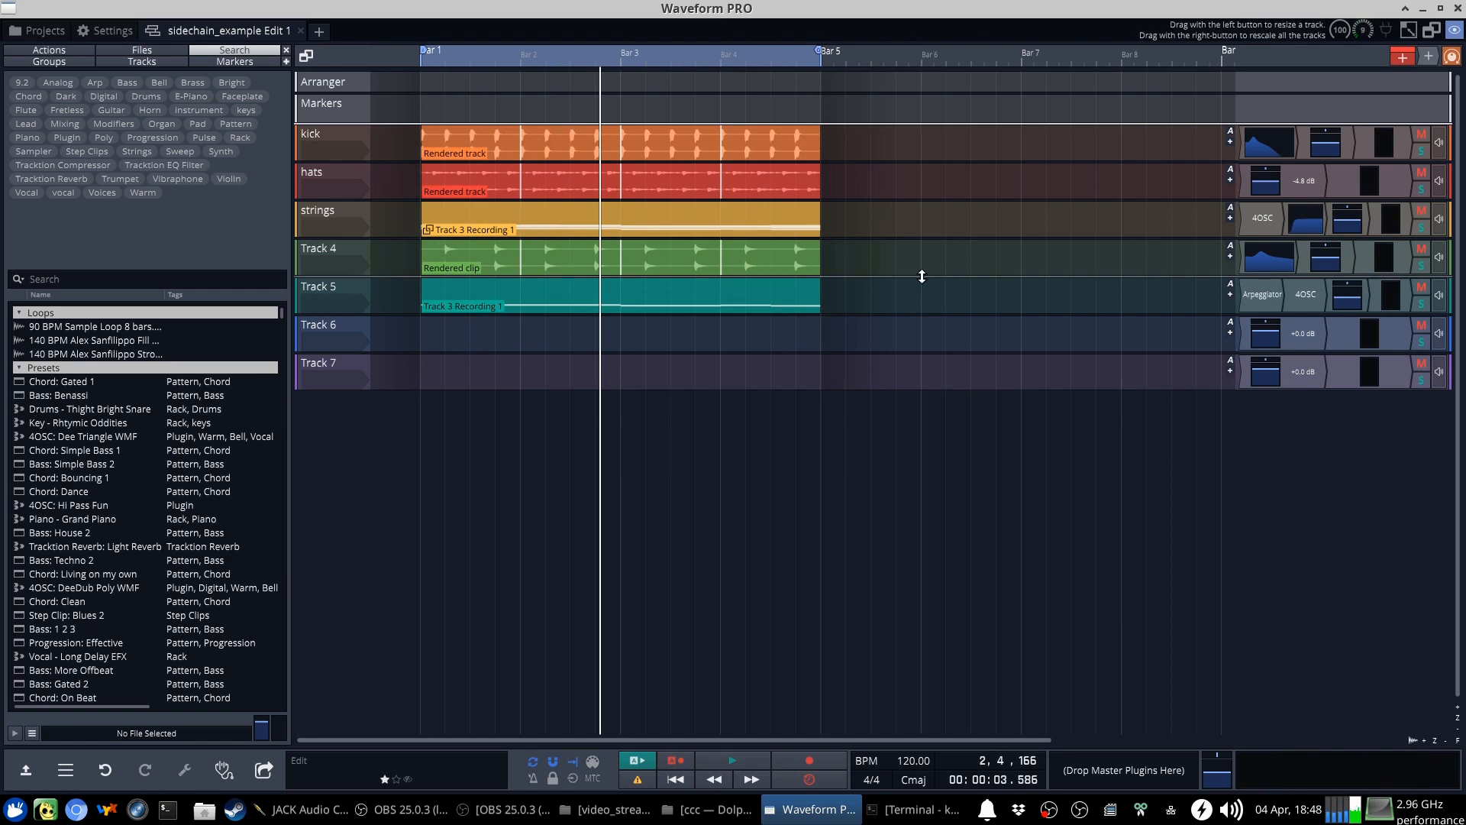
mouse_move(921, 285)
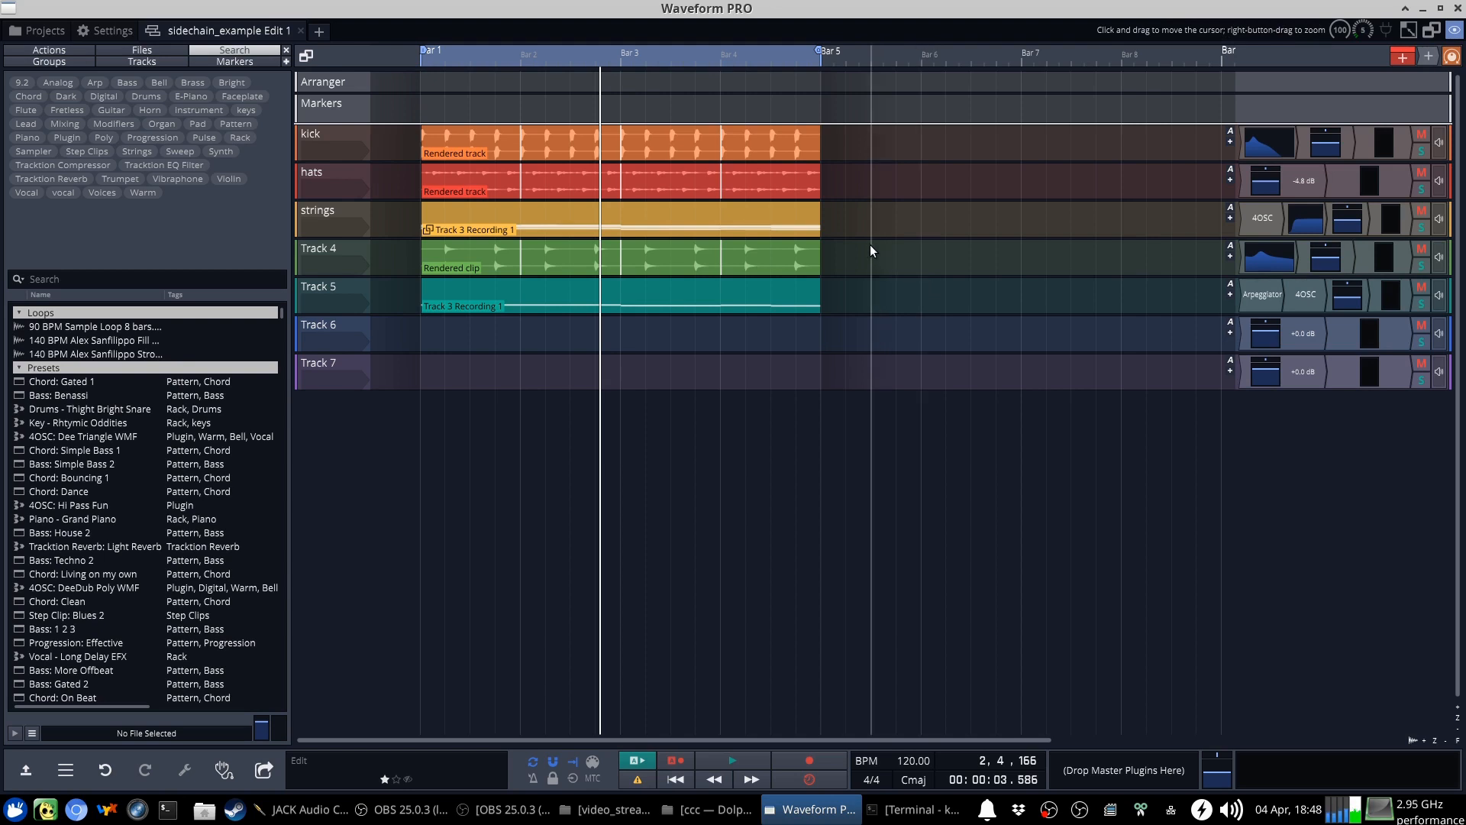
mouse_move(859, 251)
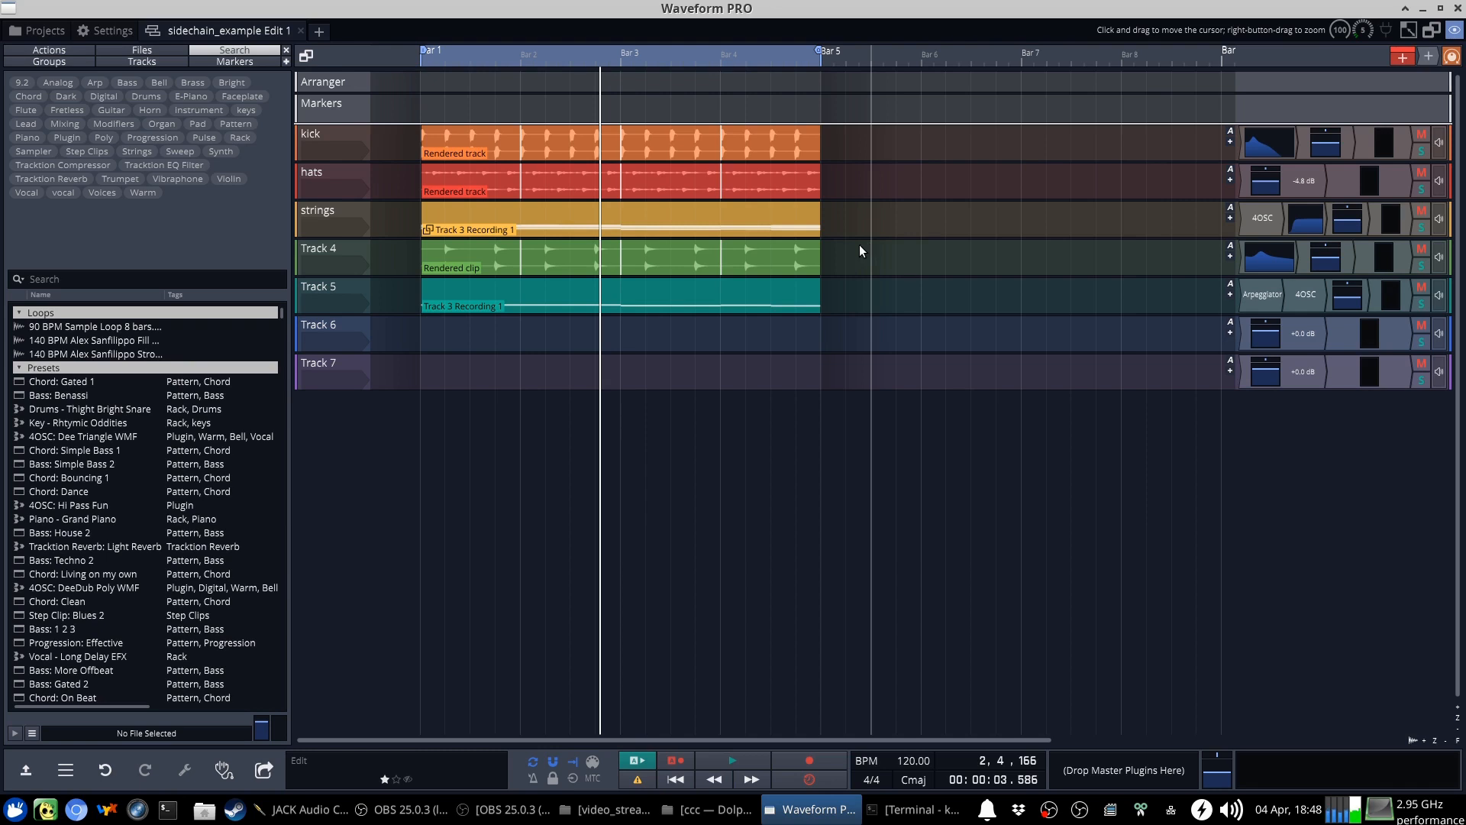
mouse_move(695, 132)
text(snare)
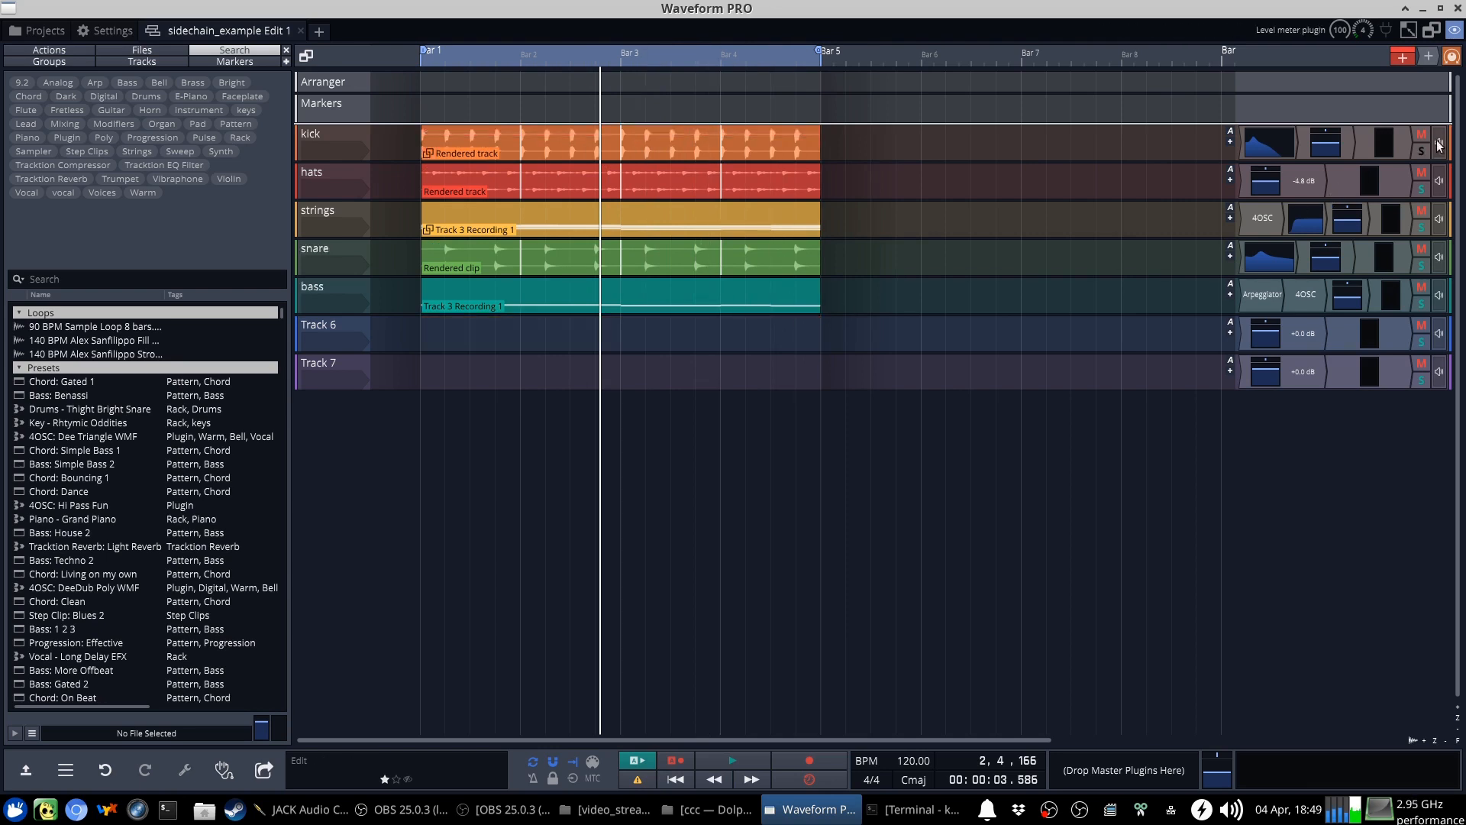
Solo the kick track and play the arrangement from the start, then stop
click(674, 778)
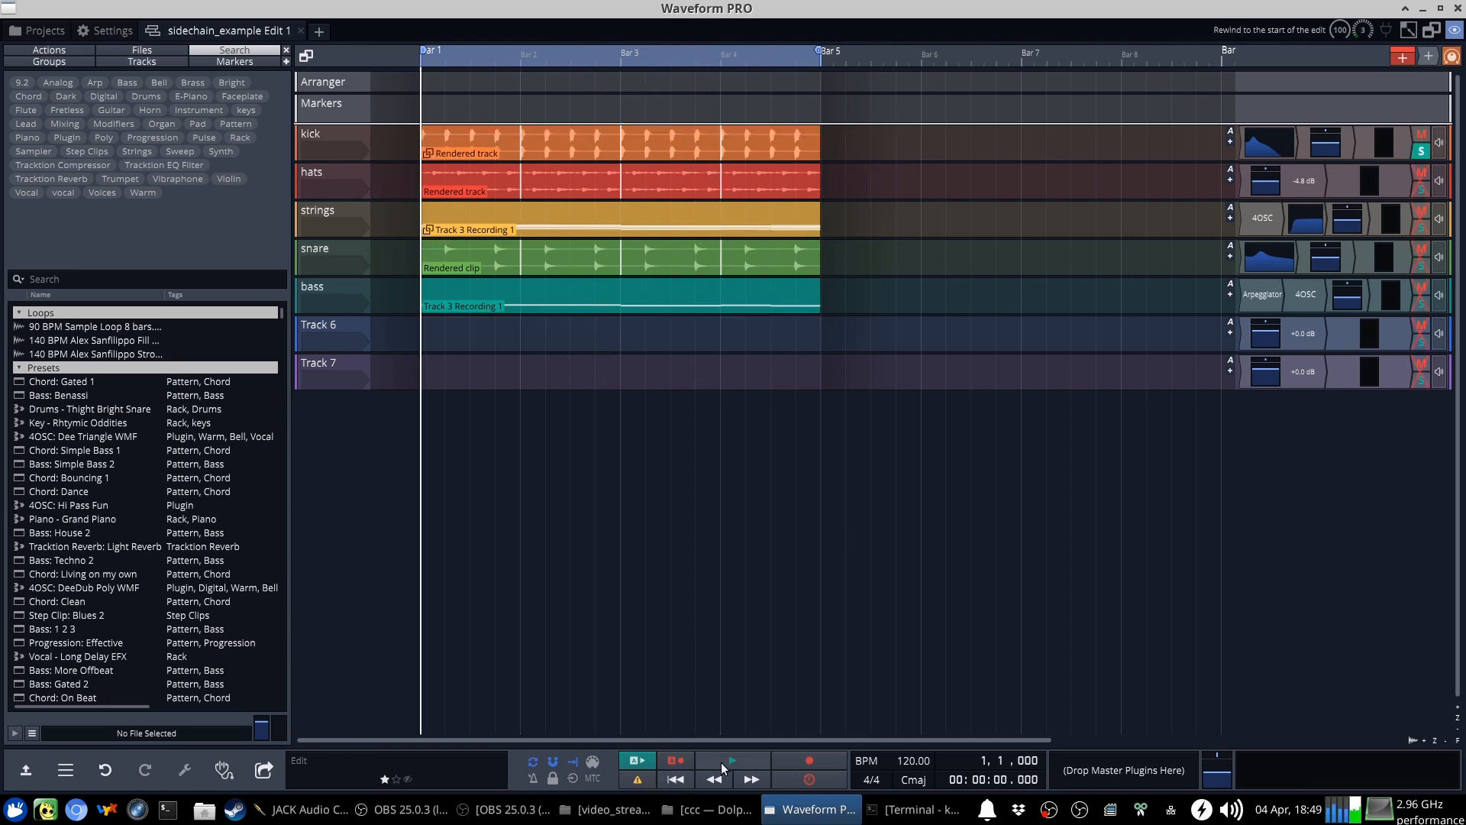
click(733, 759)
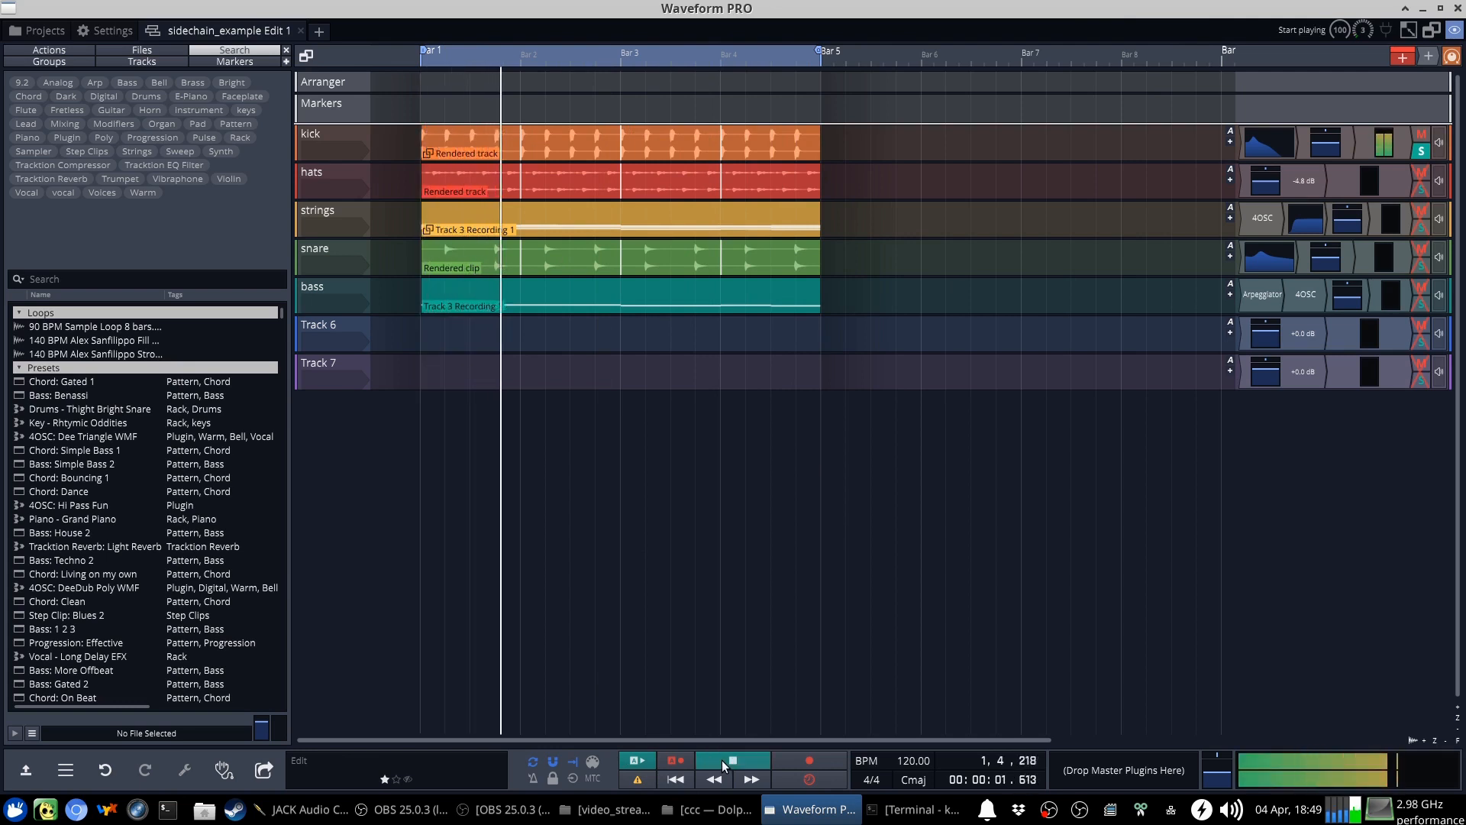
click(732, 759)
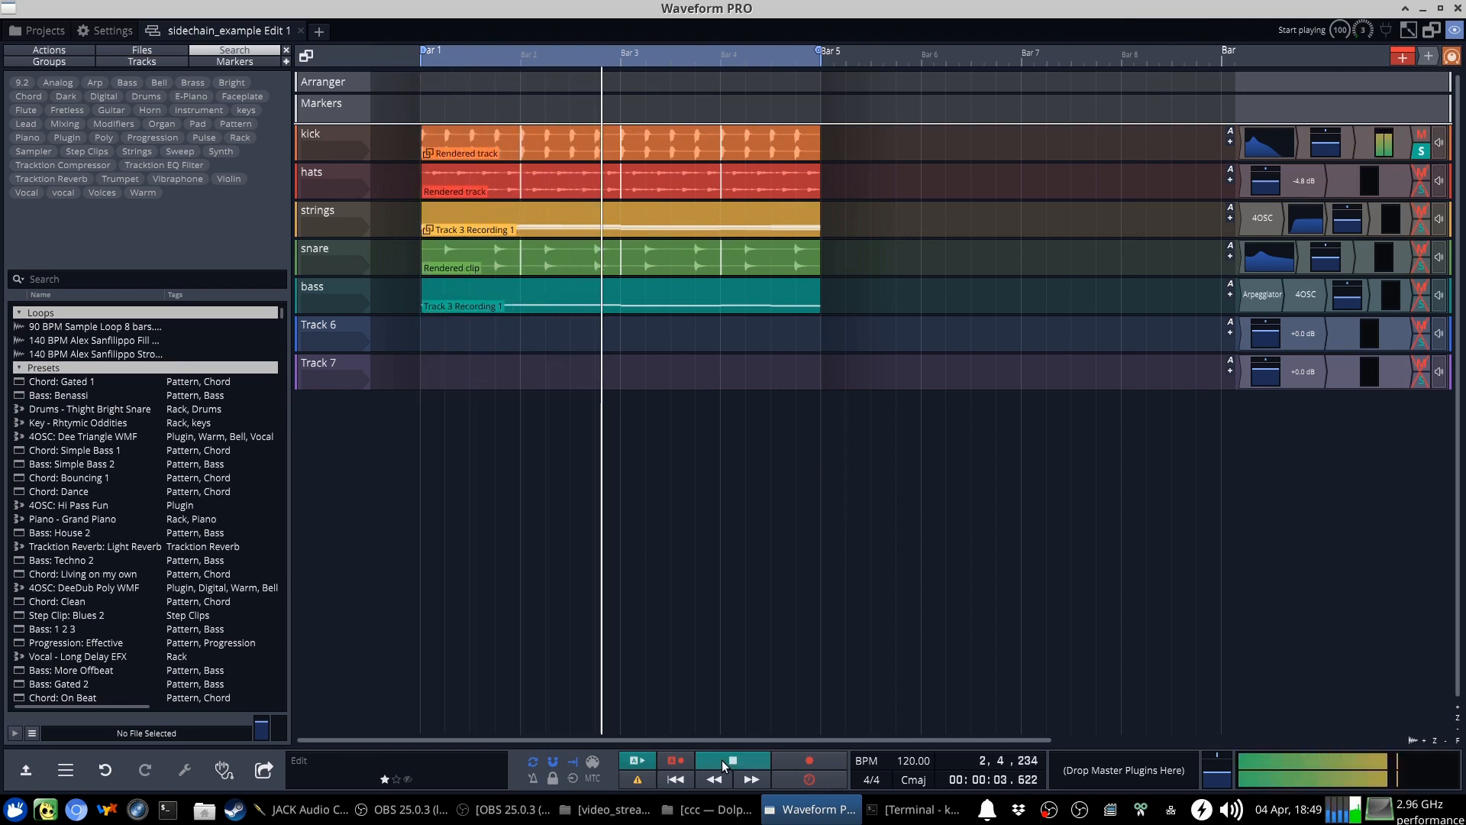
click(733, 759)
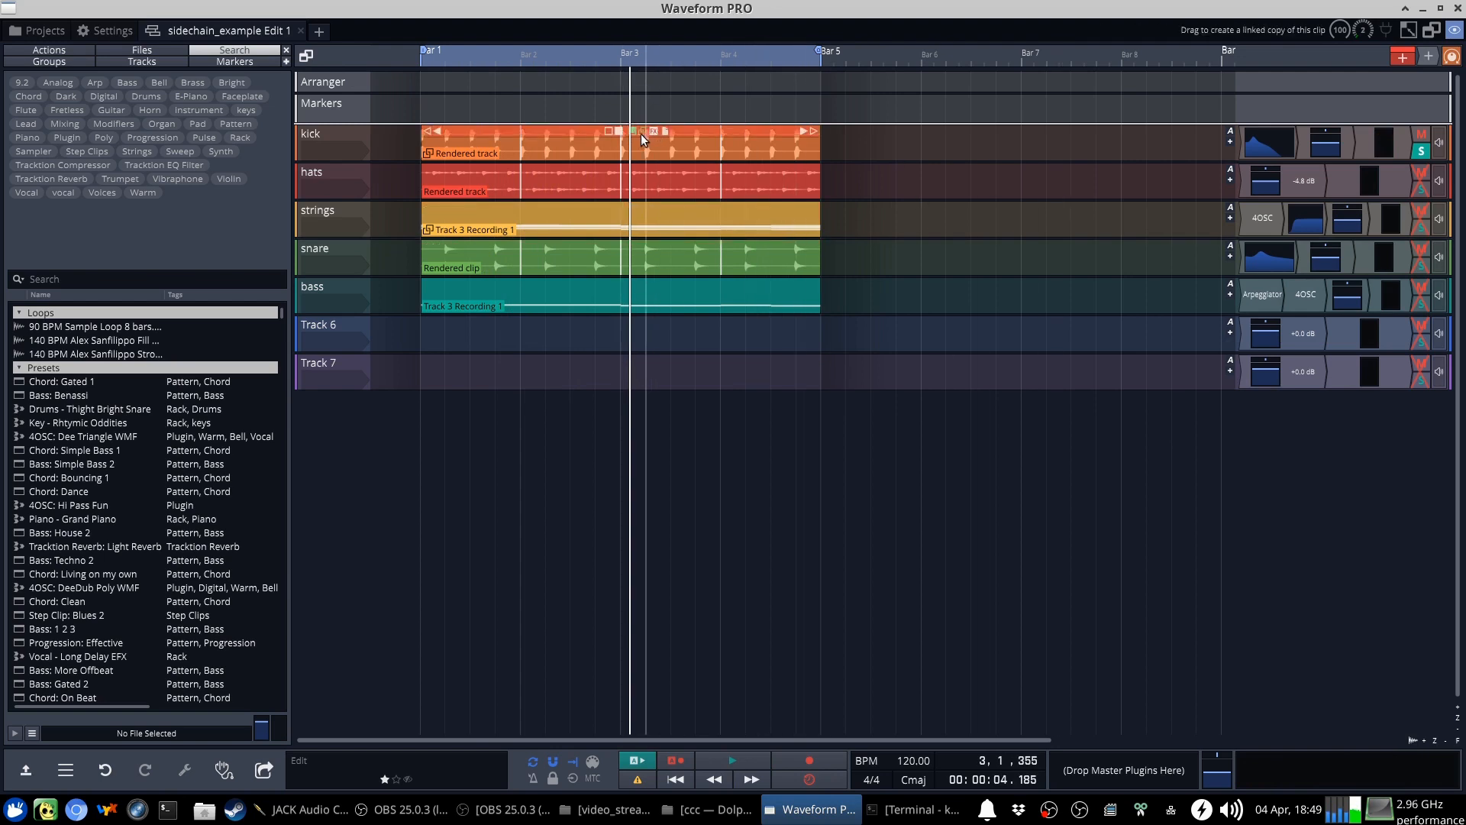
Copy the kick clip, unlink the copy from the original, then play and stop
click(622, 257)
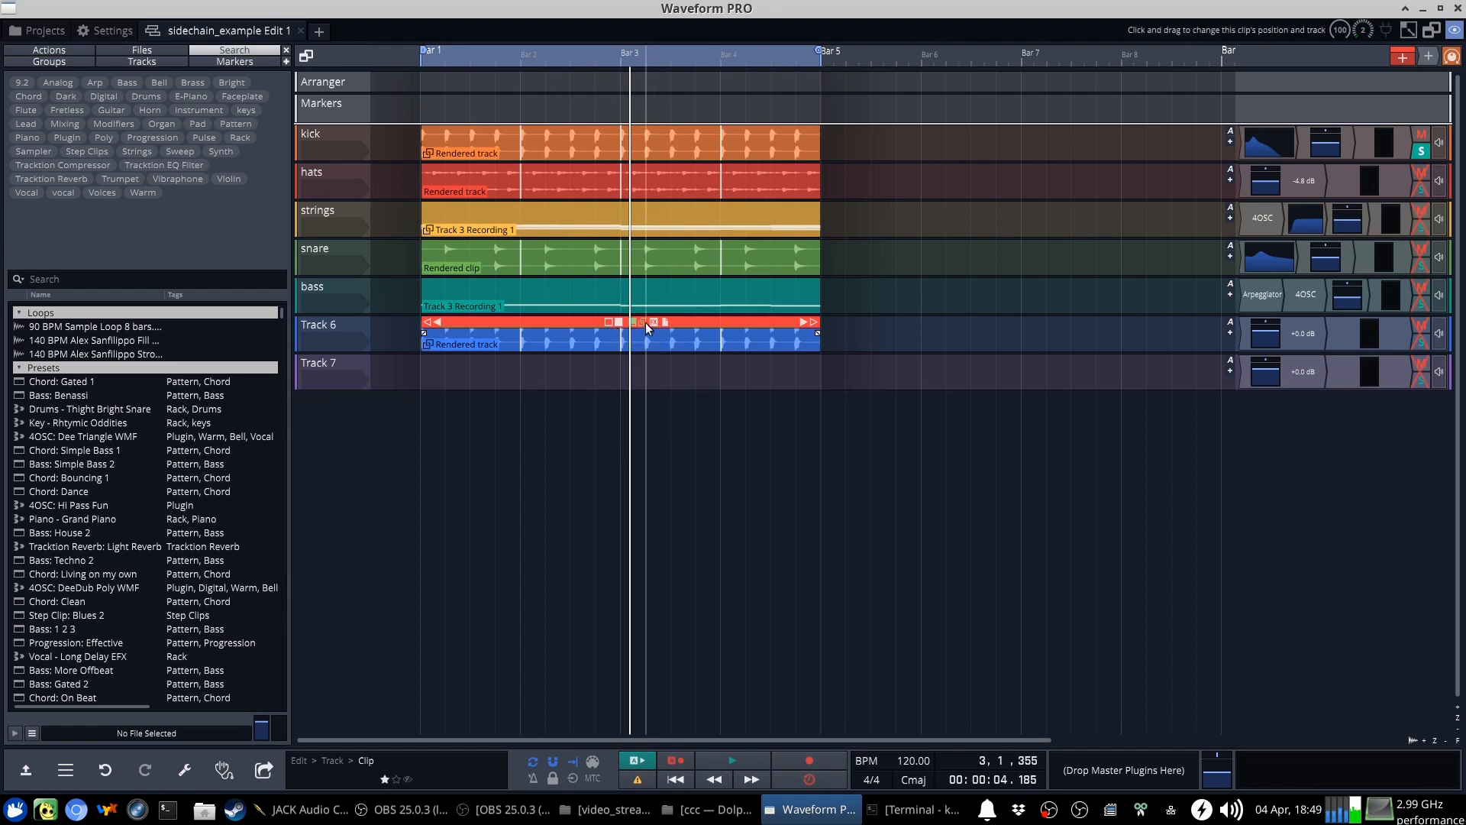
right_click(652, 334)
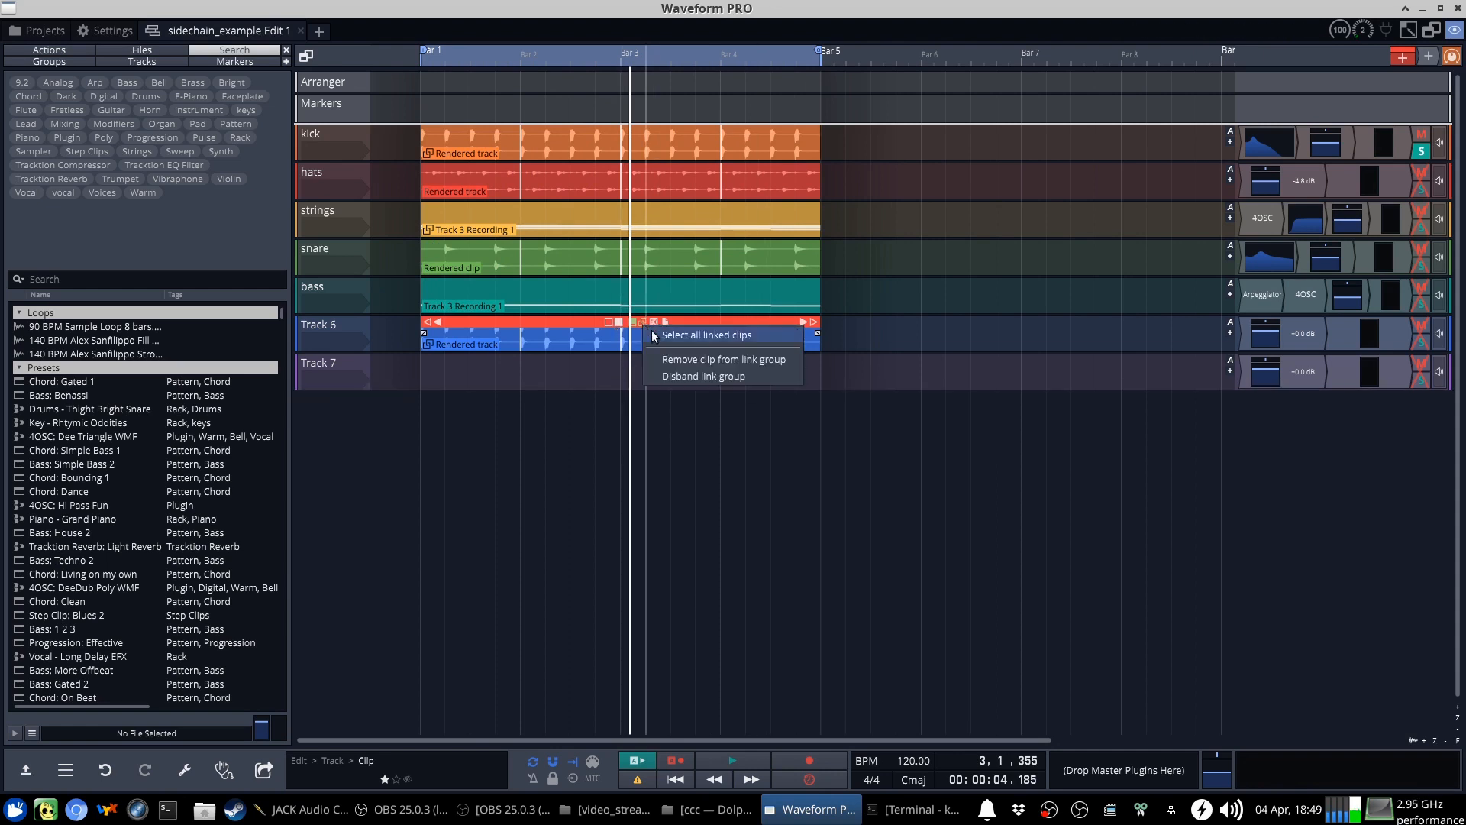
click(706, 335)
text(trigger_kick)
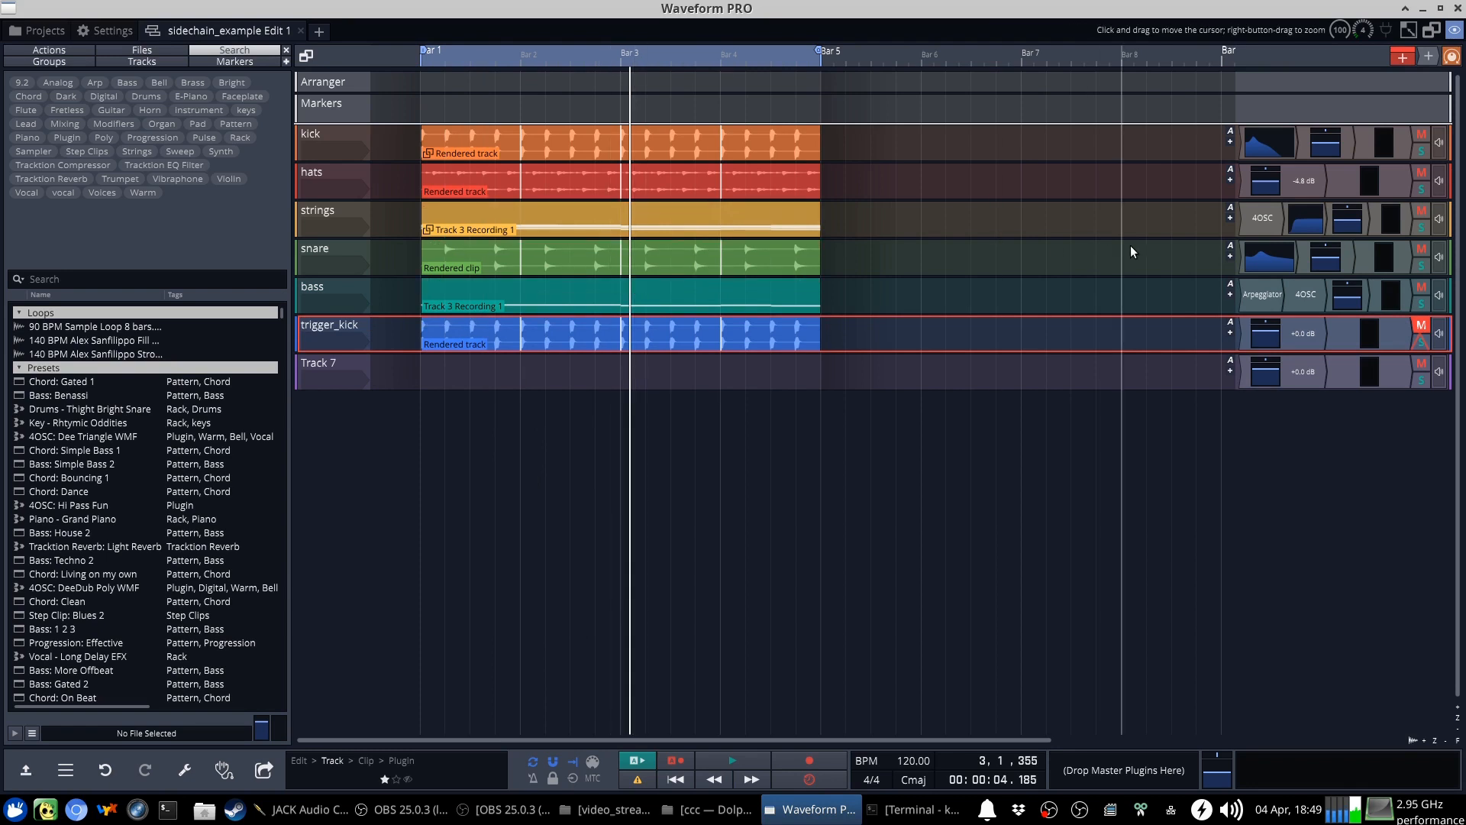
click(733, 760)
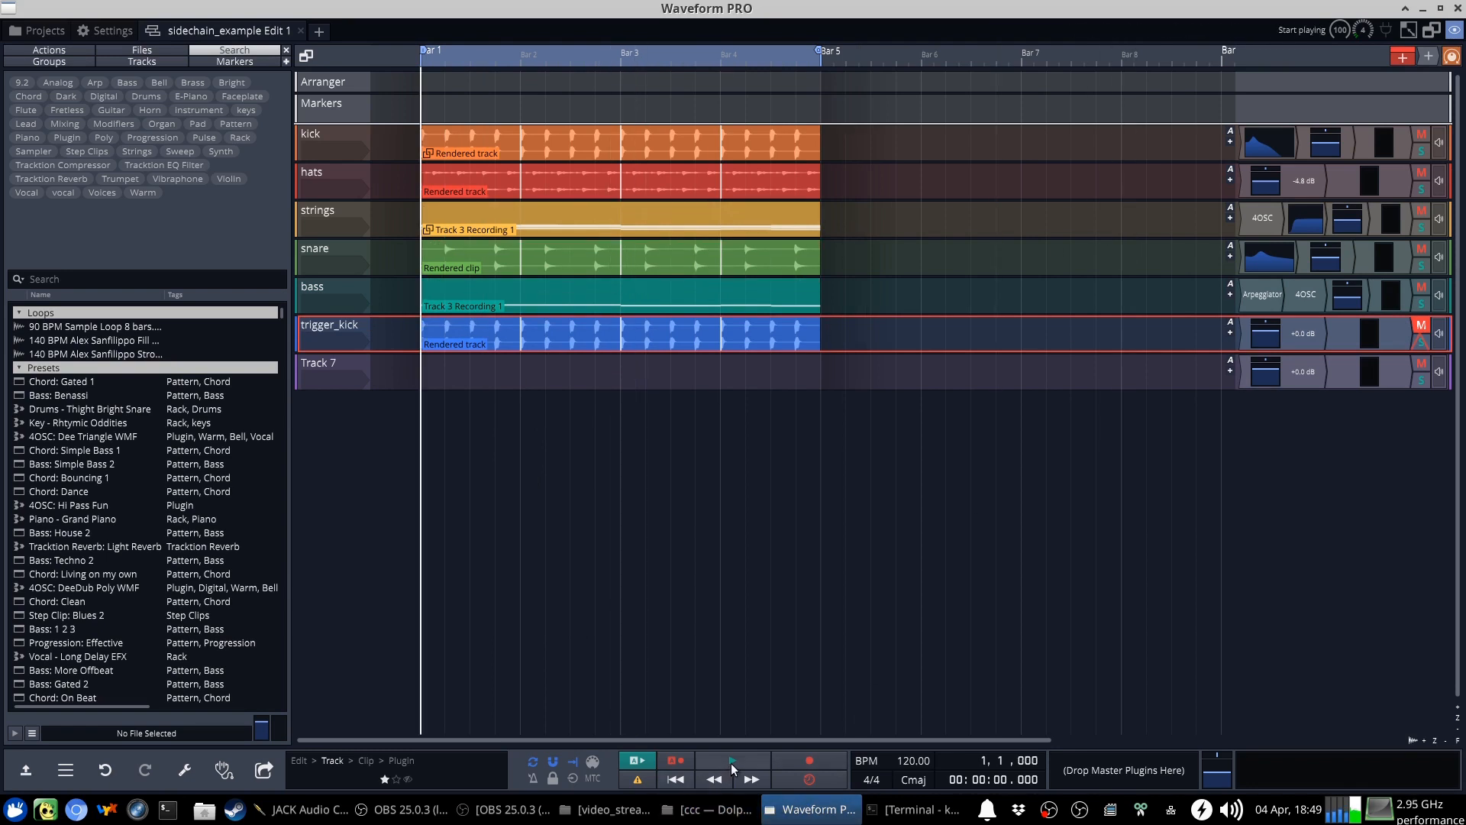
click(732, 761)
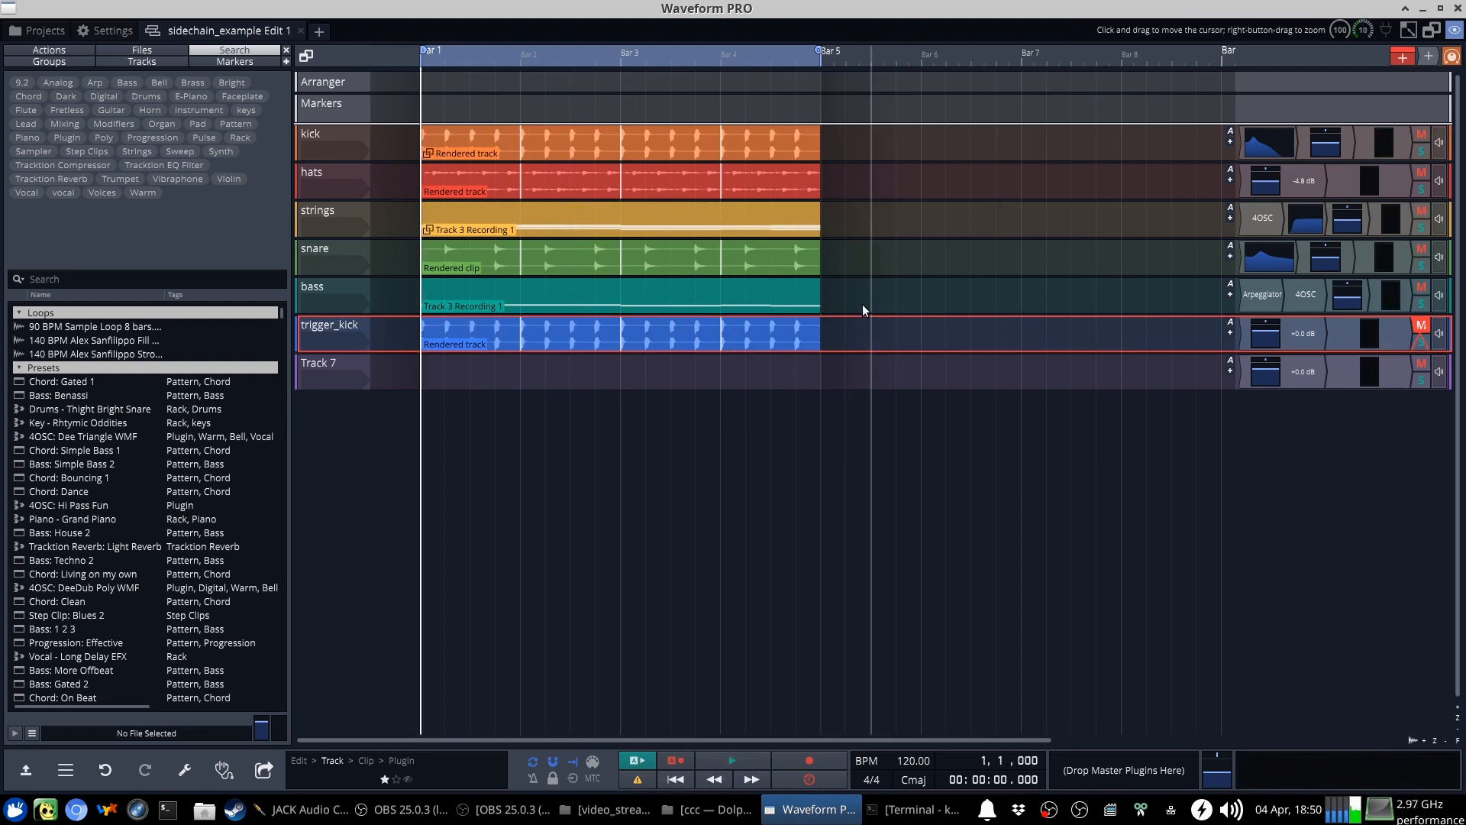
Search the plugin browser for 'comp' and open the strings compressor settings
click(141, 278)
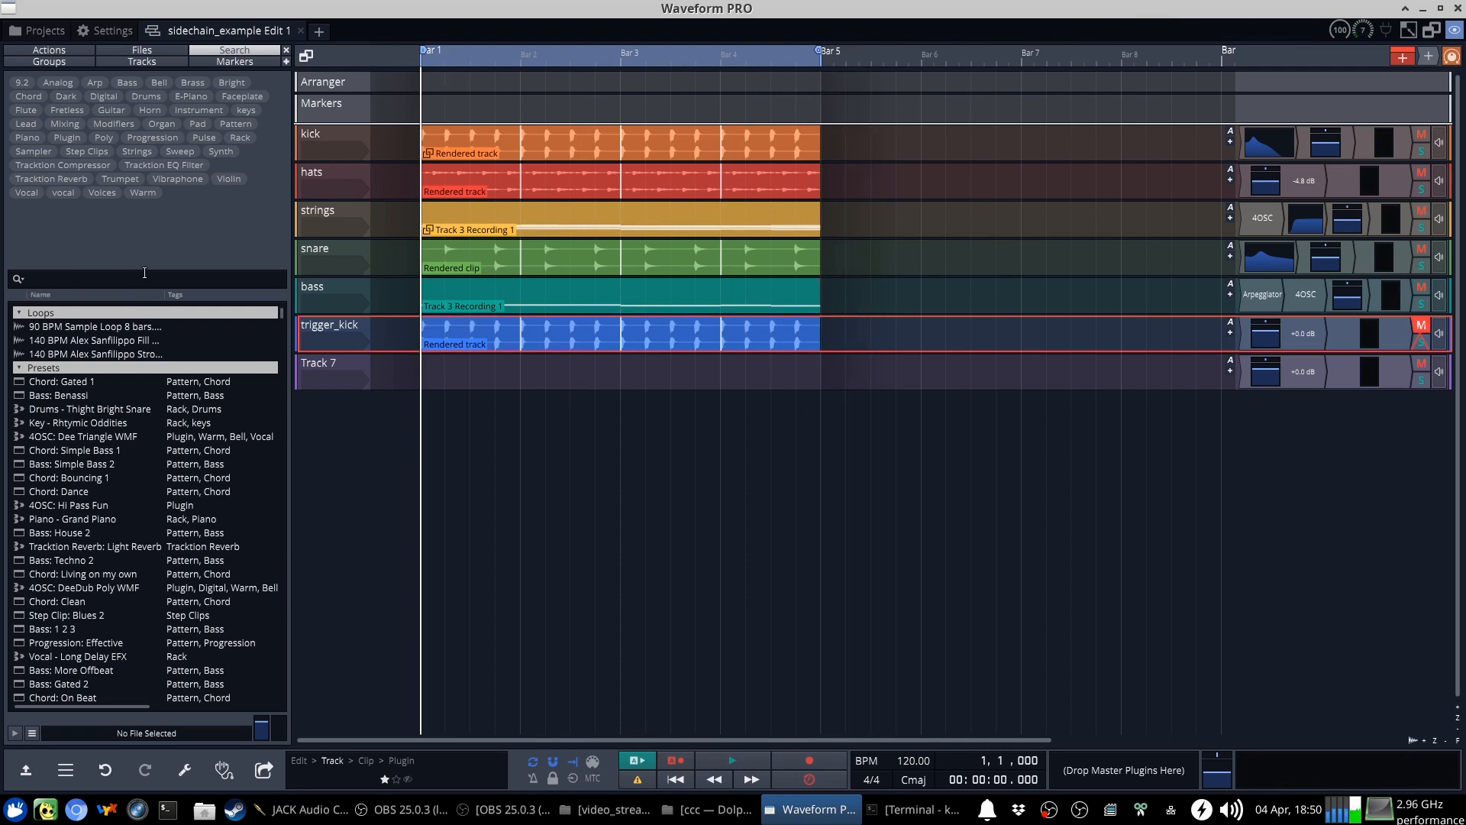
text(comp)
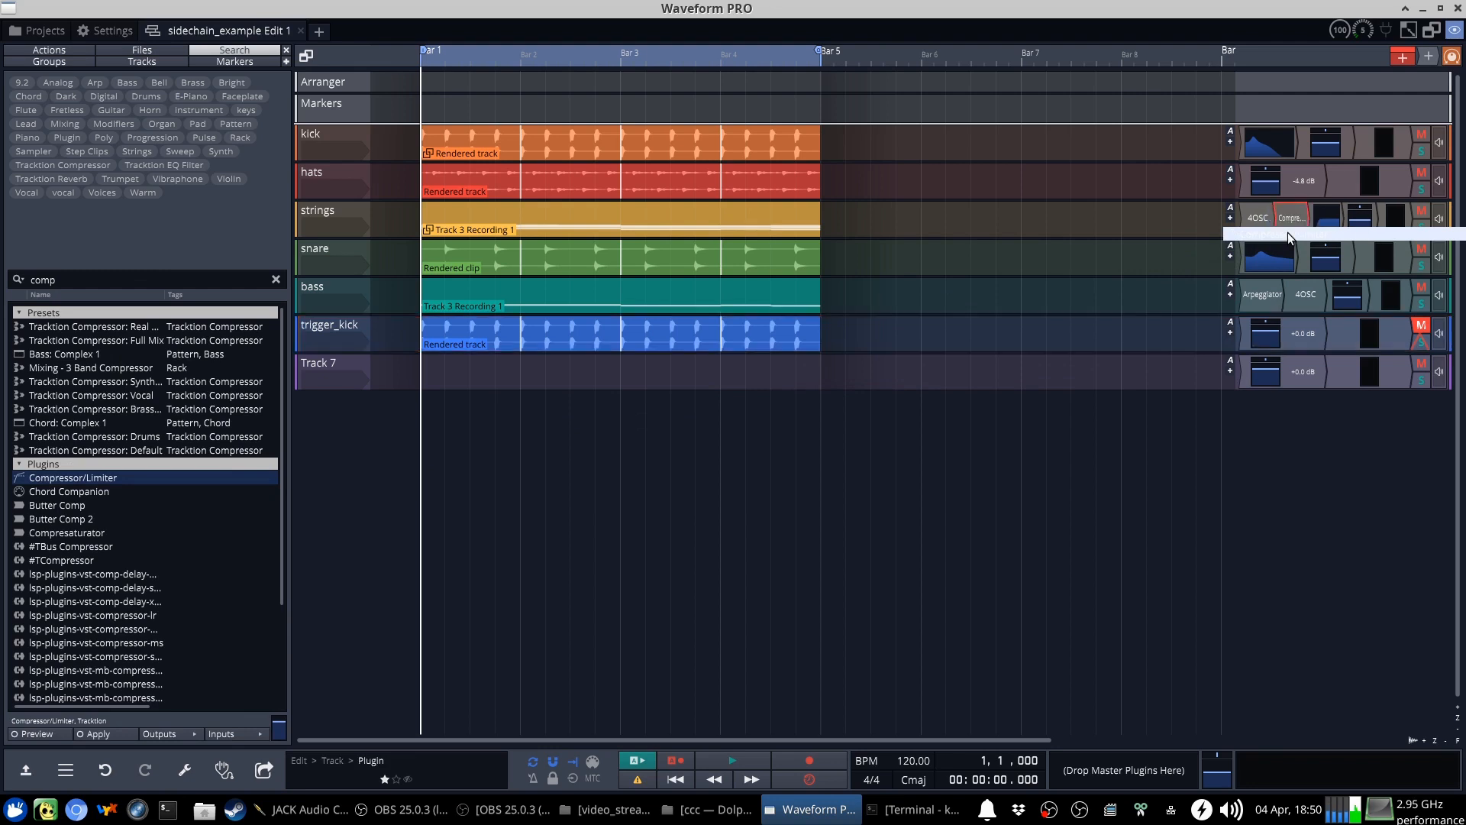
click(1292, 217)
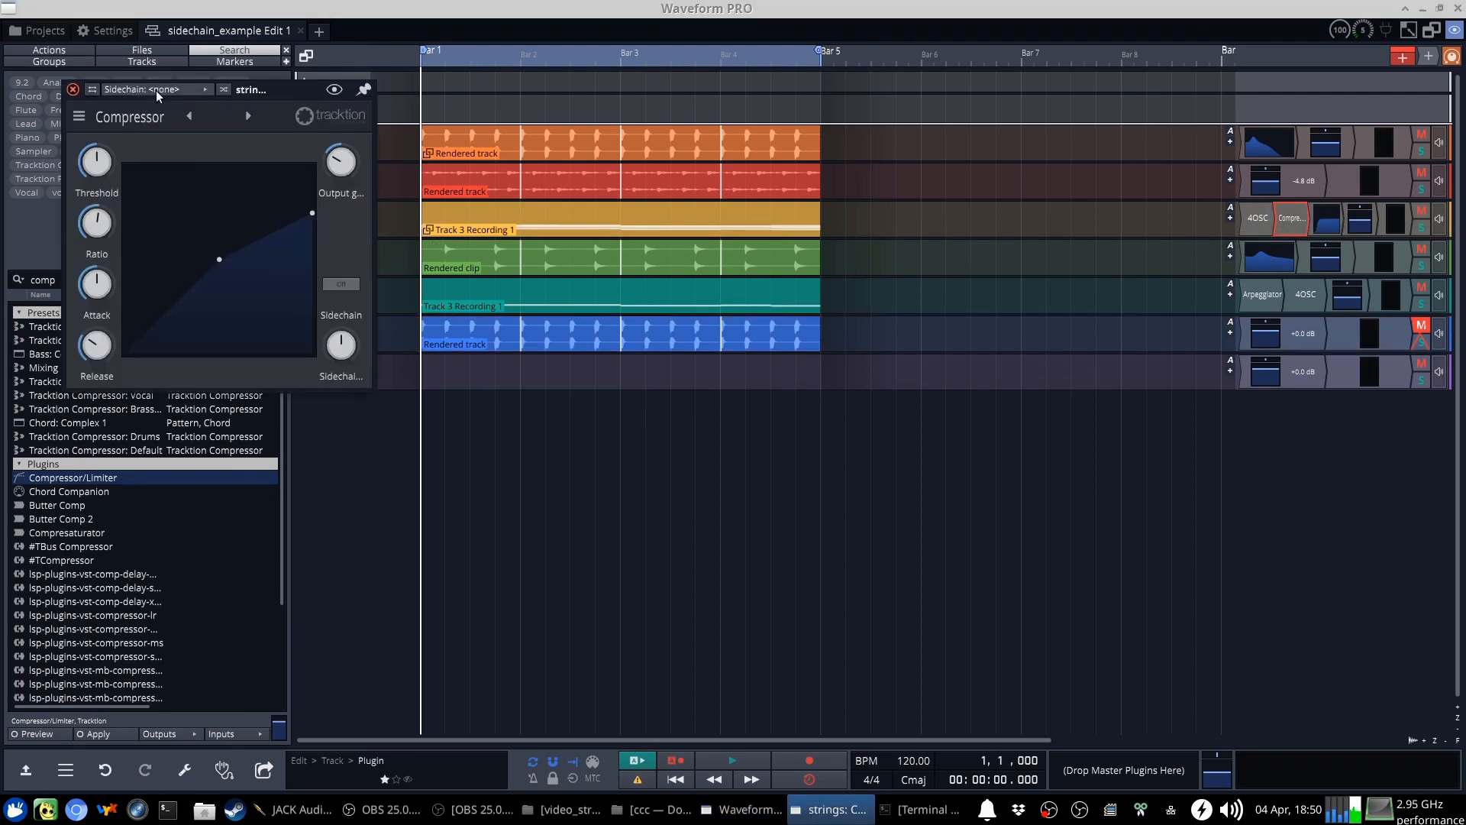
Key the strings compressor sidechain from trigger_kick with triggering switched on
click(154, 89)
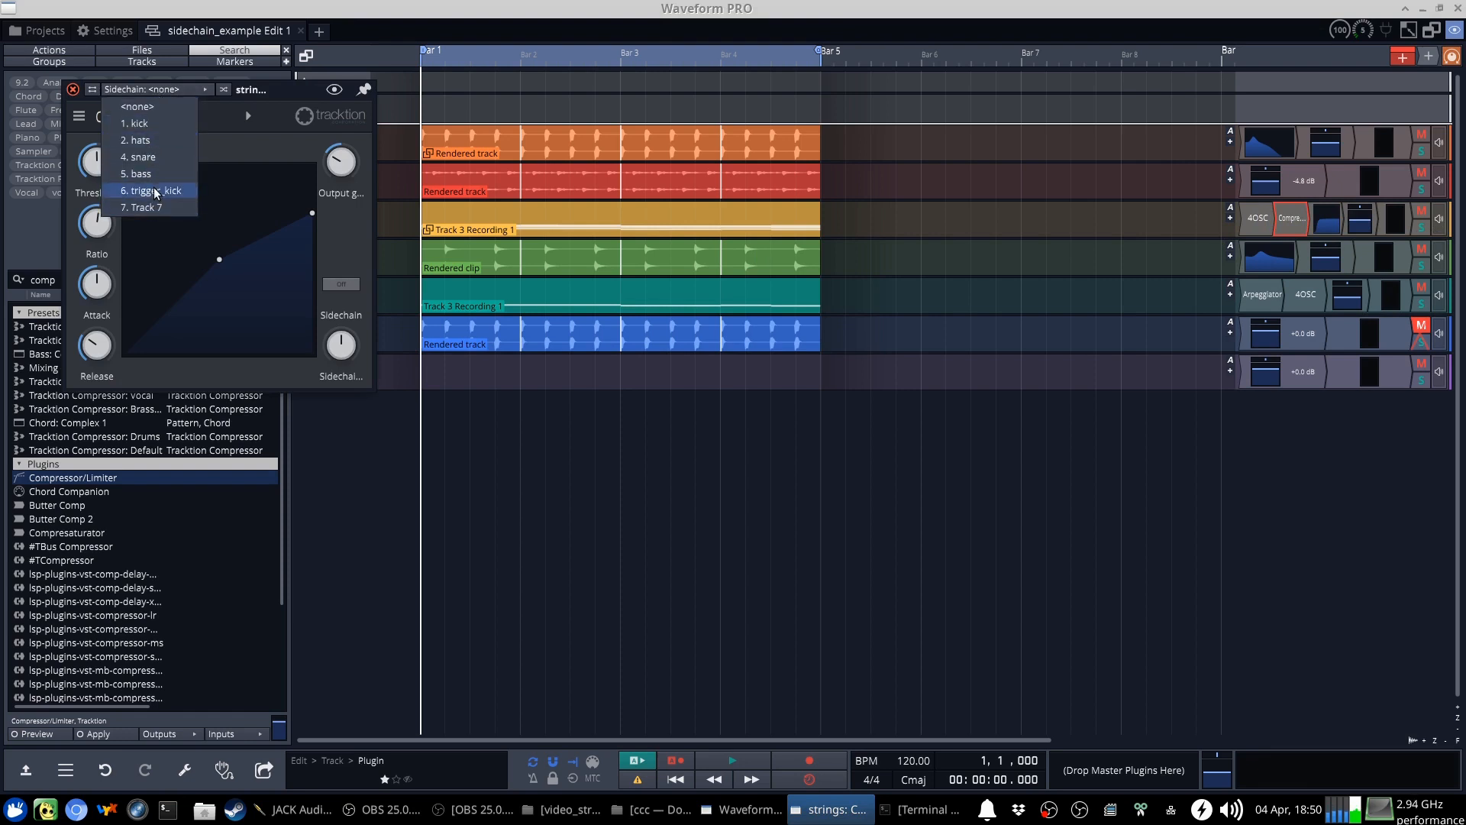
click(149, 190)
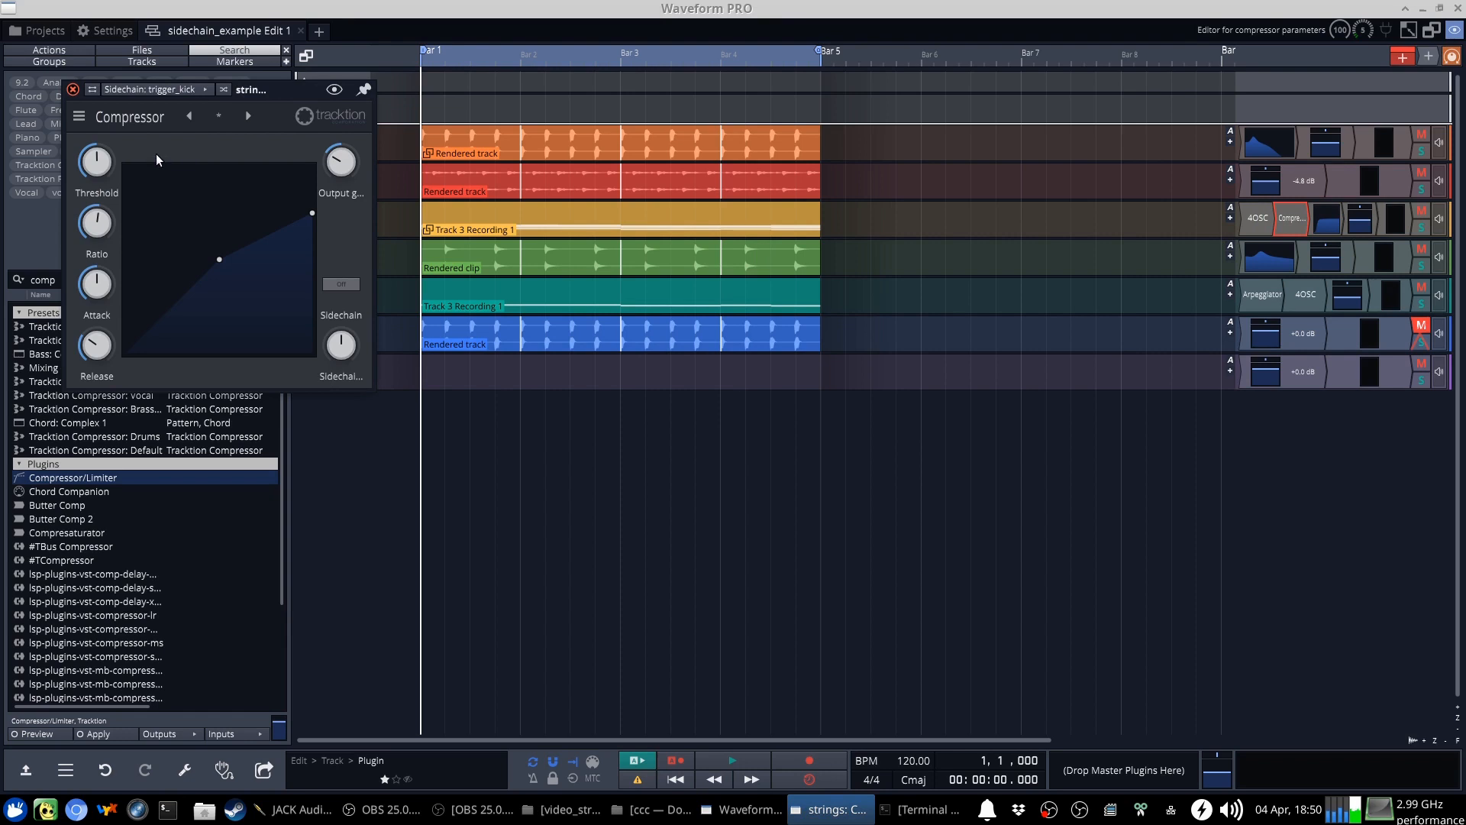
click(340, 284)
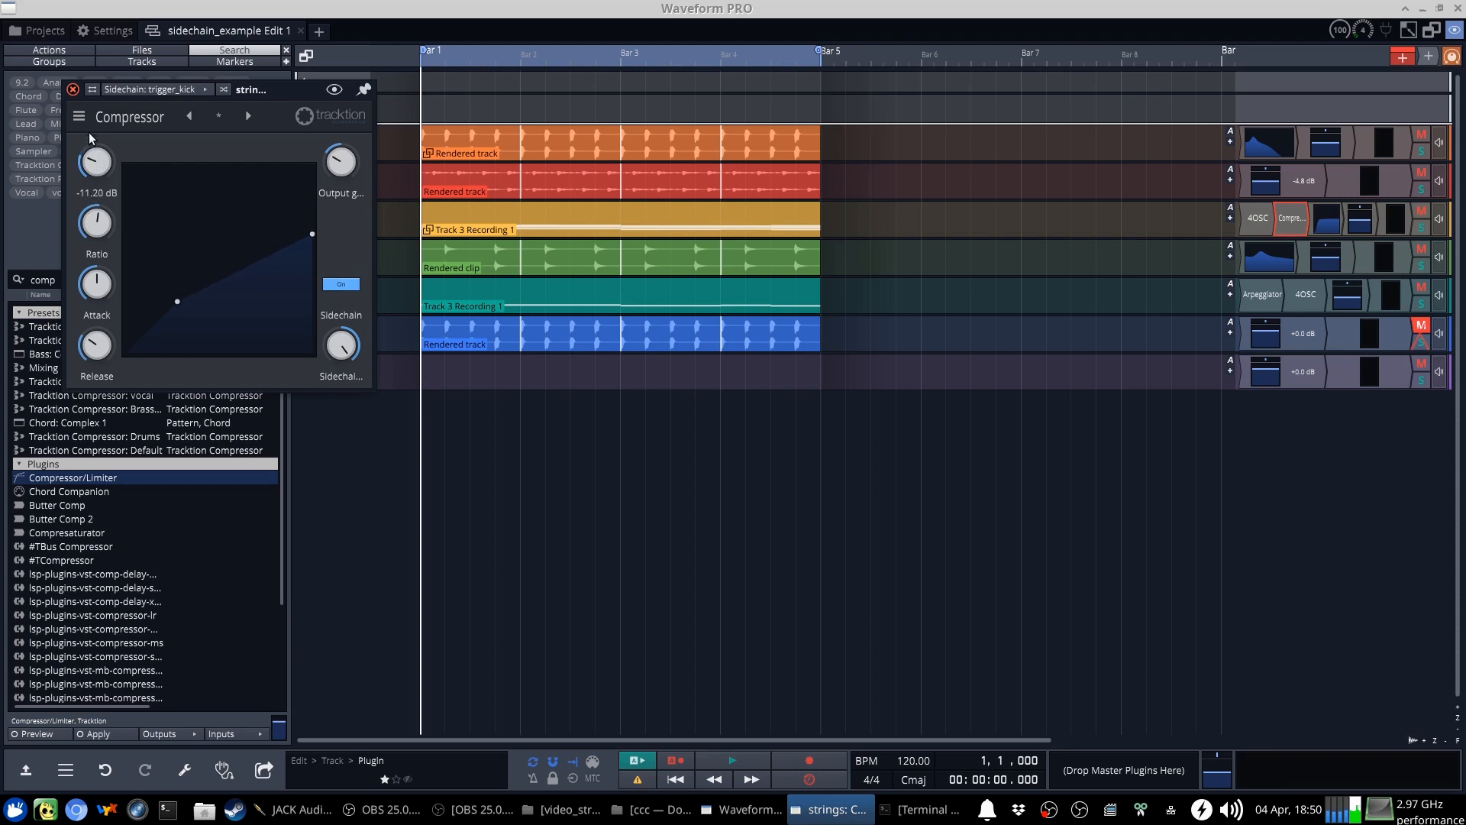
click(73, 88)
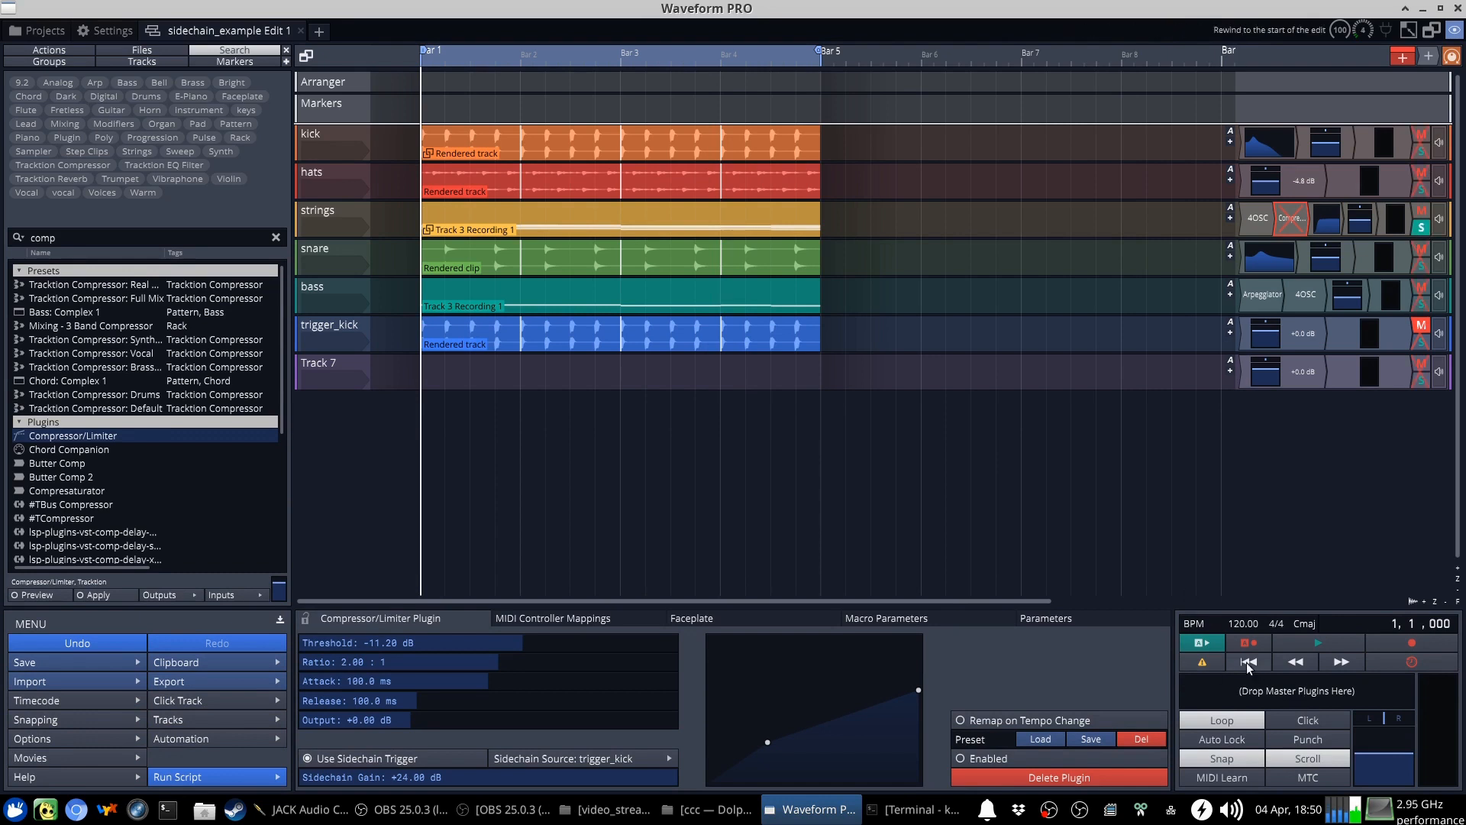
Play the soloed strings ducking under trigger_kick, then stop and return to the start
click(1319, 662)
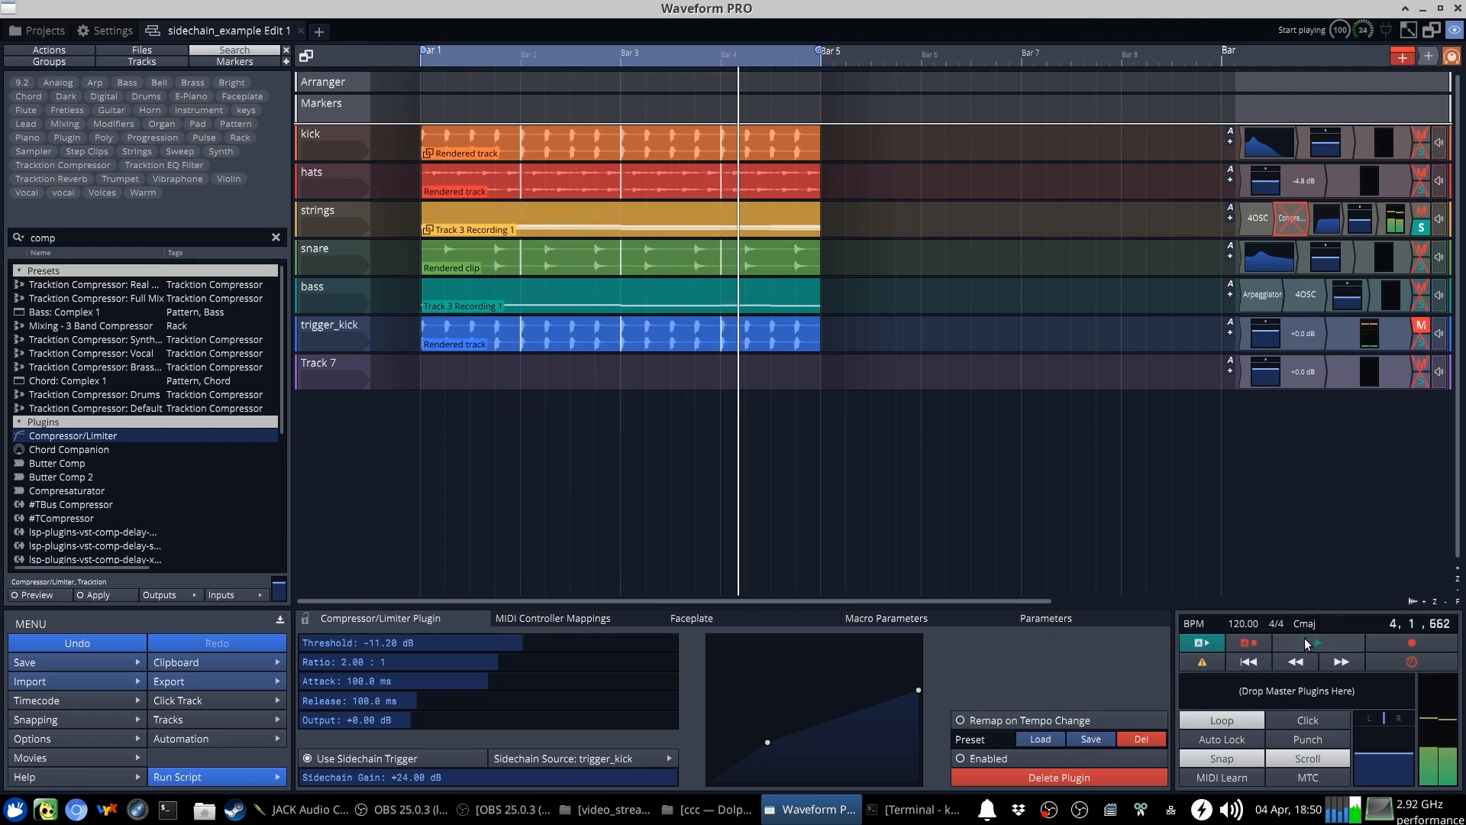
click(1247, 661)
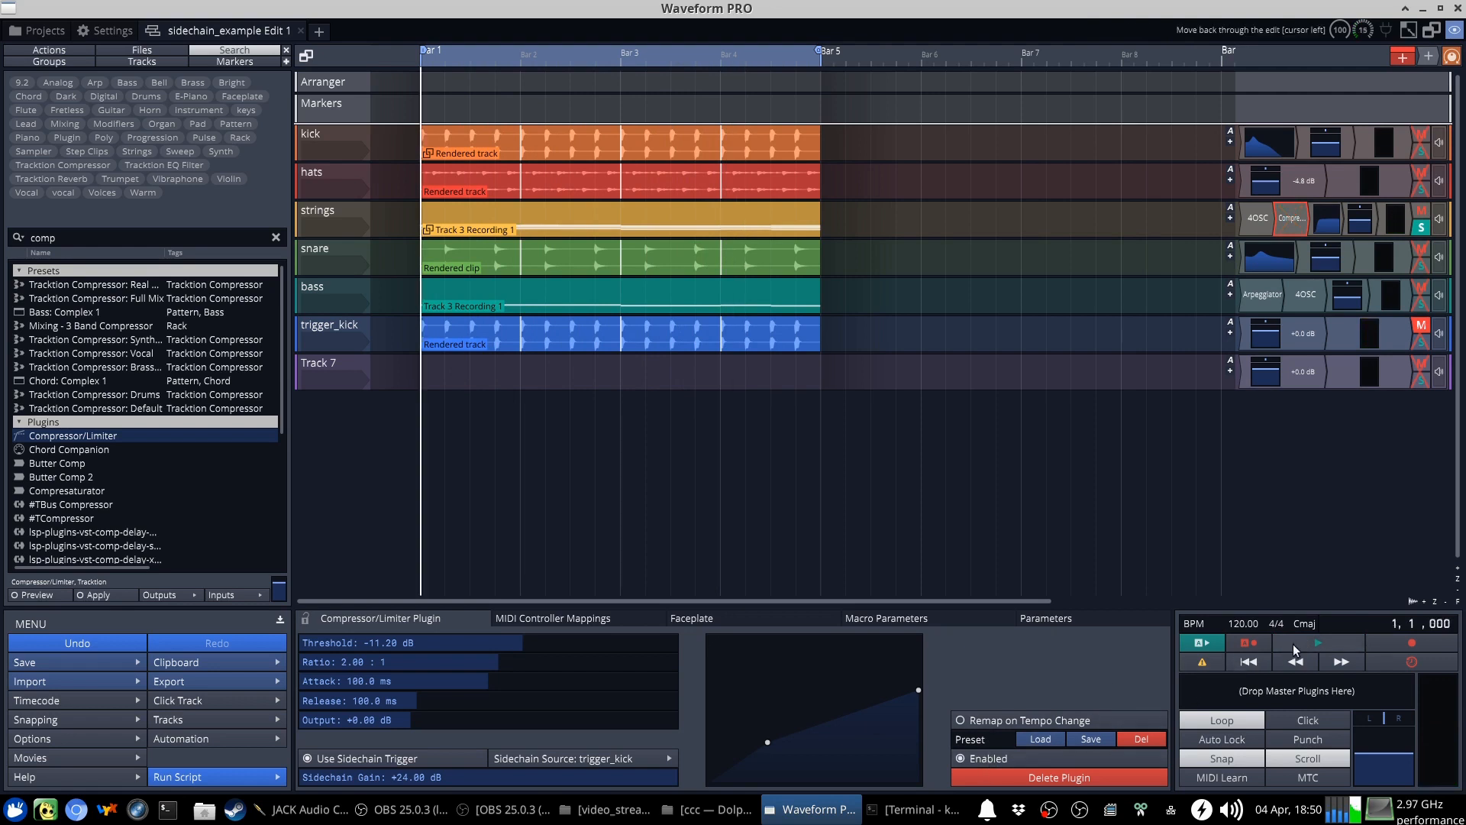
click(1317, 643)
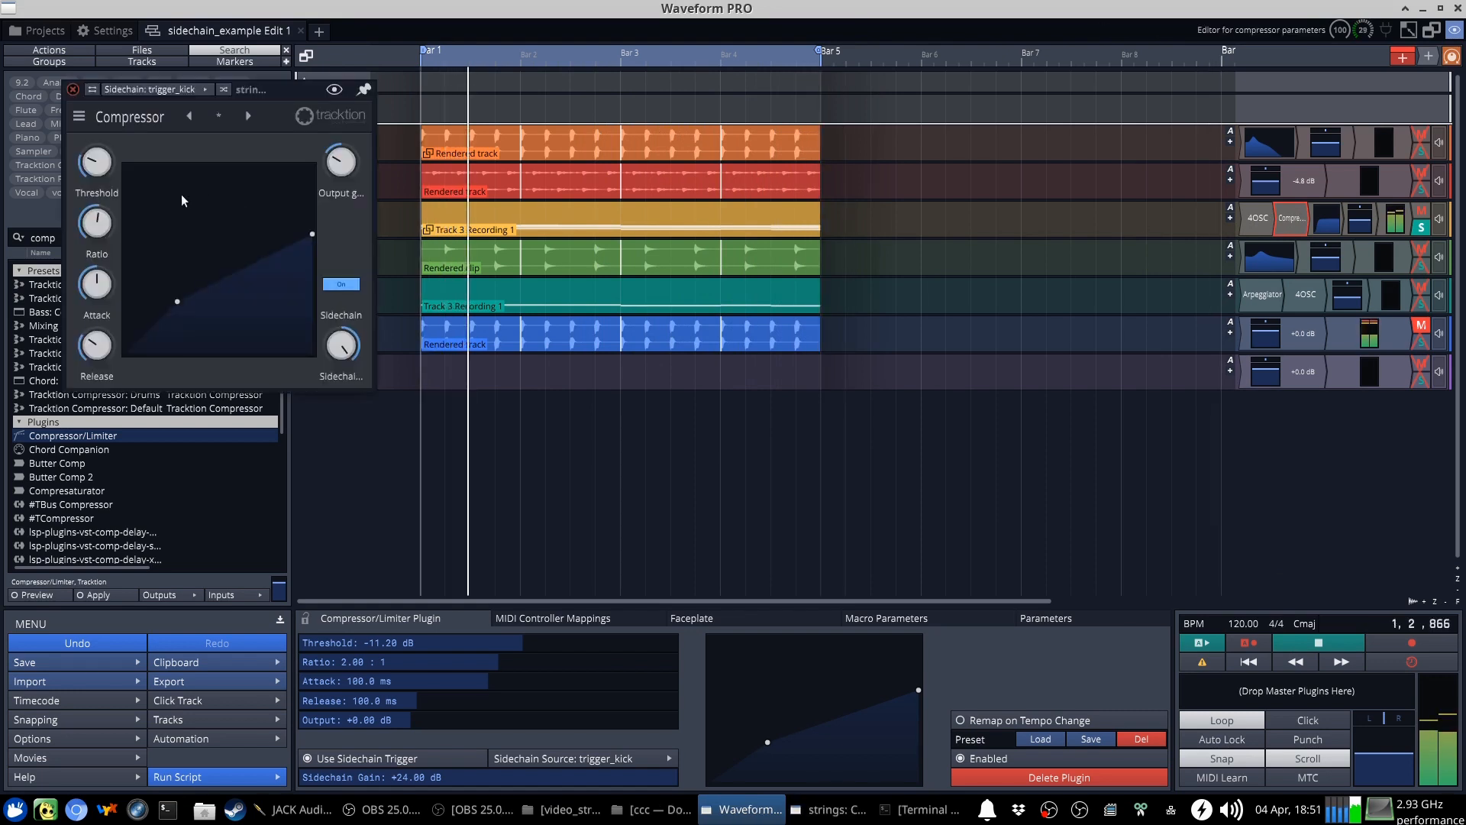
Raise the strings compressor ratio to about 9.21:1 and briefly audition it
drag(93, 222, 93, 215)
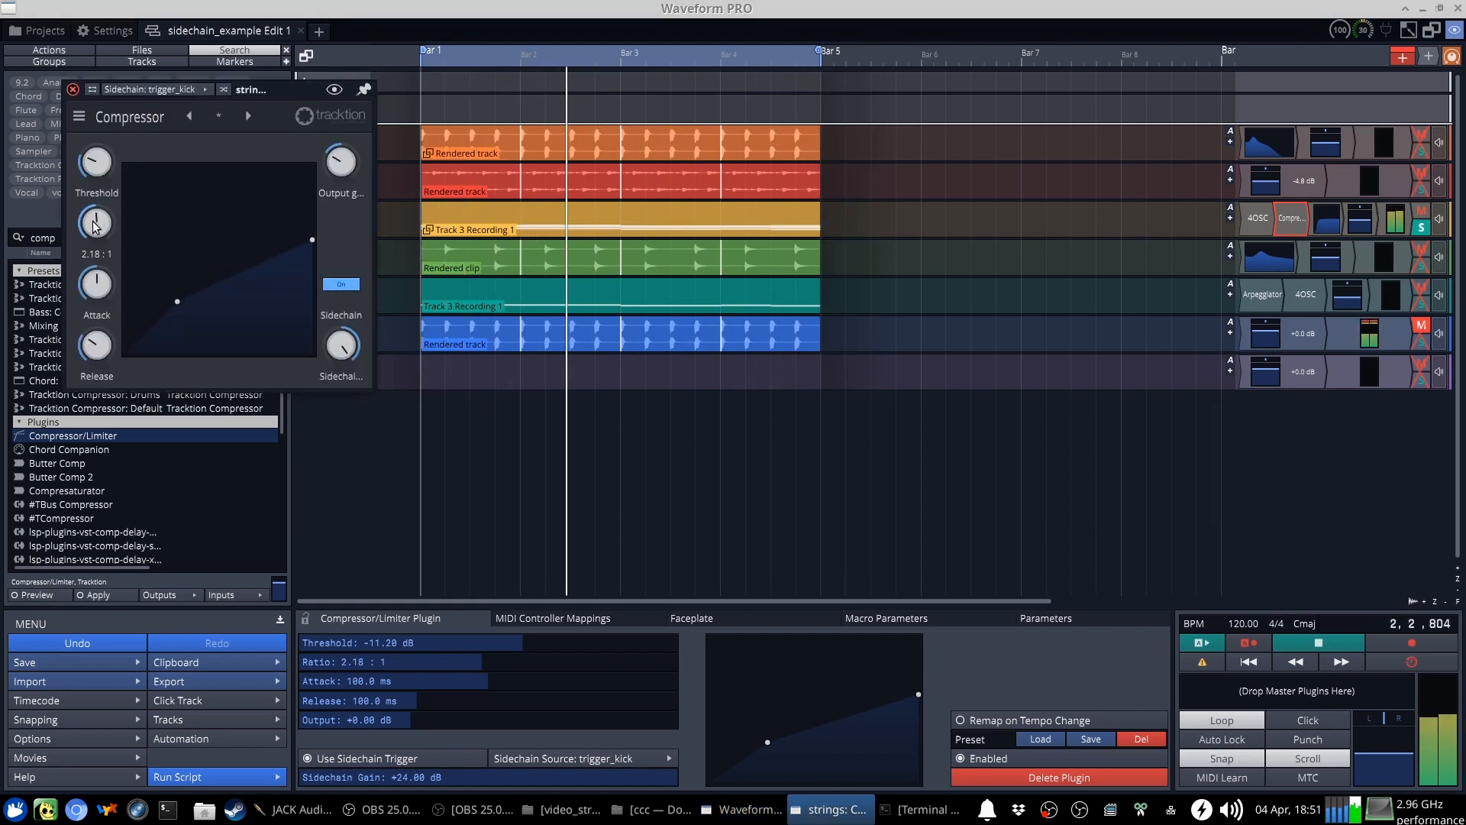
drag(95, 222, 96, 188)
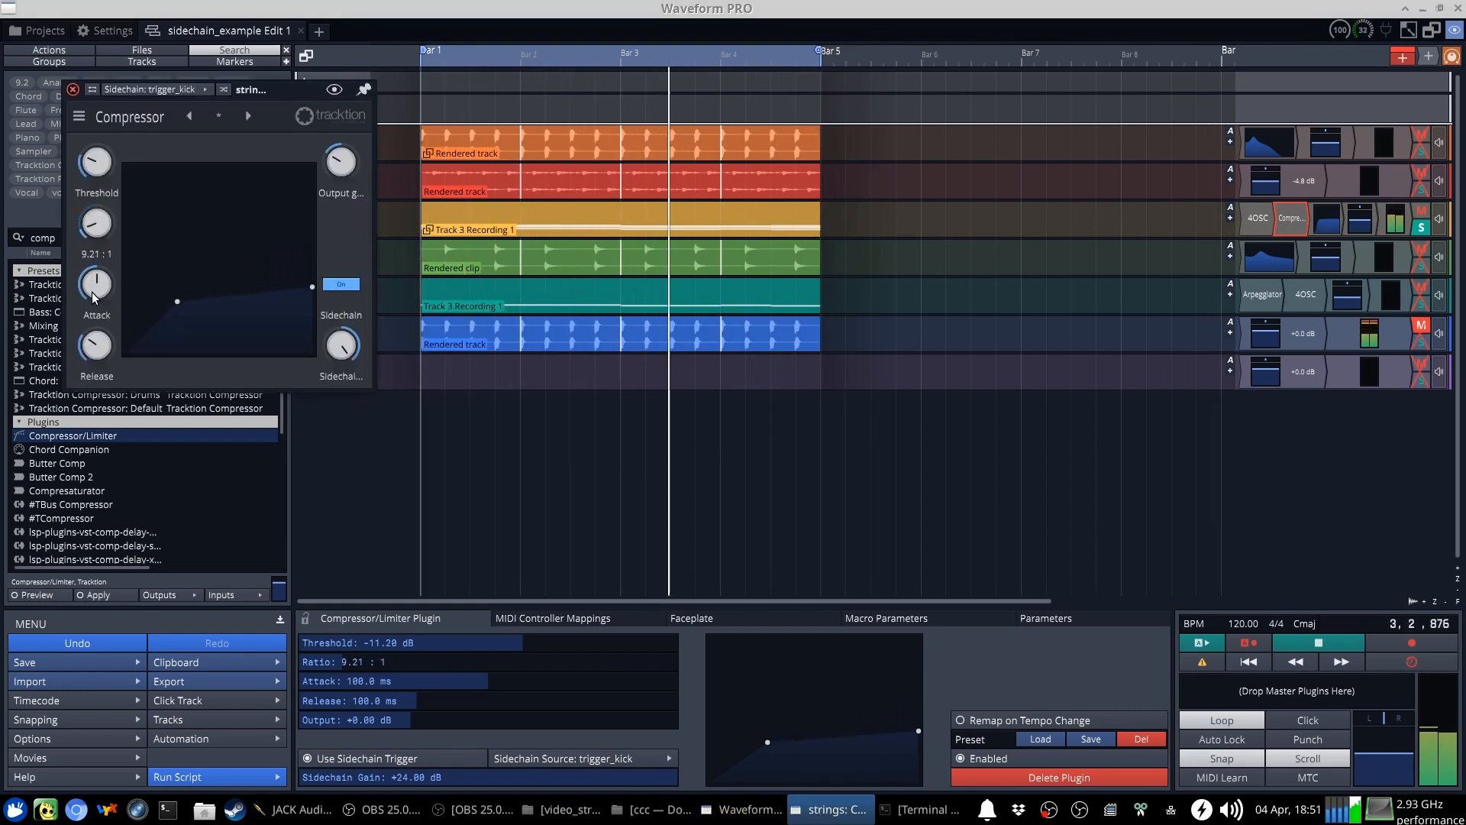
click(1319, 642)
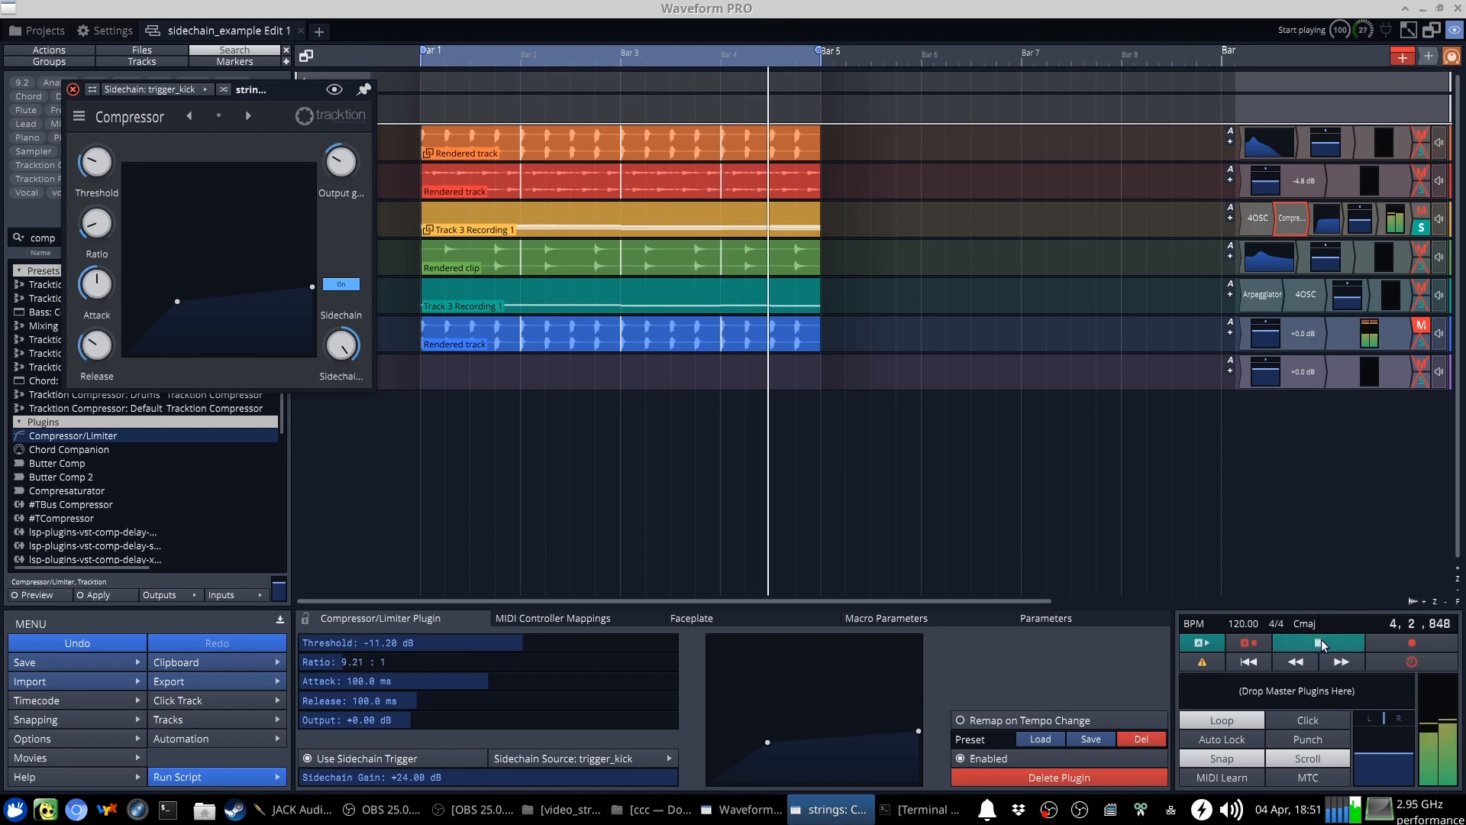
click(1319, 643)
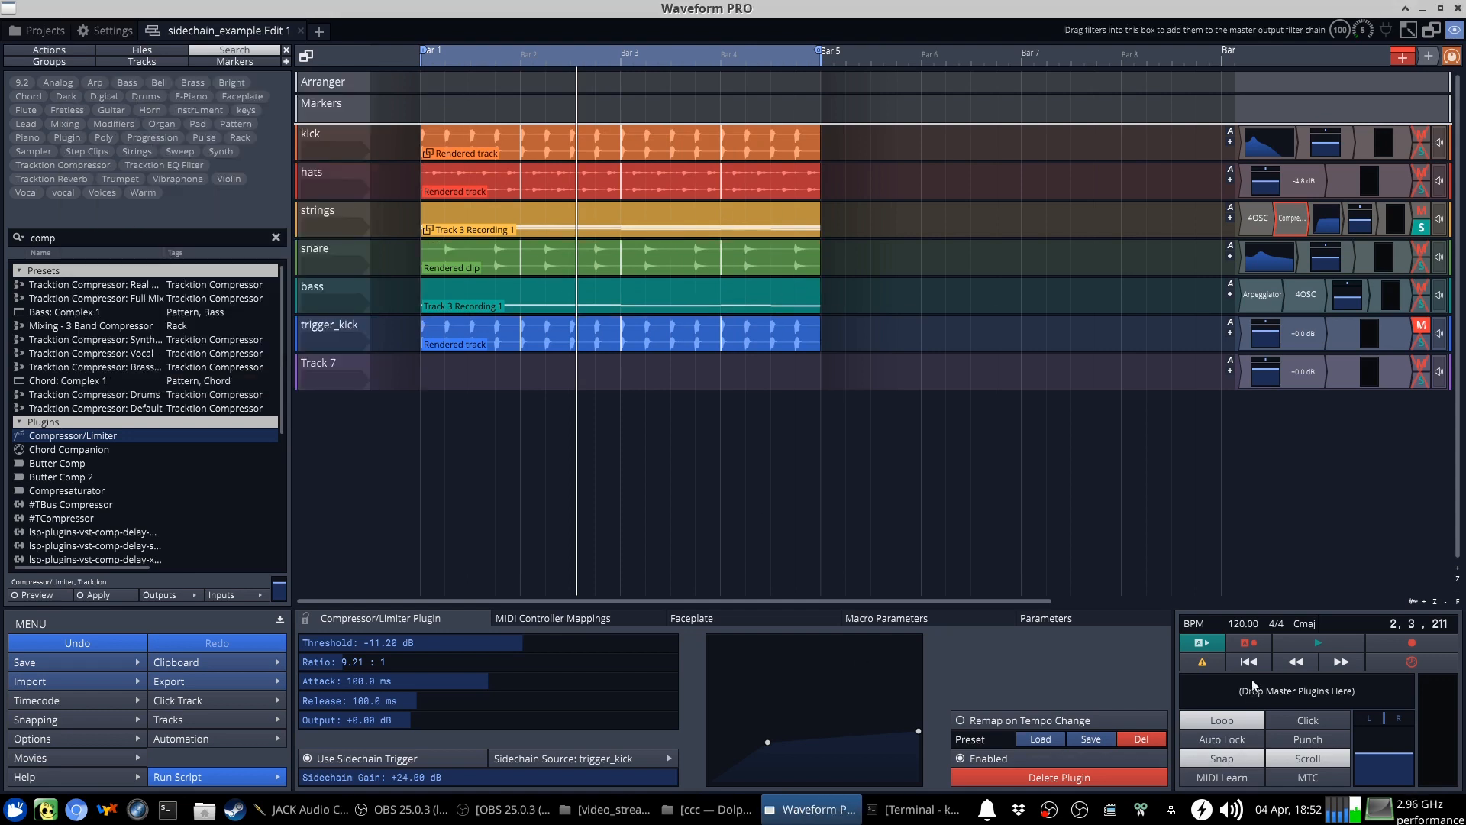
Replay the song from the start, stop, and clear the remaining track solo
click(1316, 643)
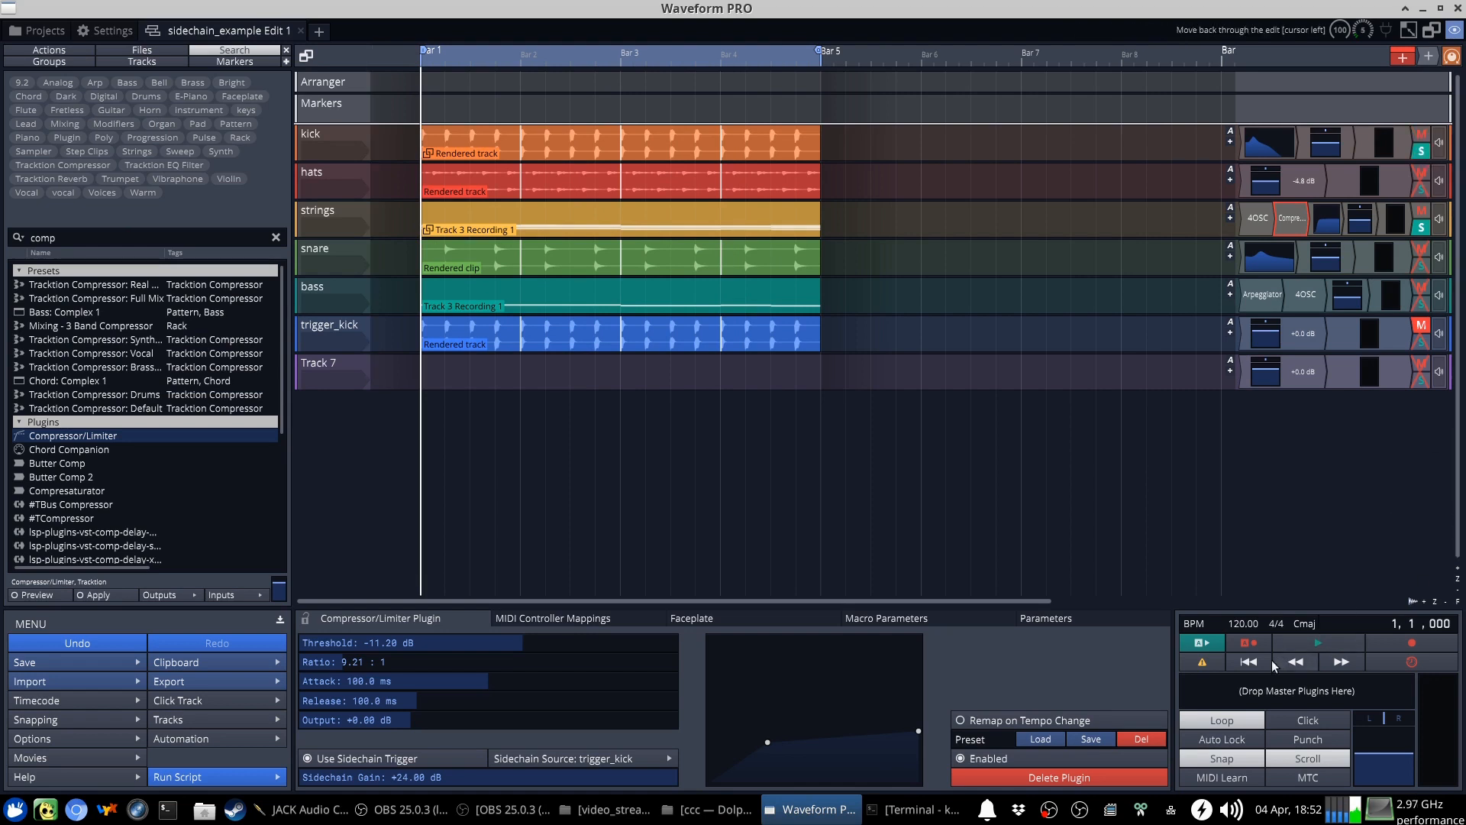
click(1317, 642)
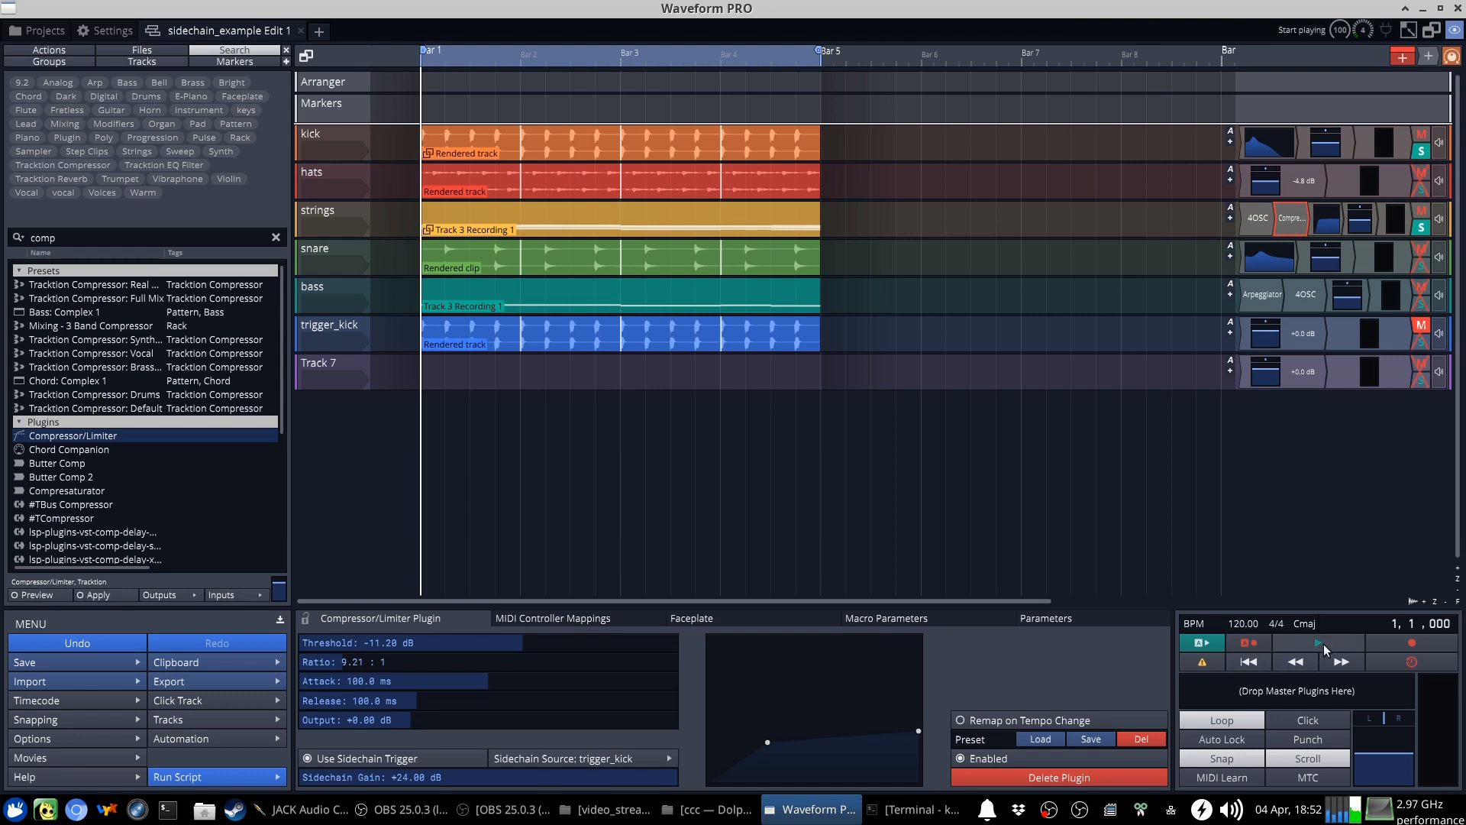
click(1319, 642)
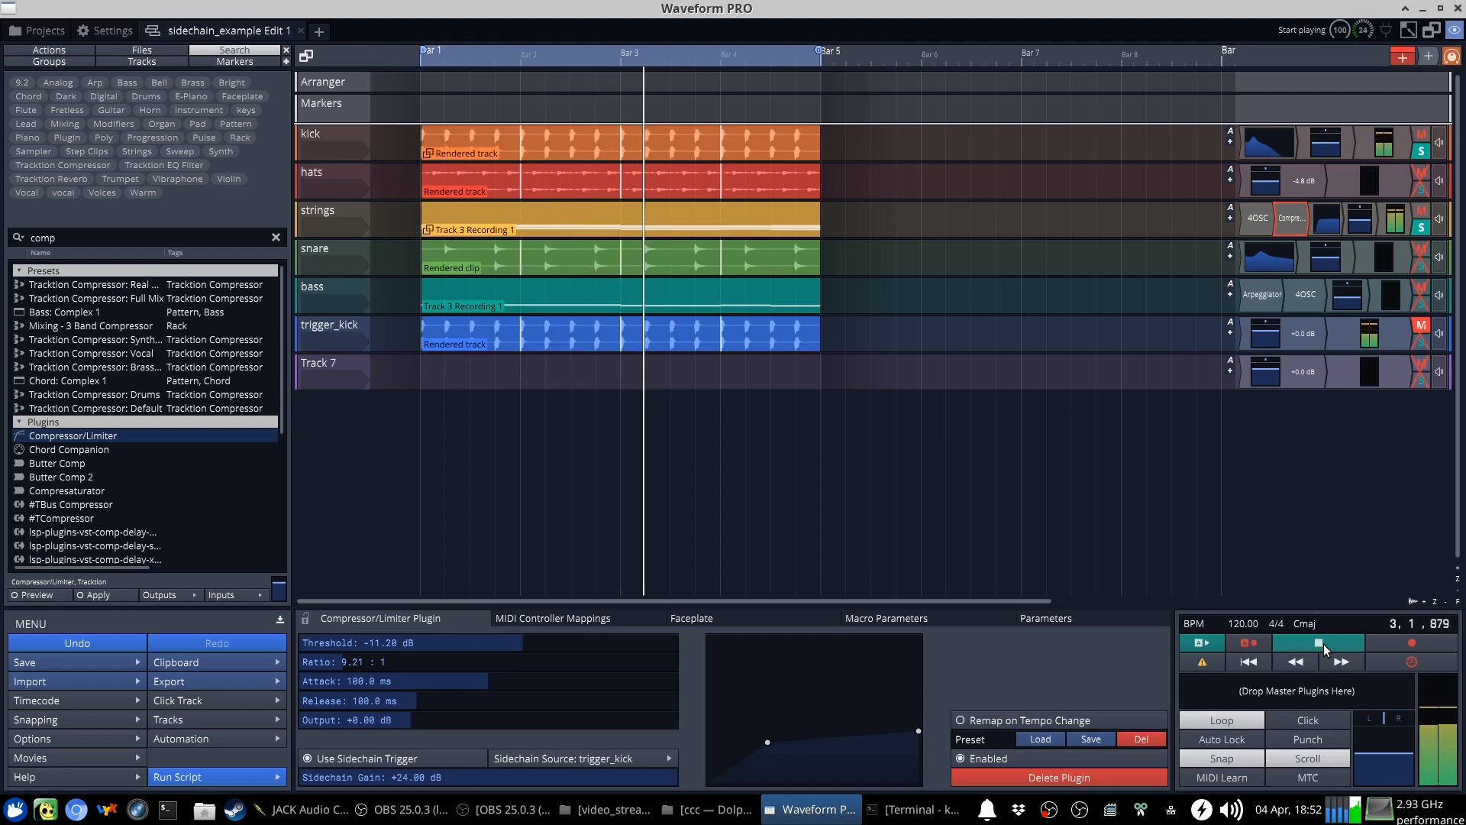
click(1318, 642)
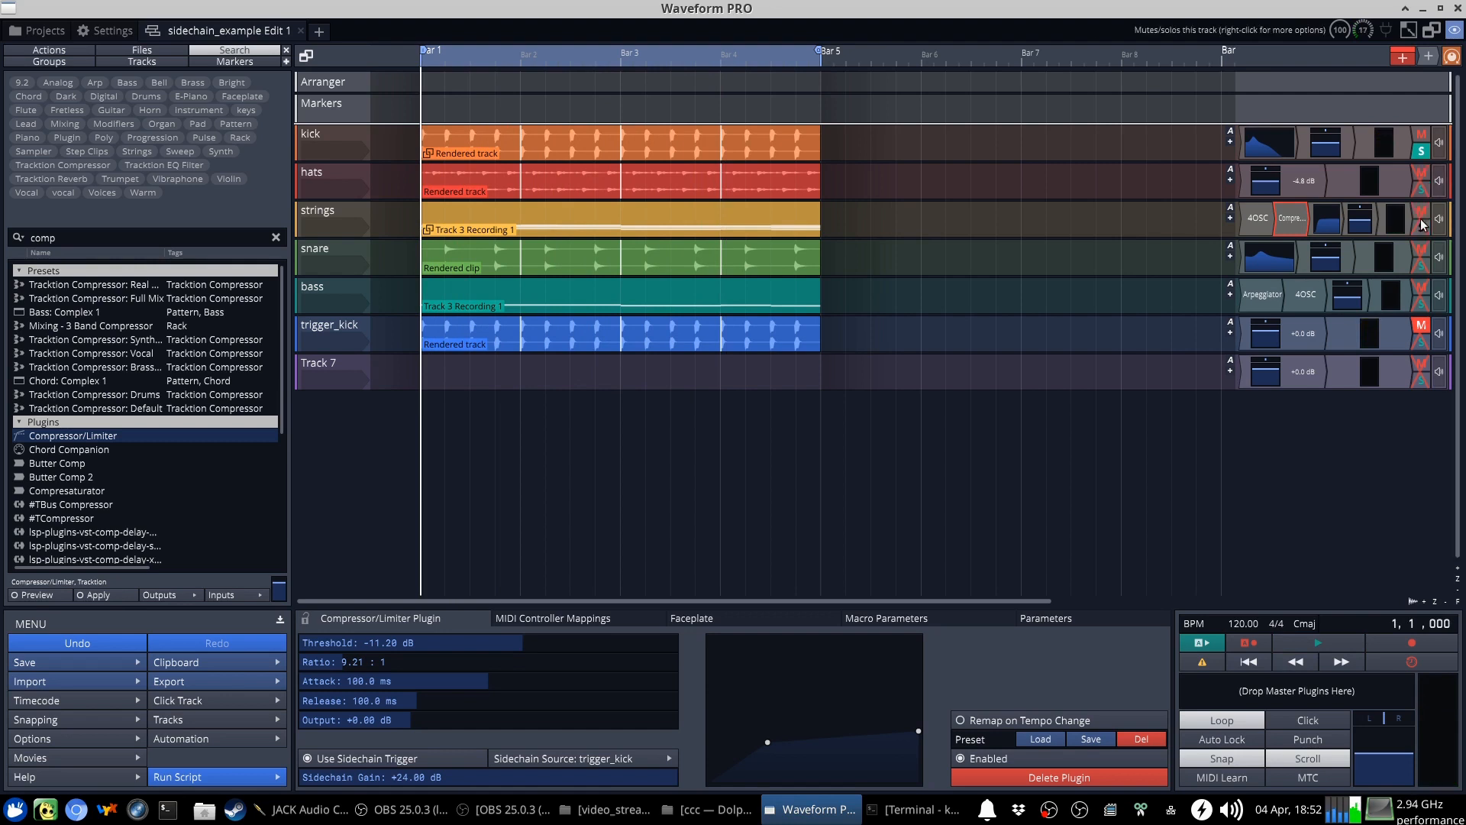
click(537, 333)
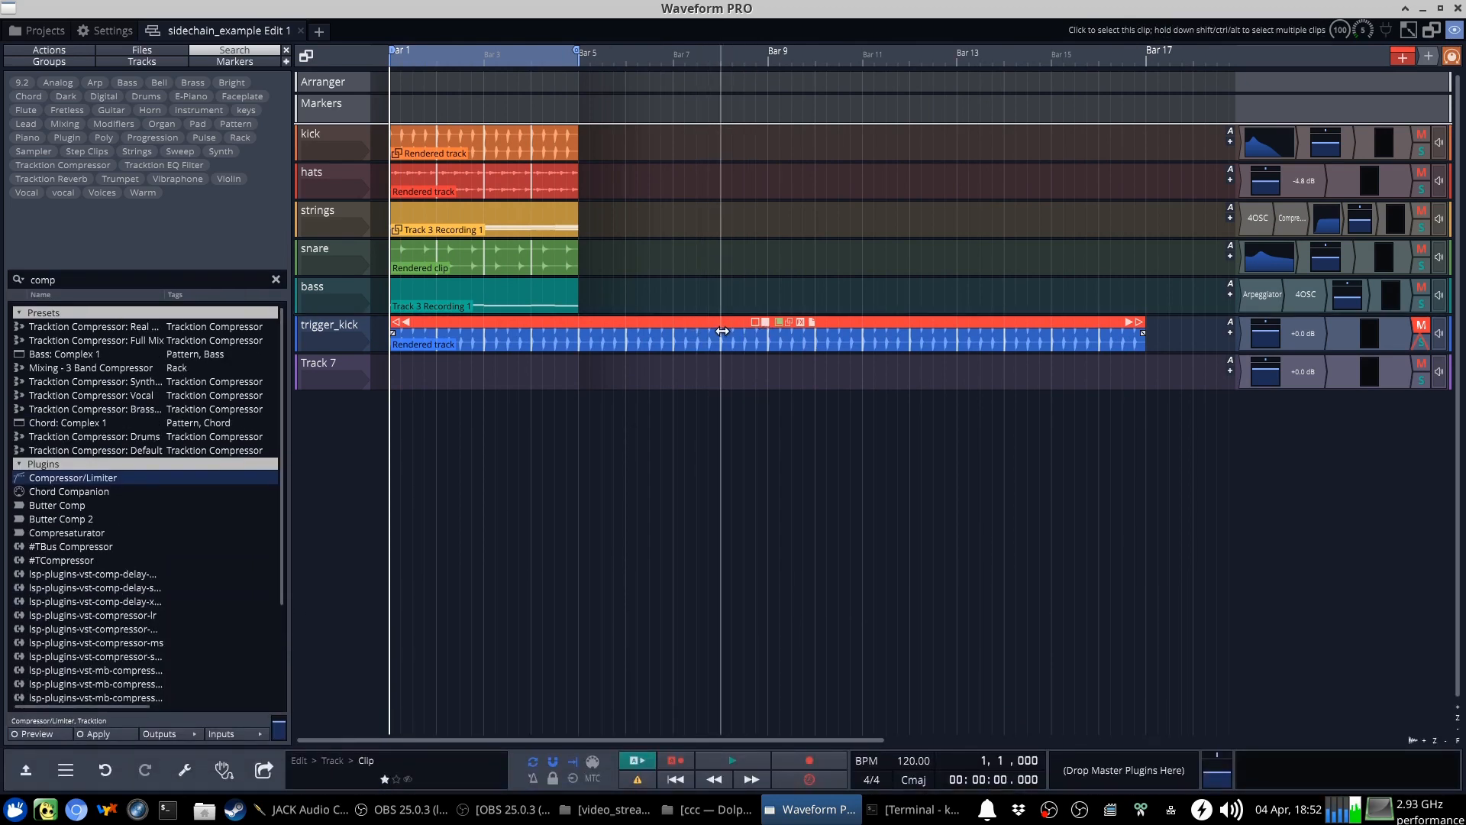
mouse_move(600, 323)
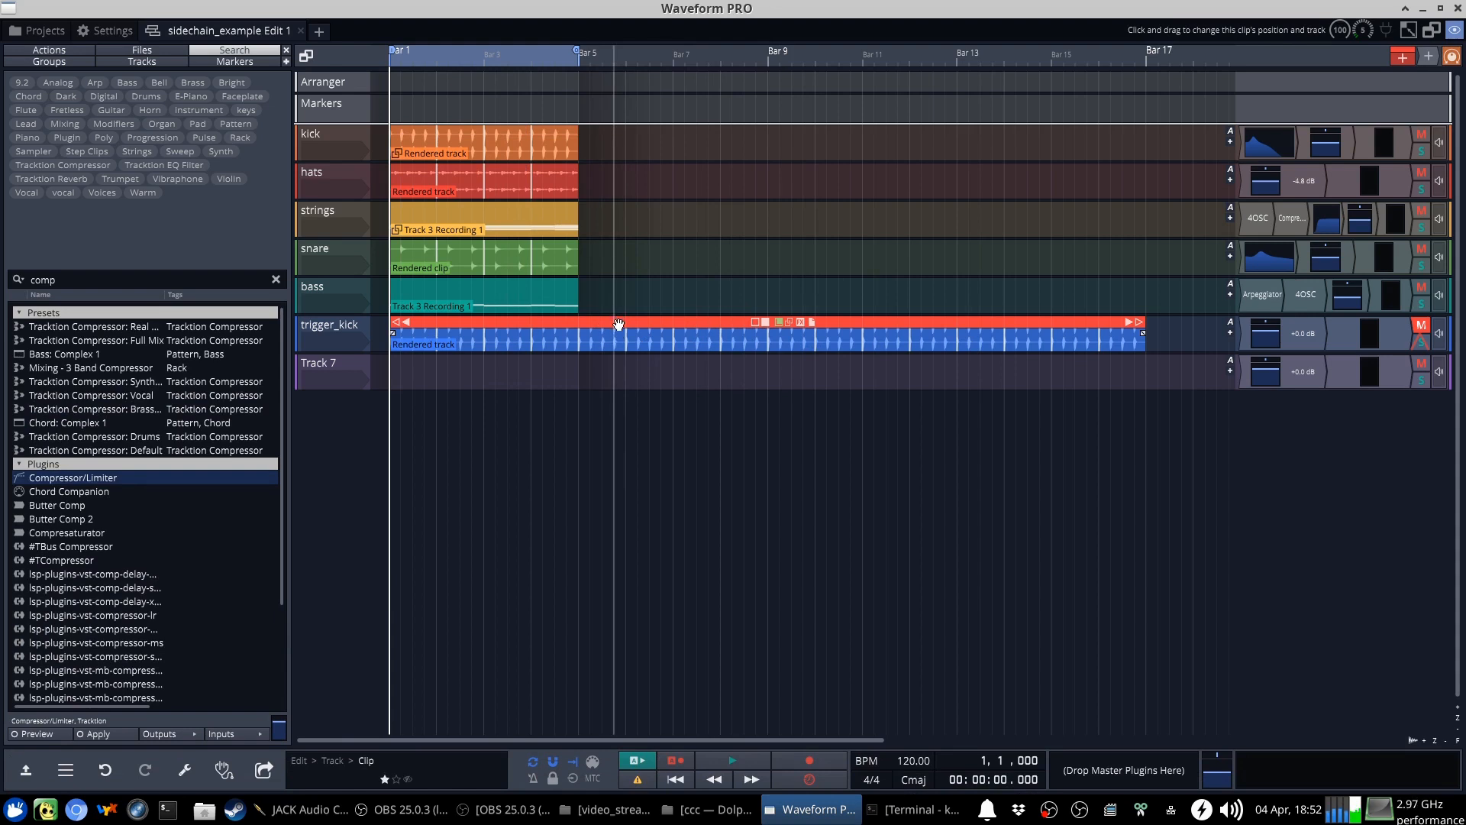
click(455, 142)
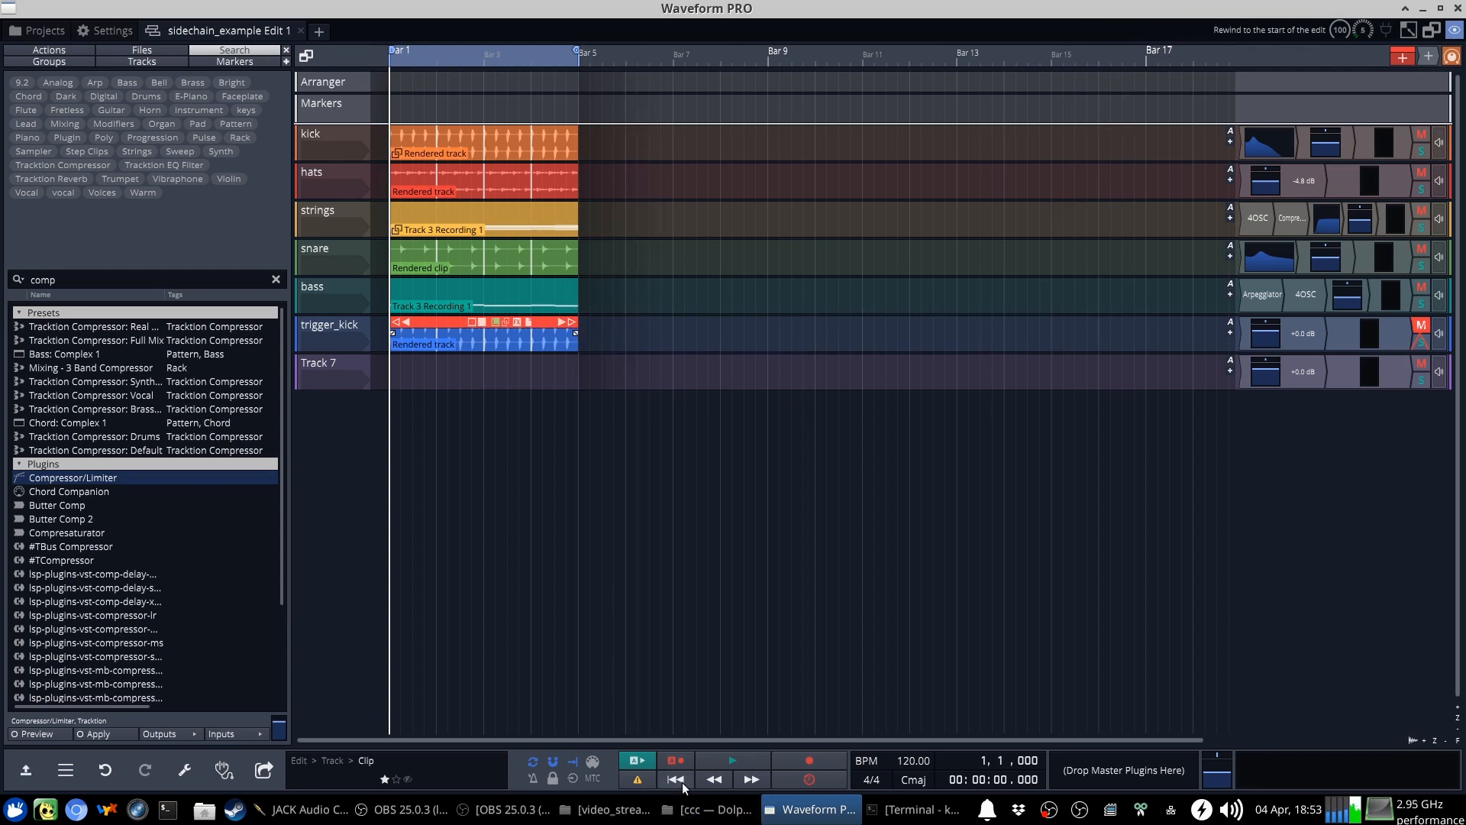
mouse_move(731, 327)
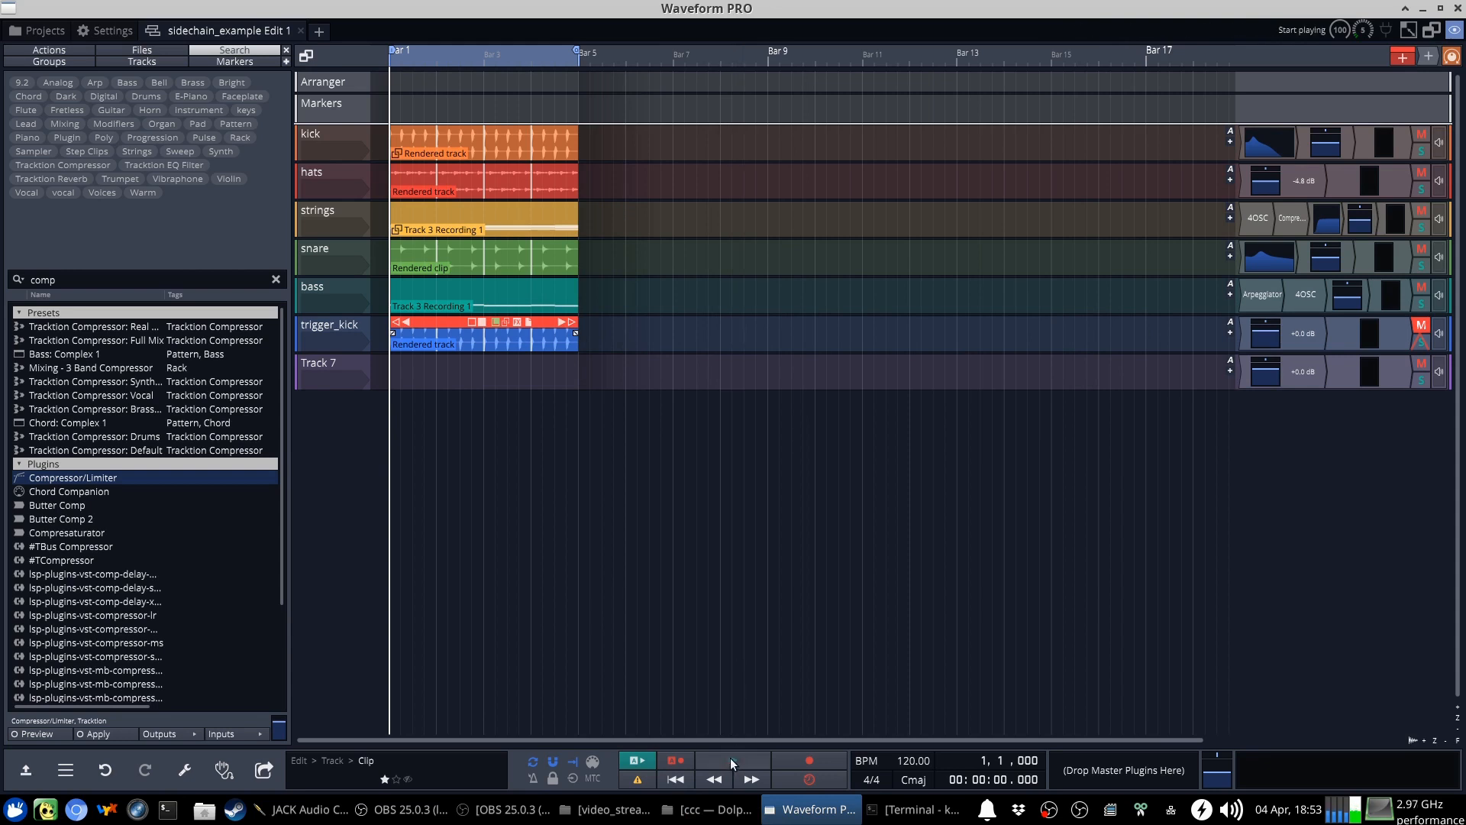
click(732, 759)
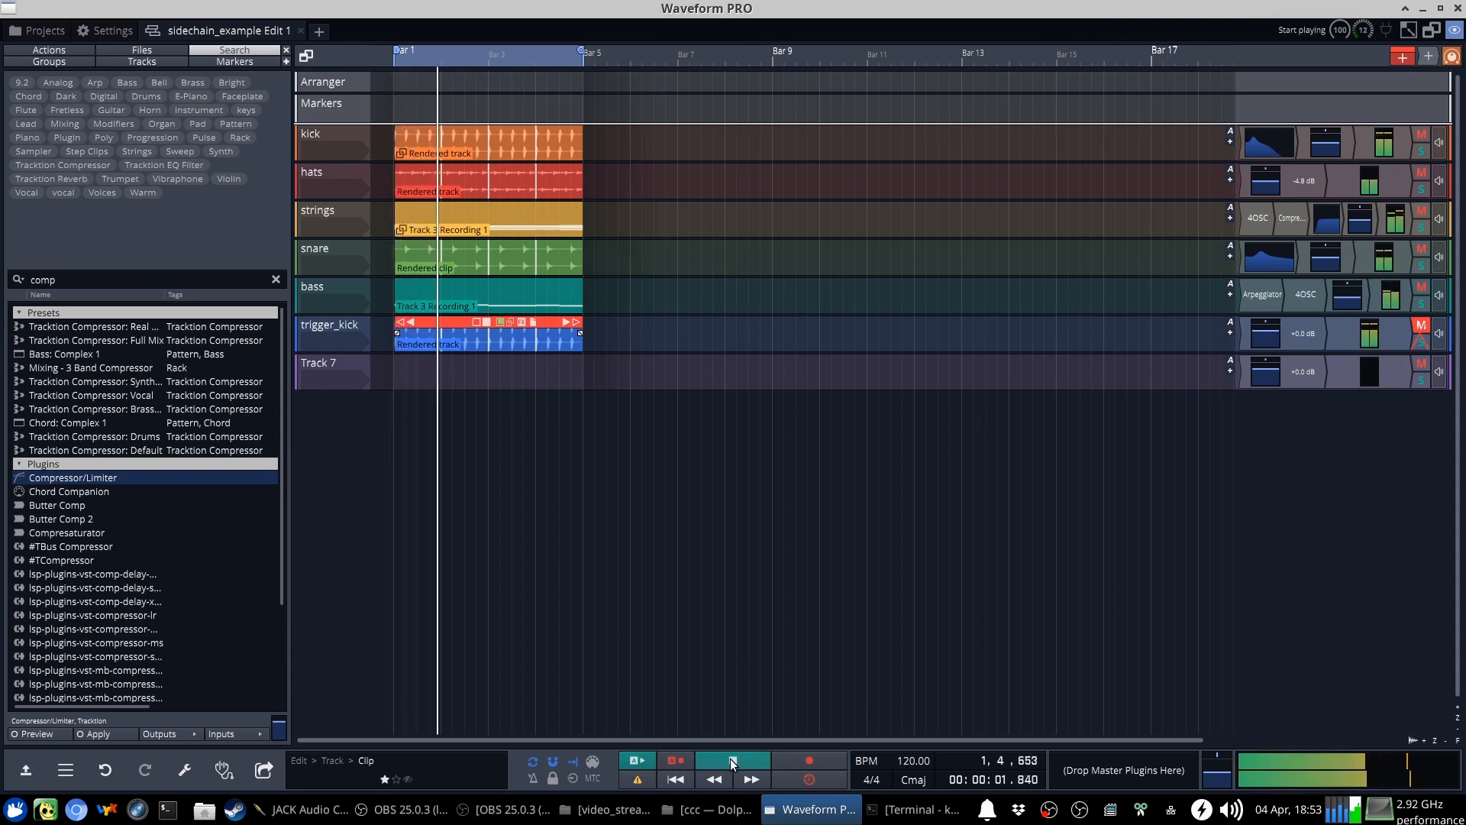
Stop playback and close the bass Arpeggiator settings window
click(732, 761)
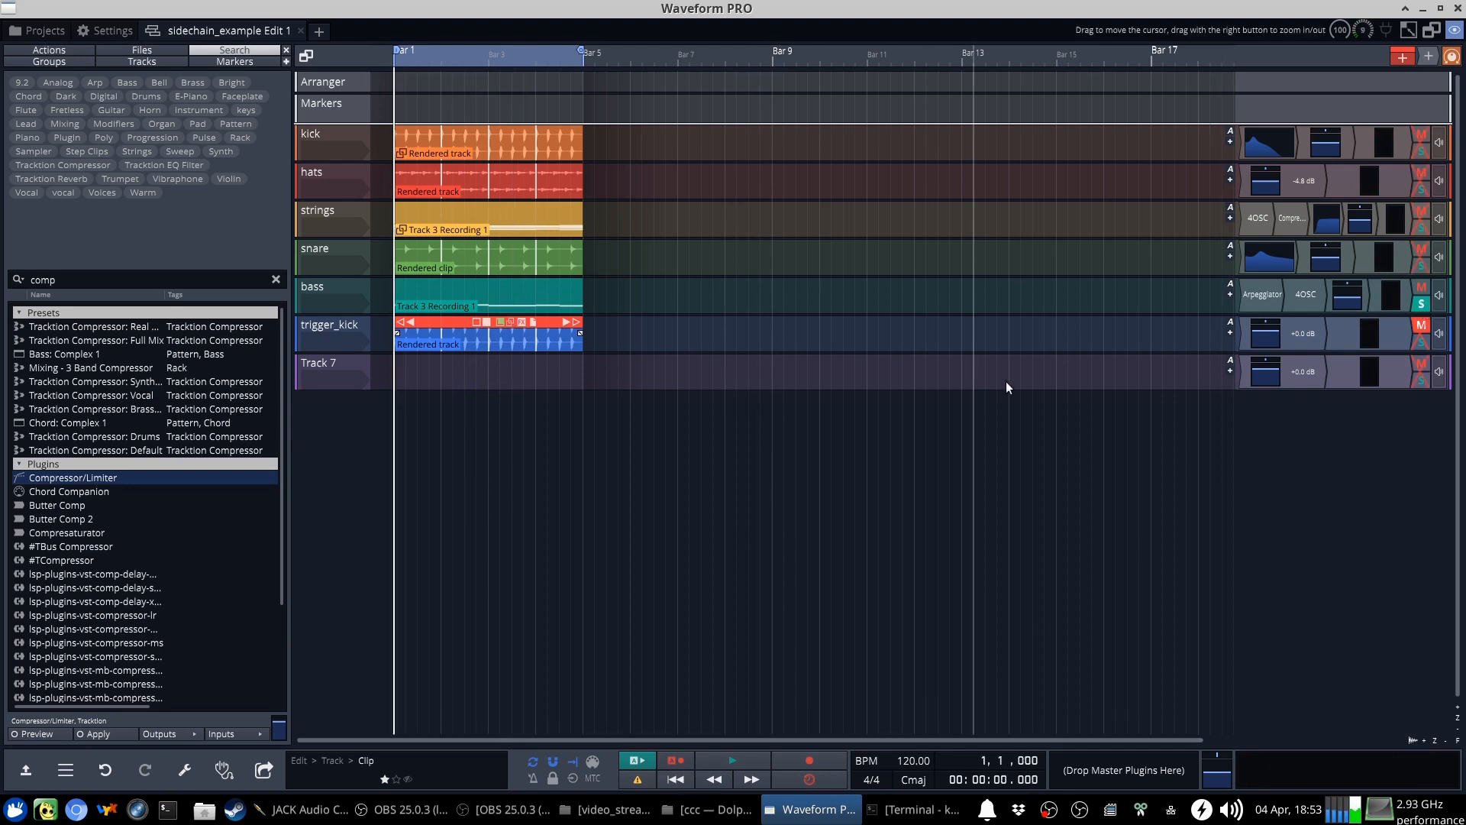
mouse_move(1273, 295)
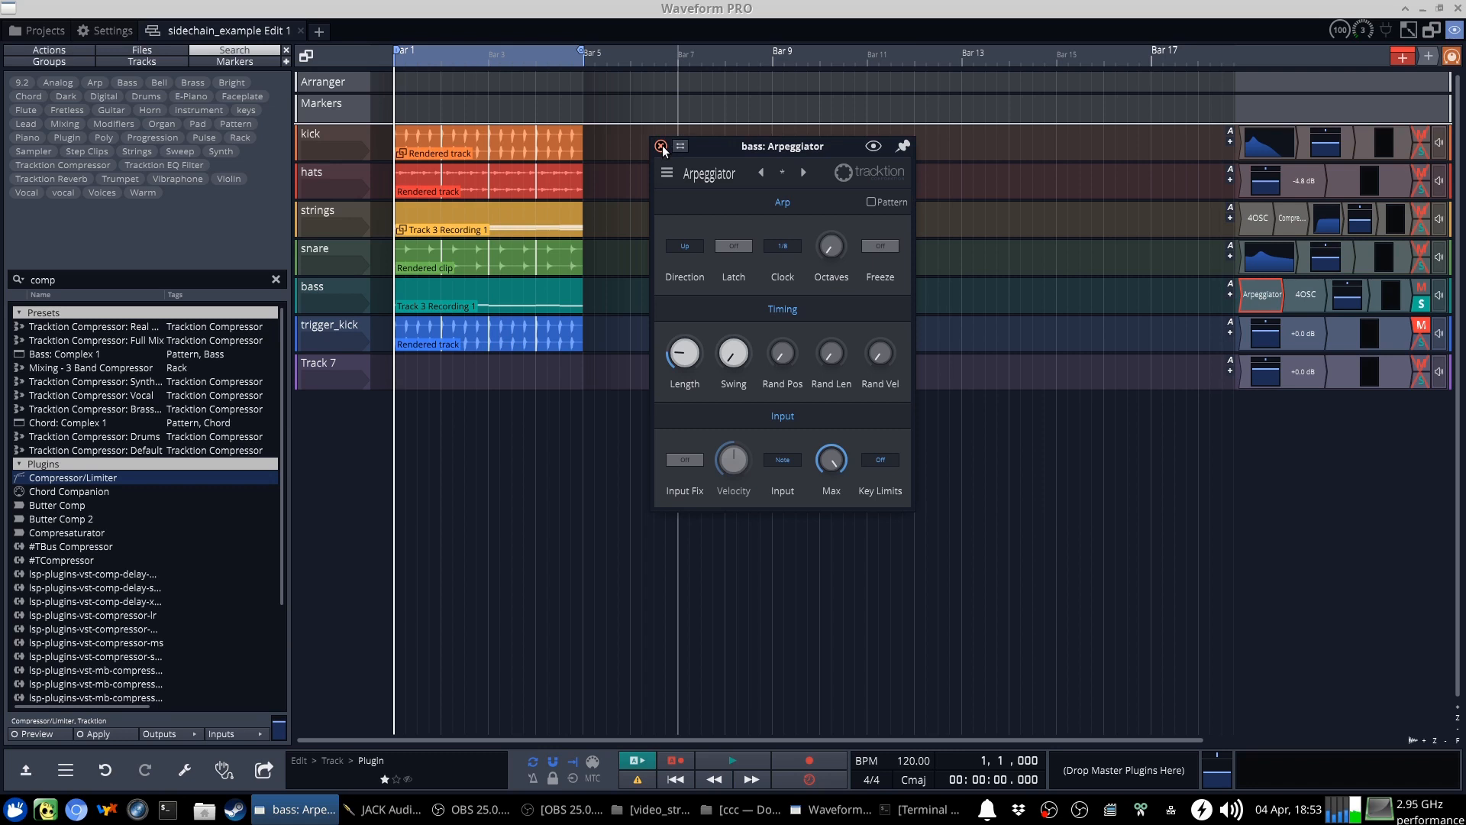
click(663, 146)
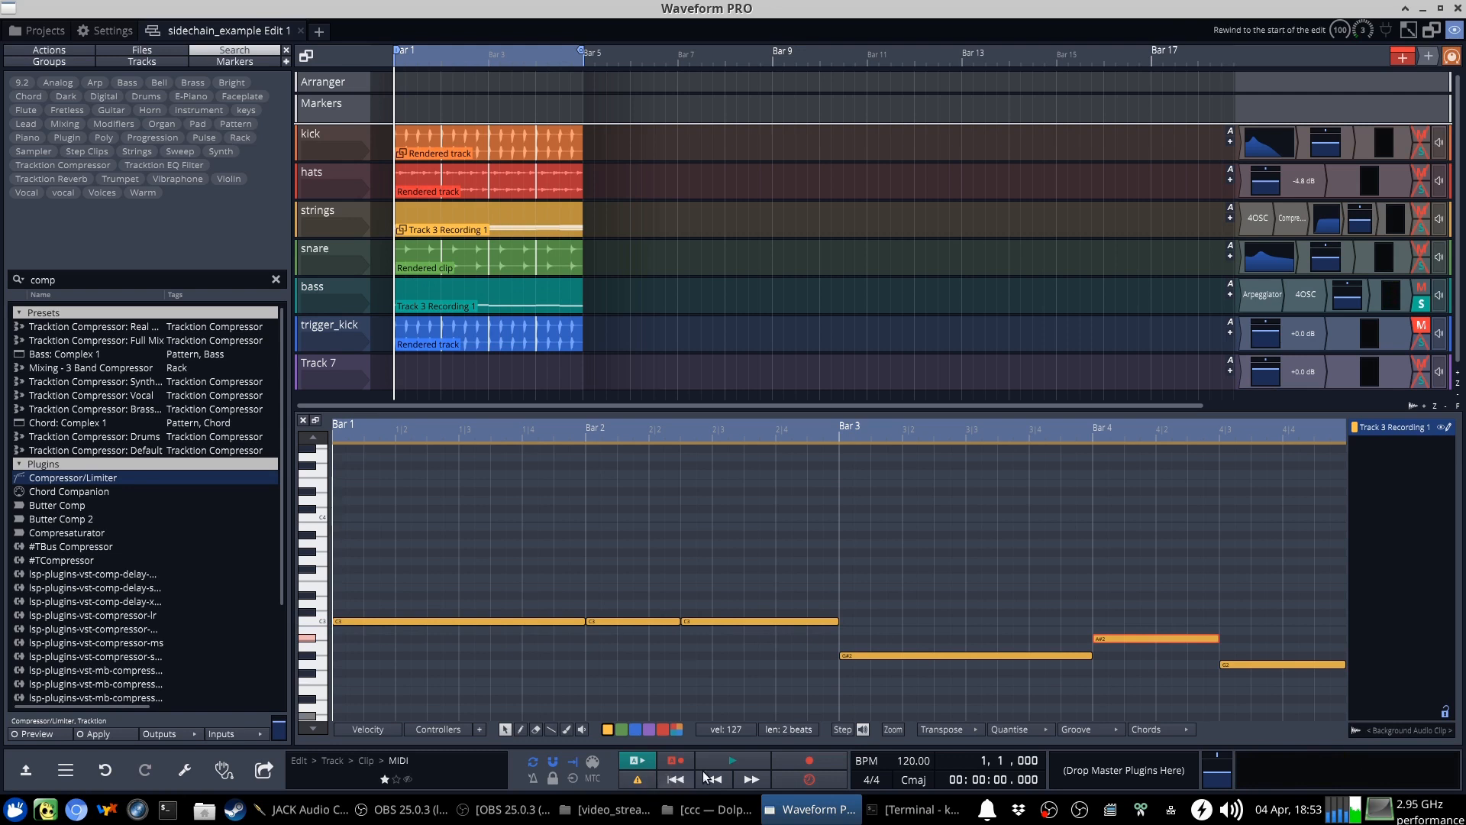
click(733, 761)
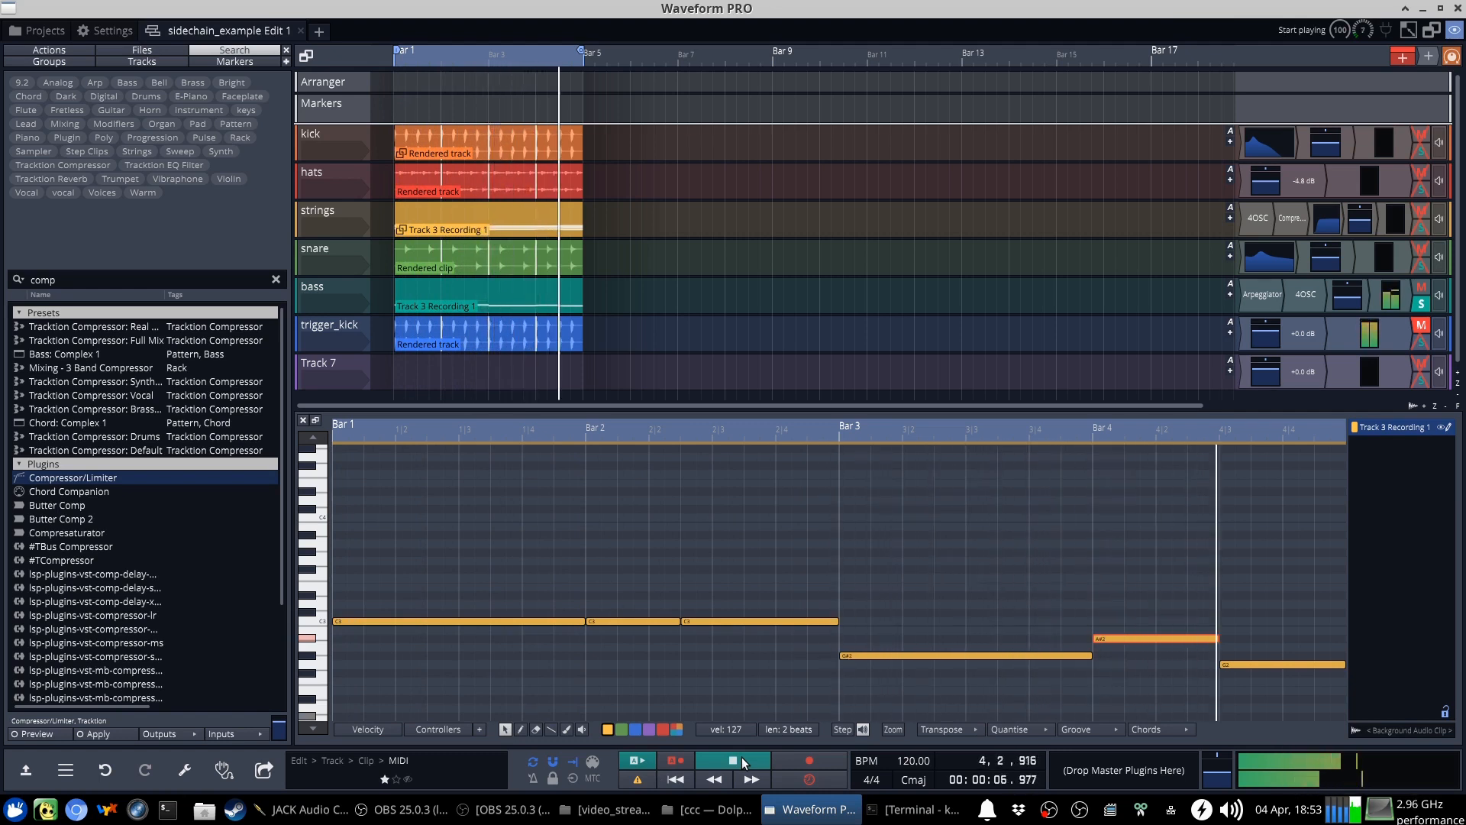
click(733, 761)
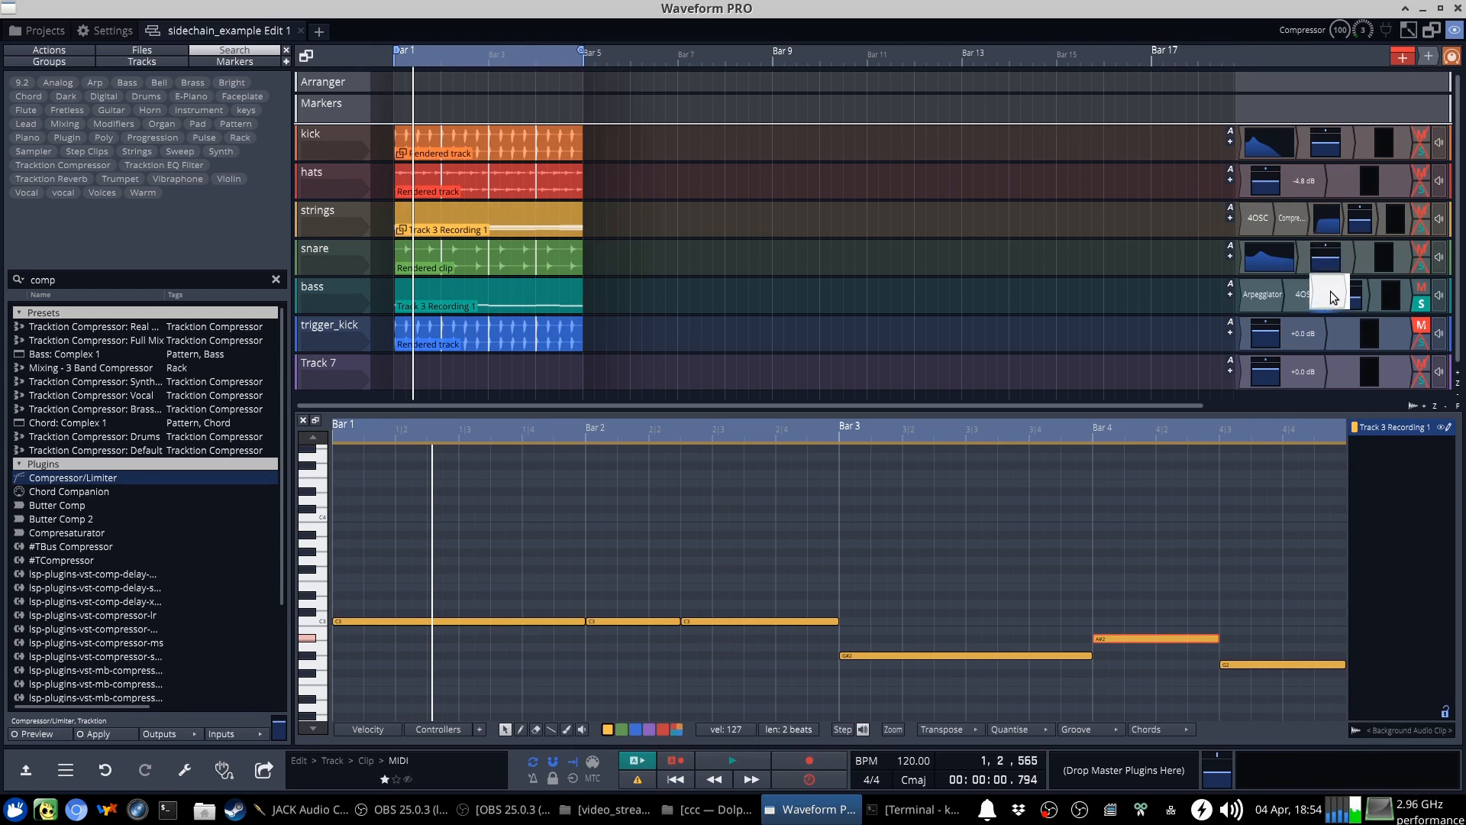
Check the bass sidechain compressor settings, then play and stop the song
click(1328, 294)
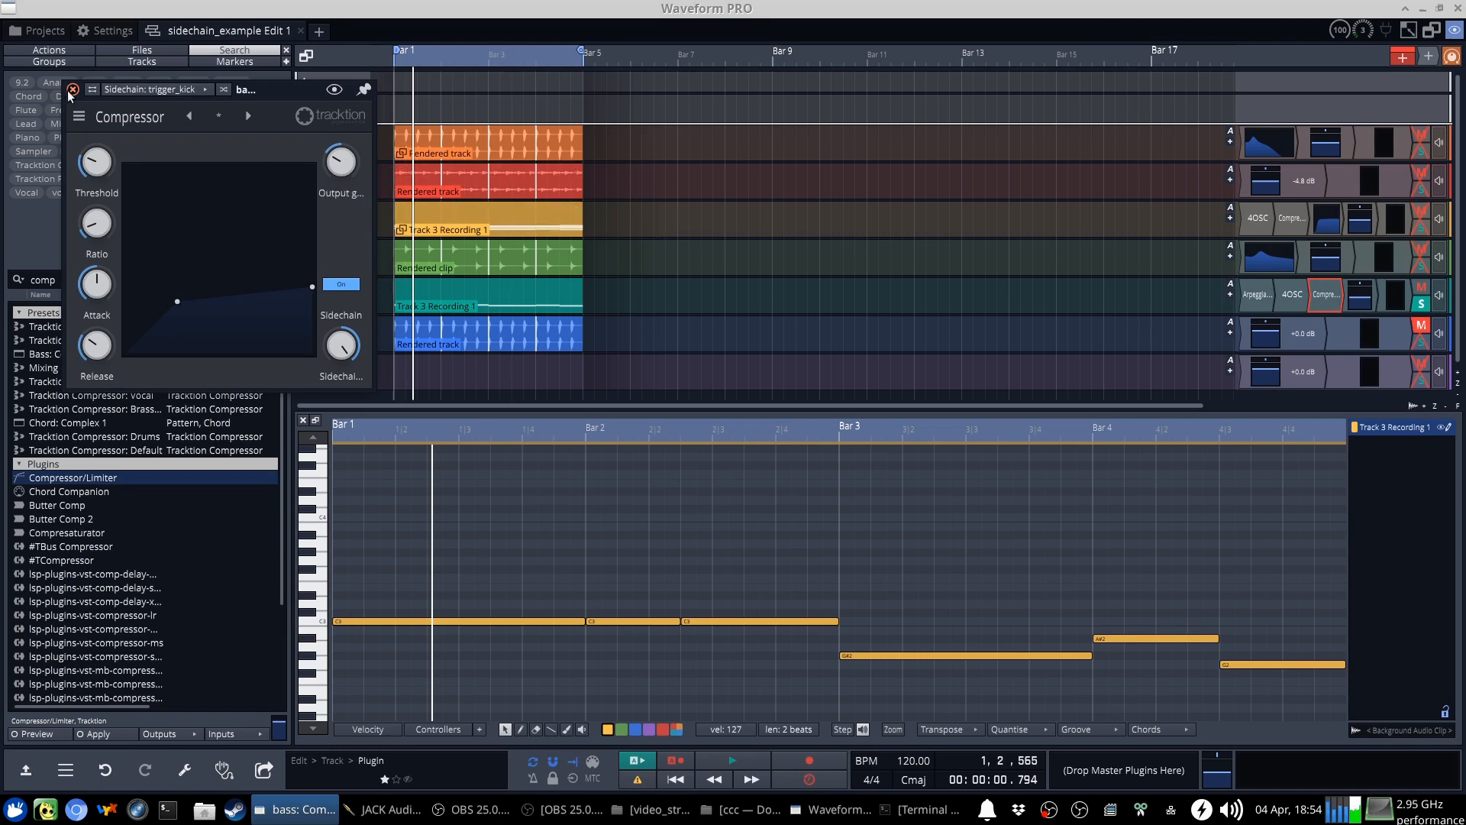
click(72, 88)
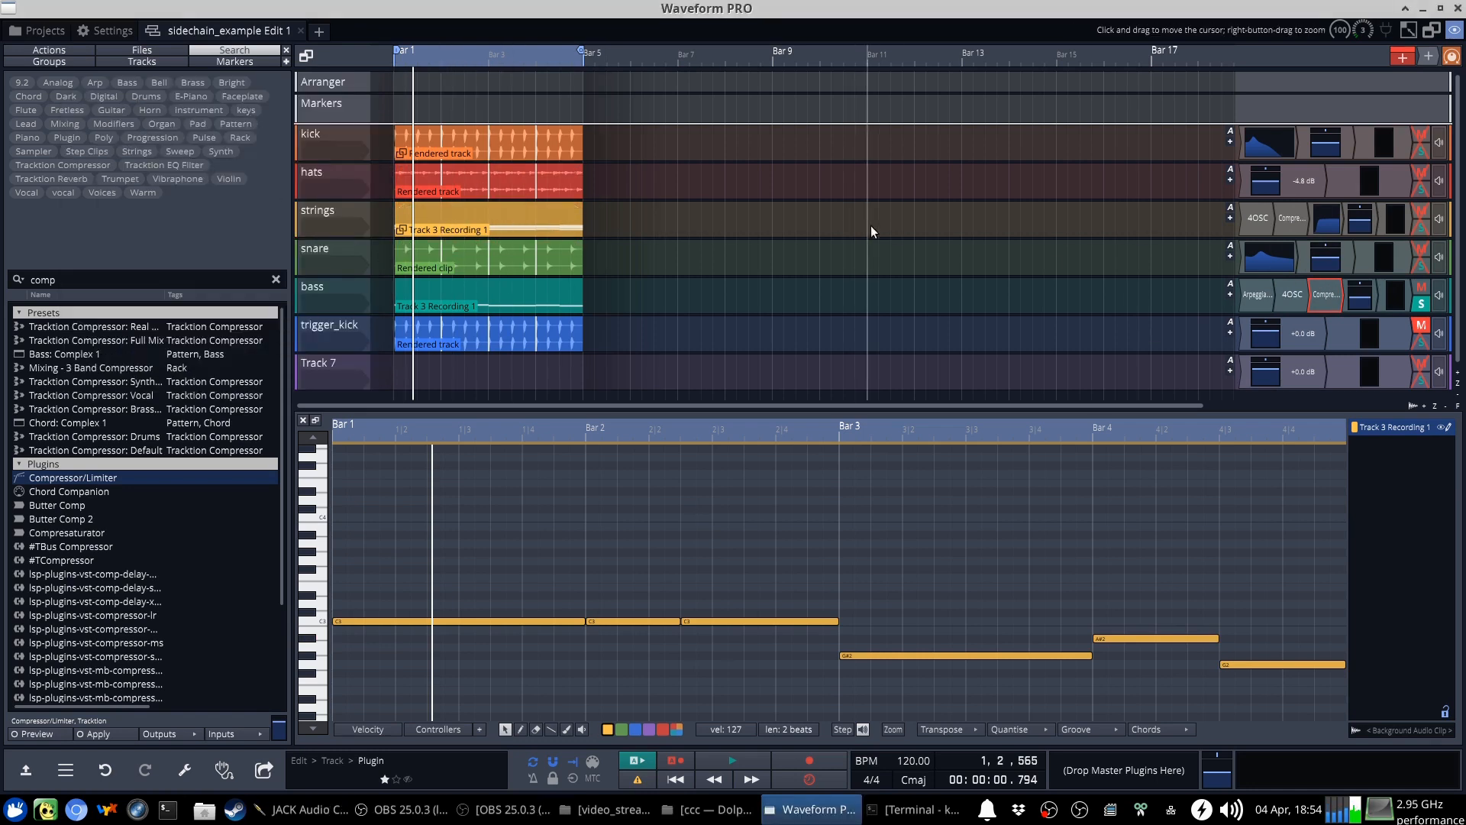
mouse_move(1328, 247)
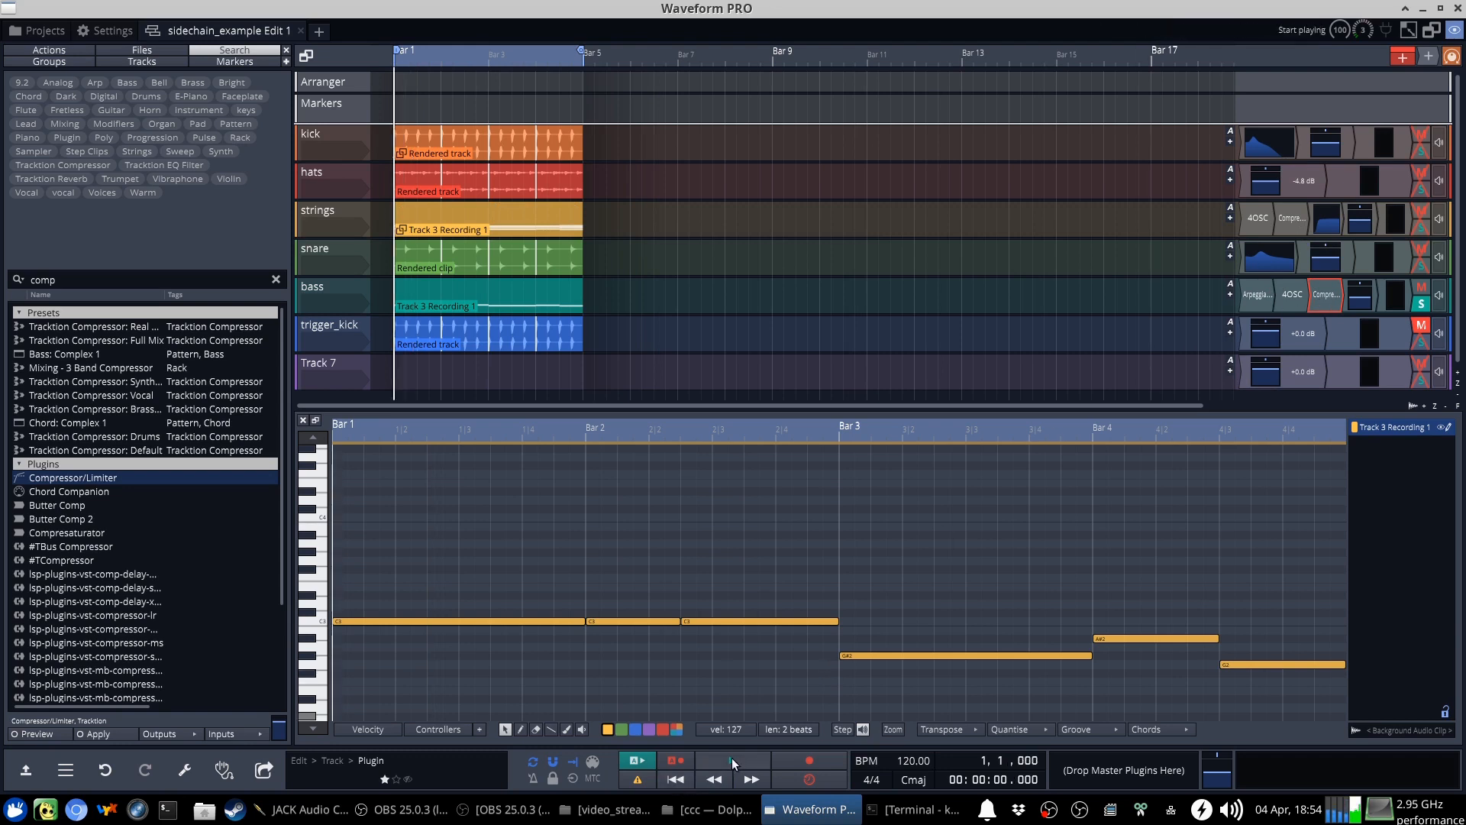
click(733, 759)
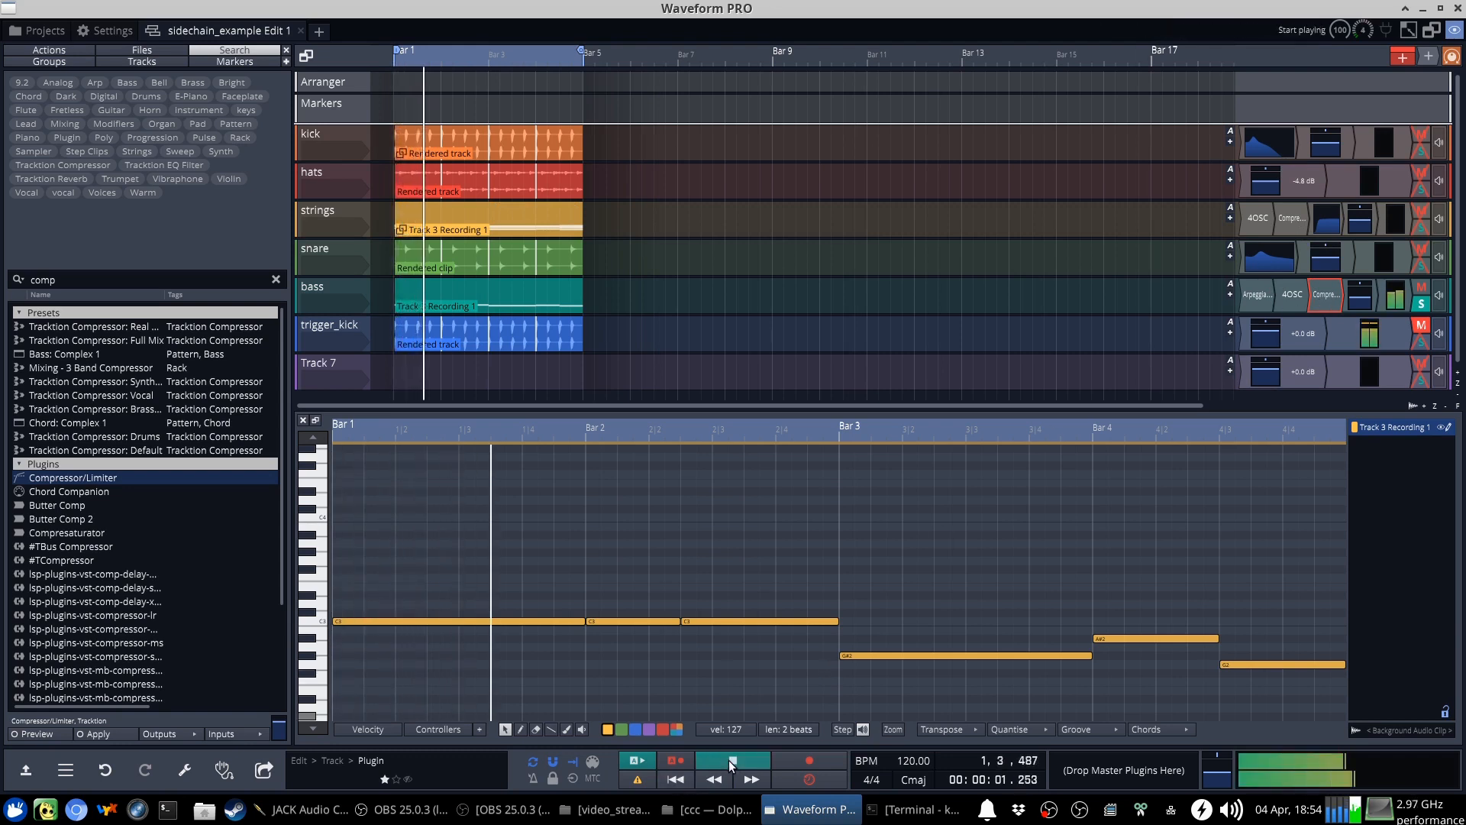
click(732, 760)
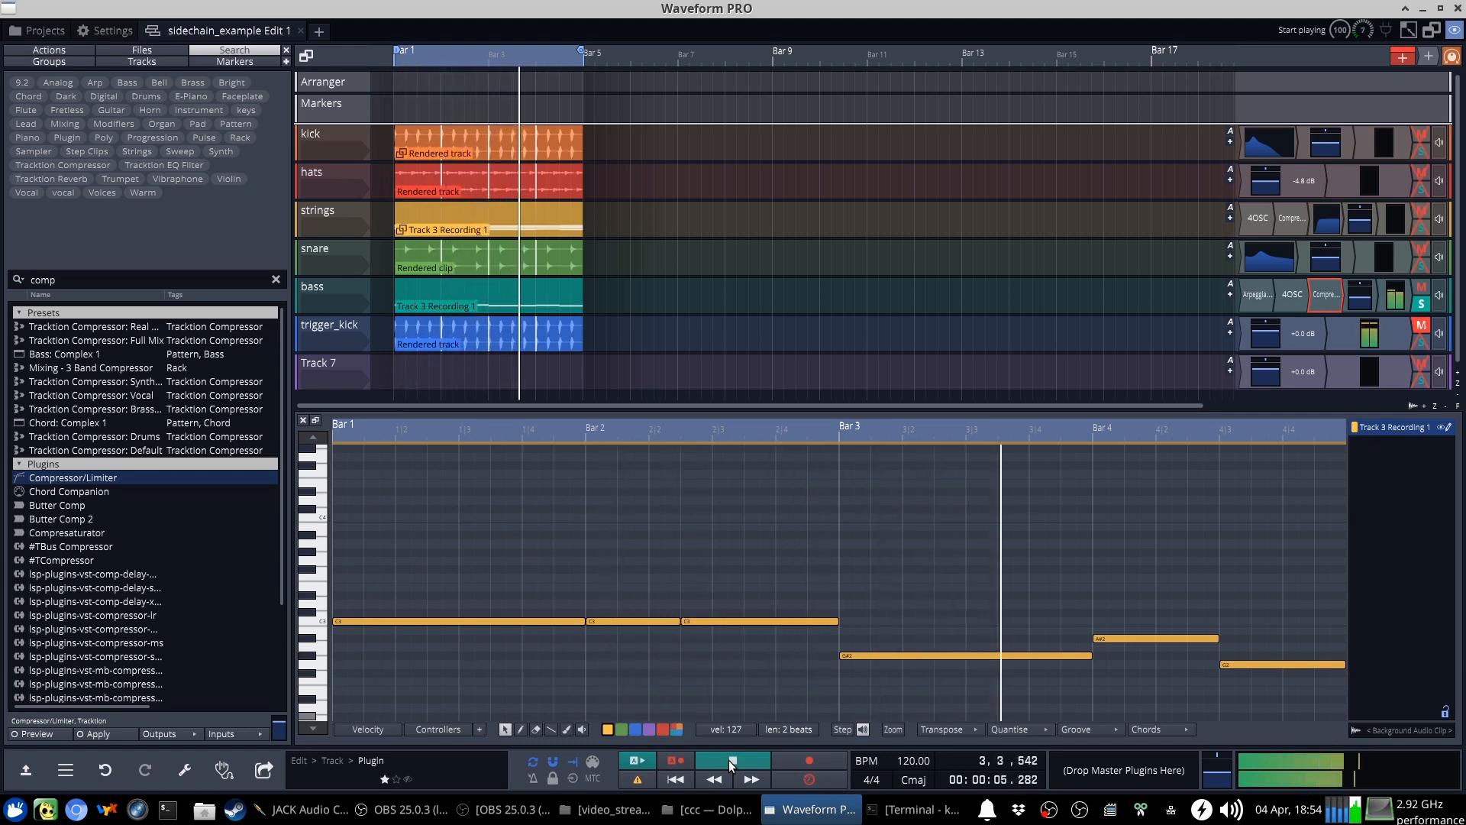
click(732, 759)
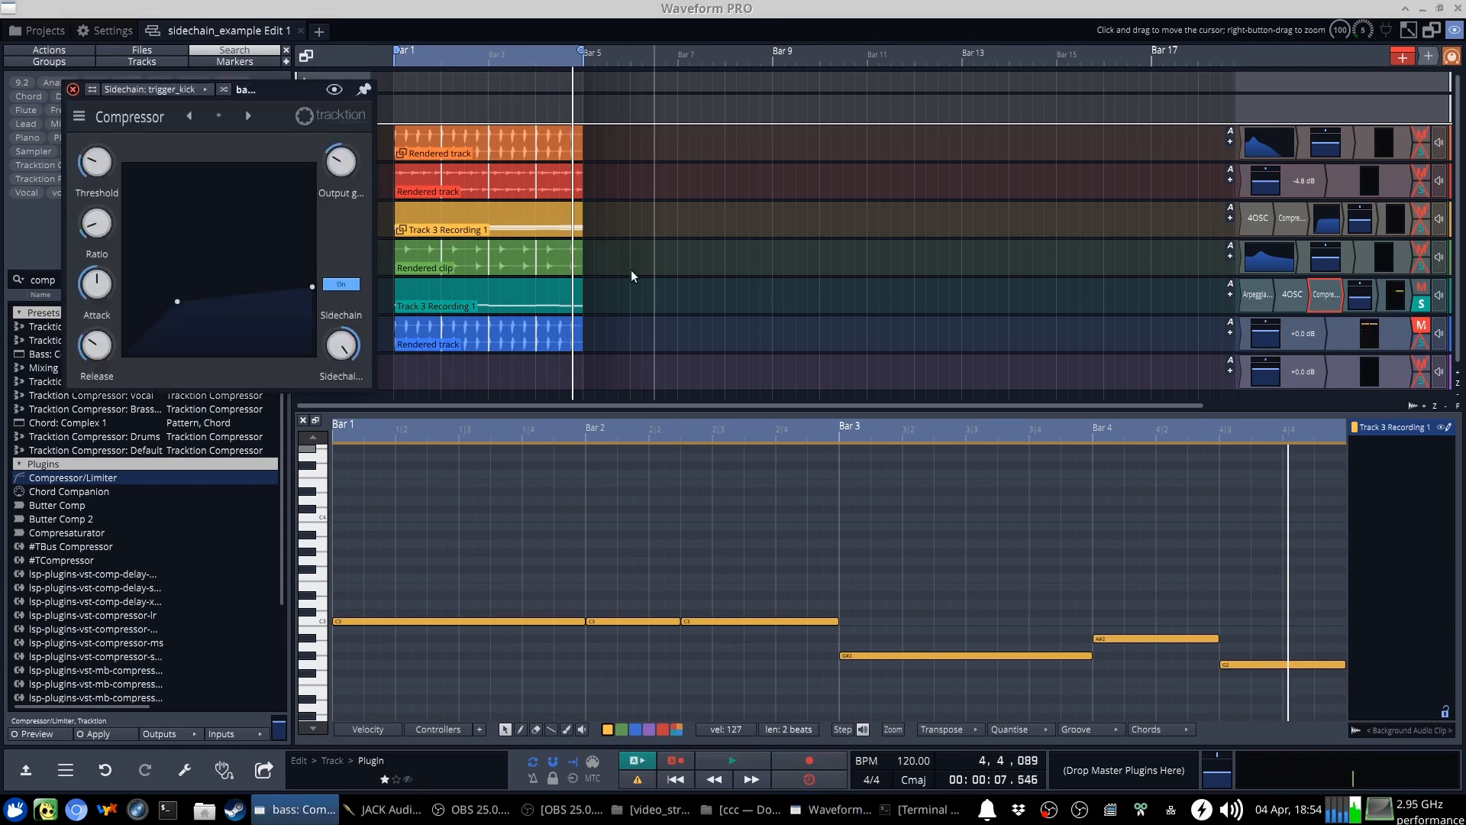
mouse_move(183, 242)
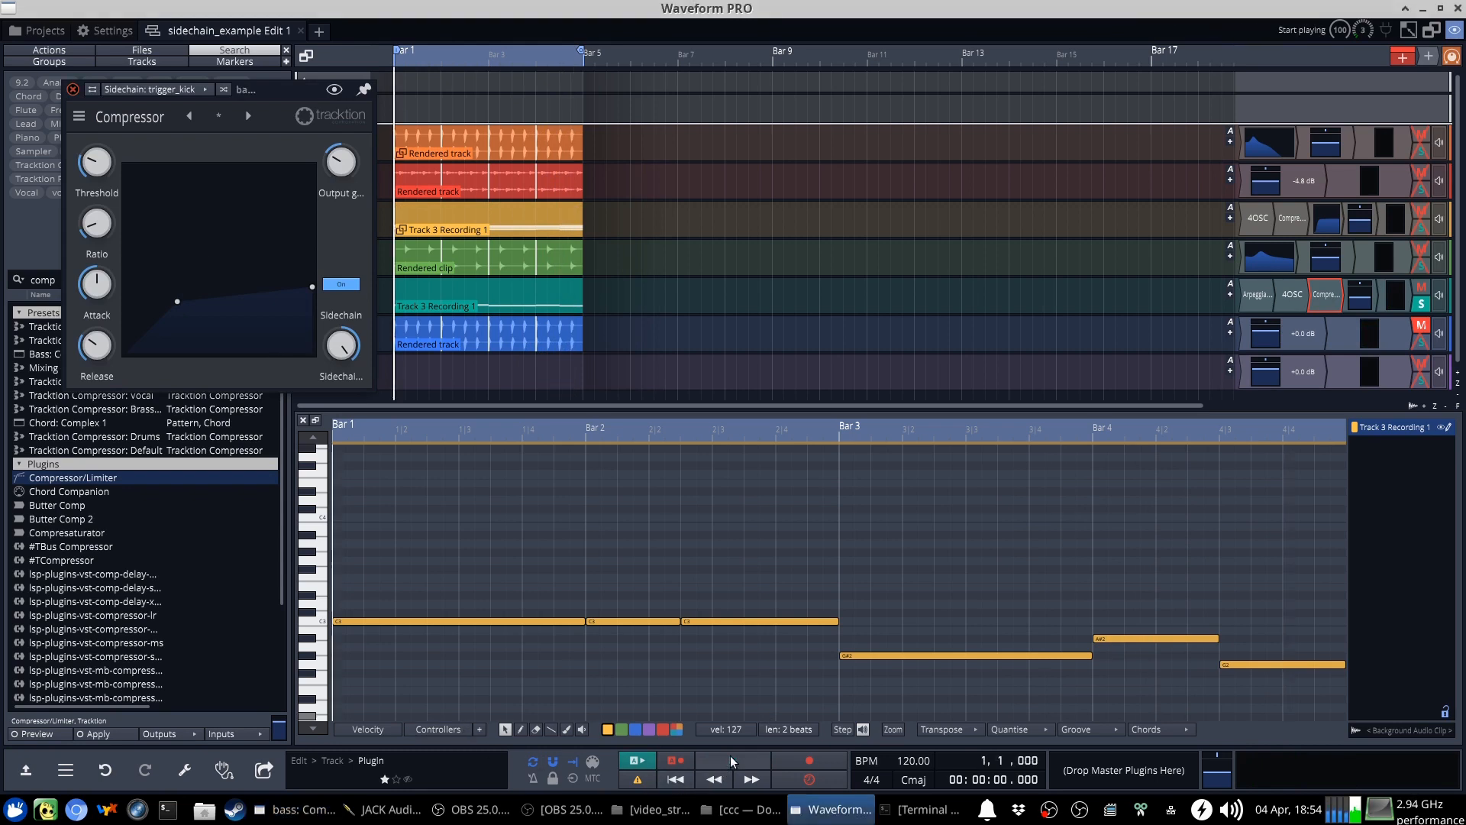
Hear the bass ducking under trigger_kick, close the compressor settings, and replay briefly
click(732, 759)
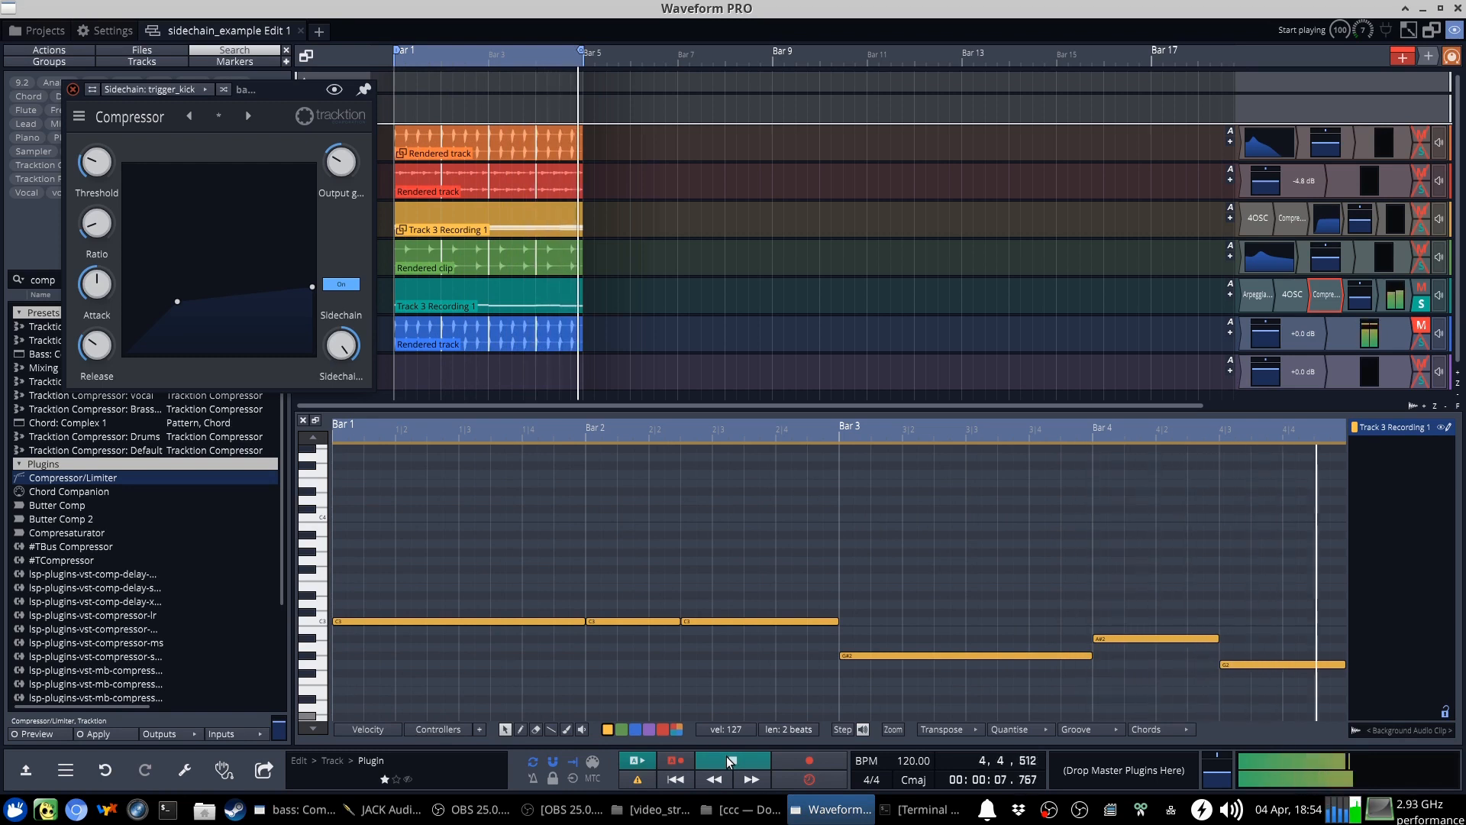
click(732, 759)
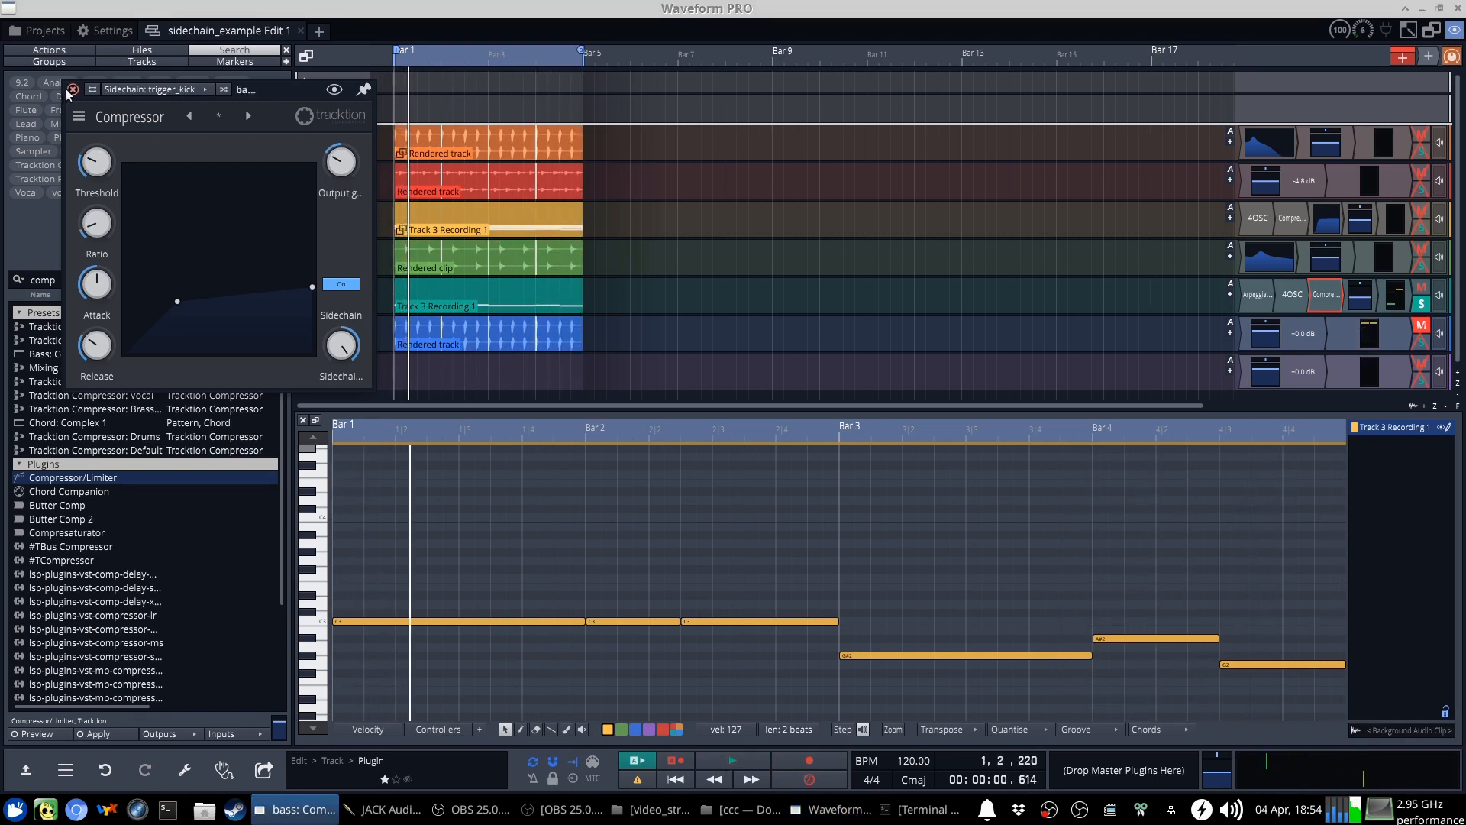
click(74, 89)
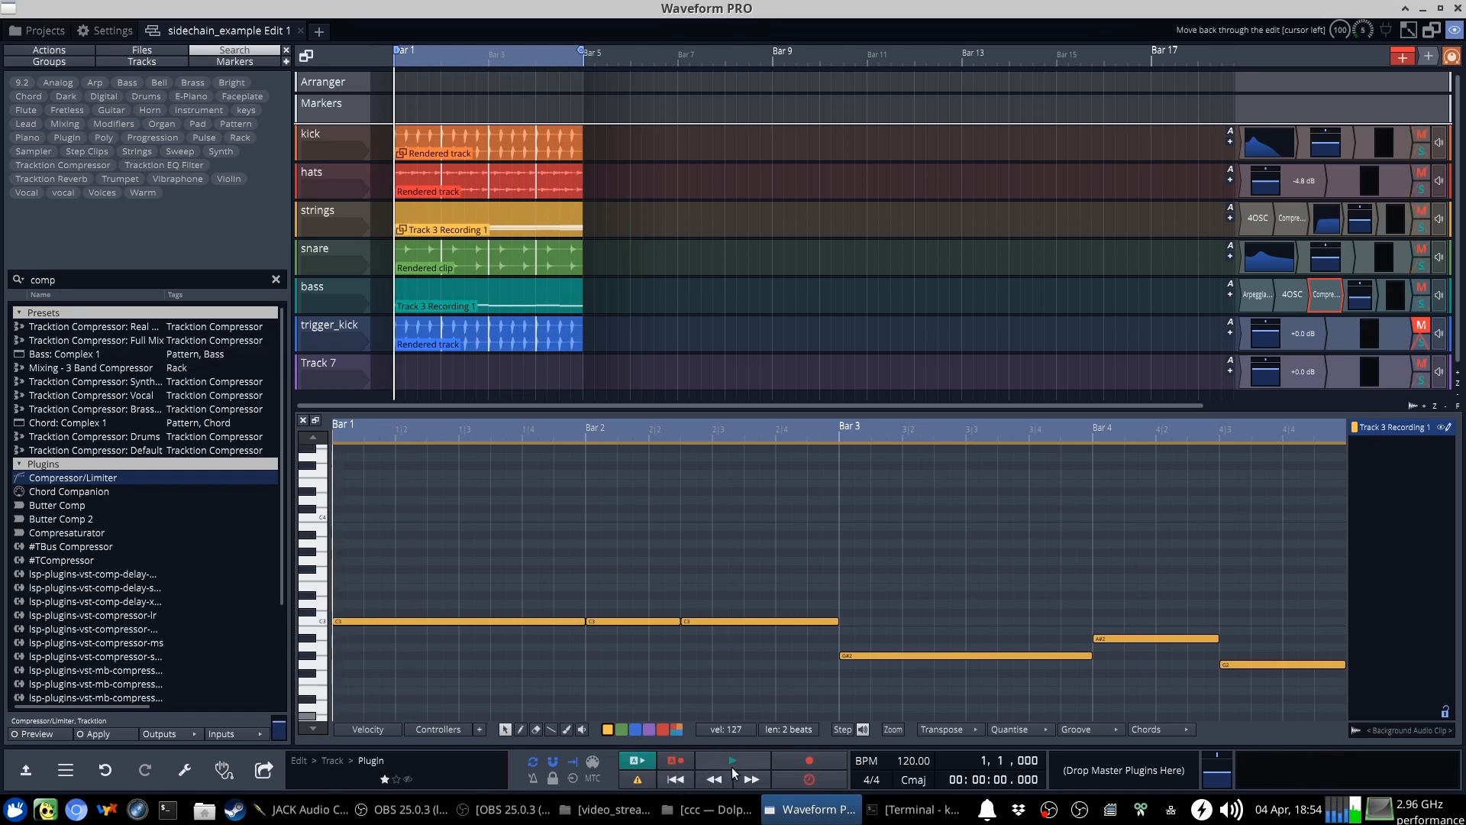
click(733, 759)
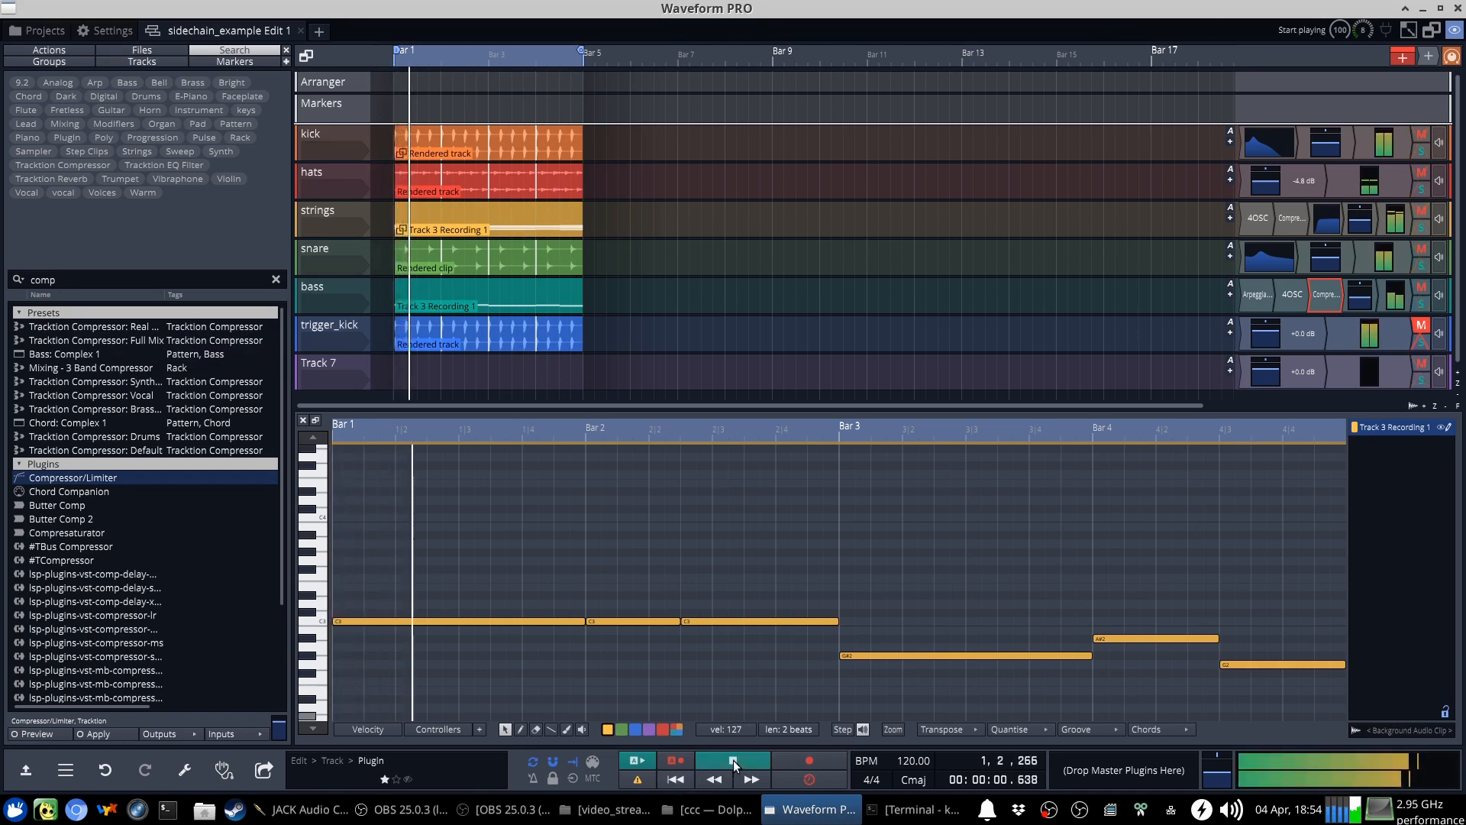
click(733, 761)
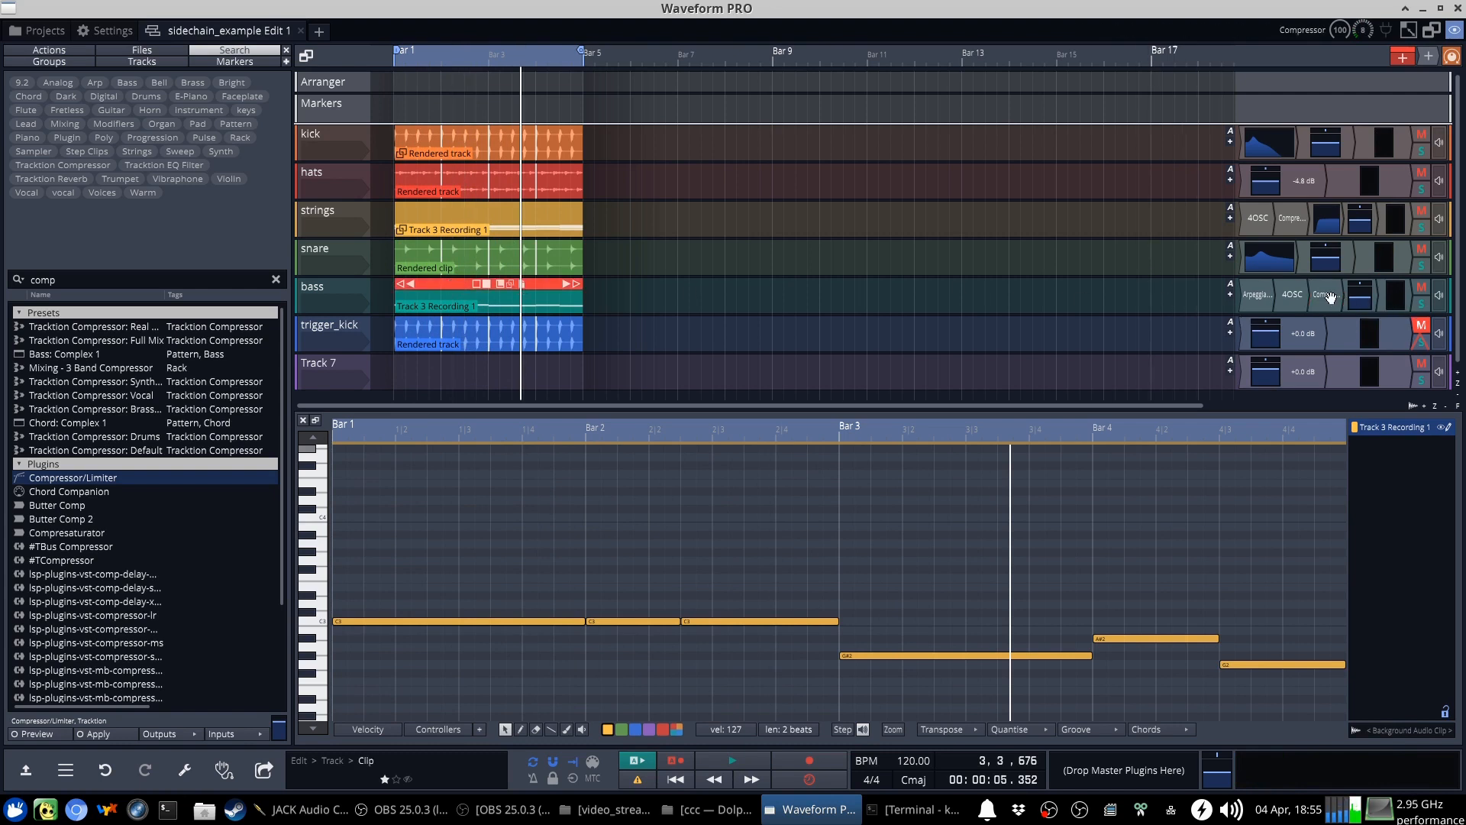
Audition the bass compressor, raising its Output gain to about +4.90 dB, then close it
click(1325, 295)
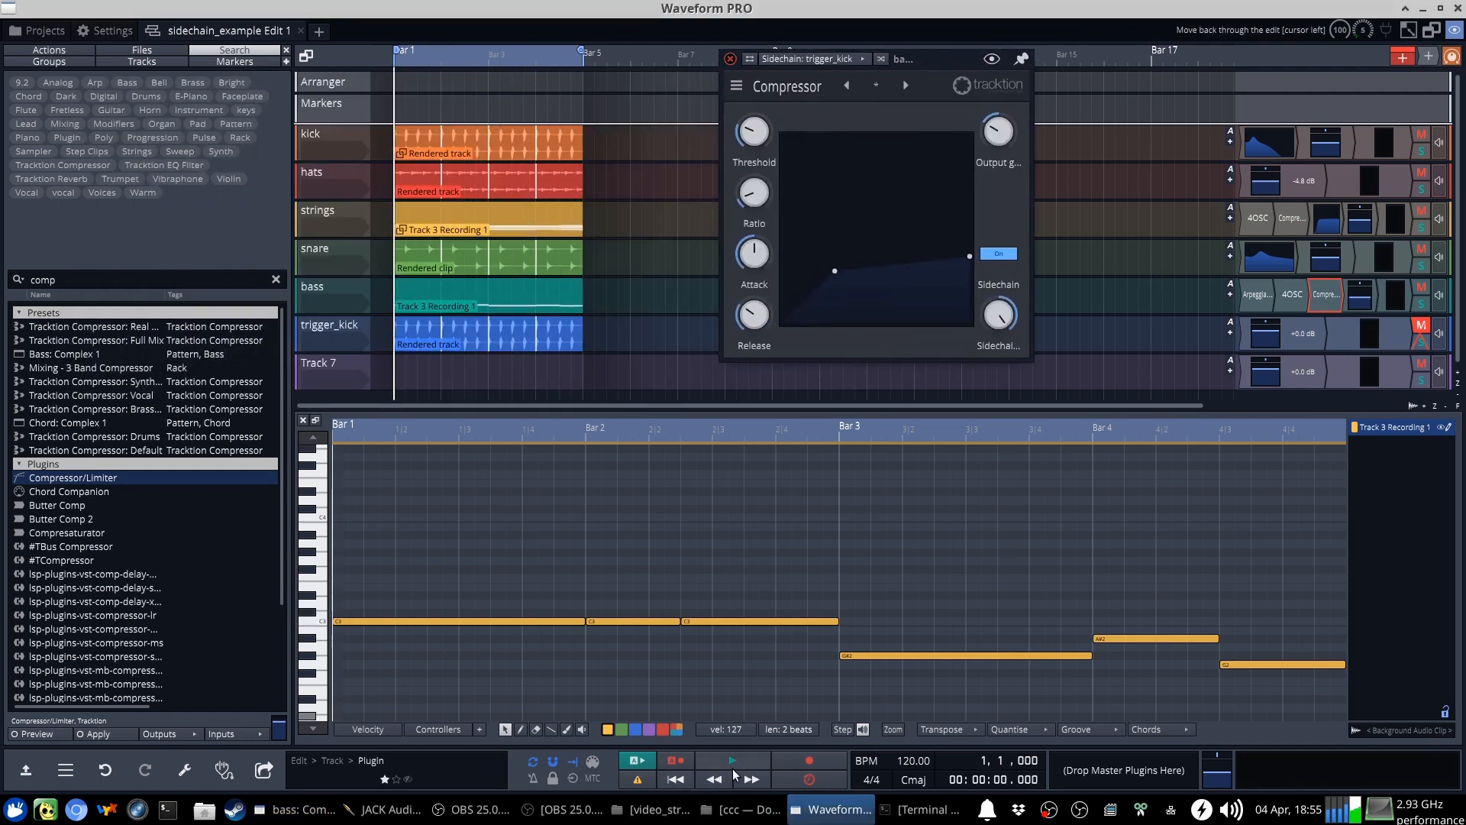
click(732, 759)
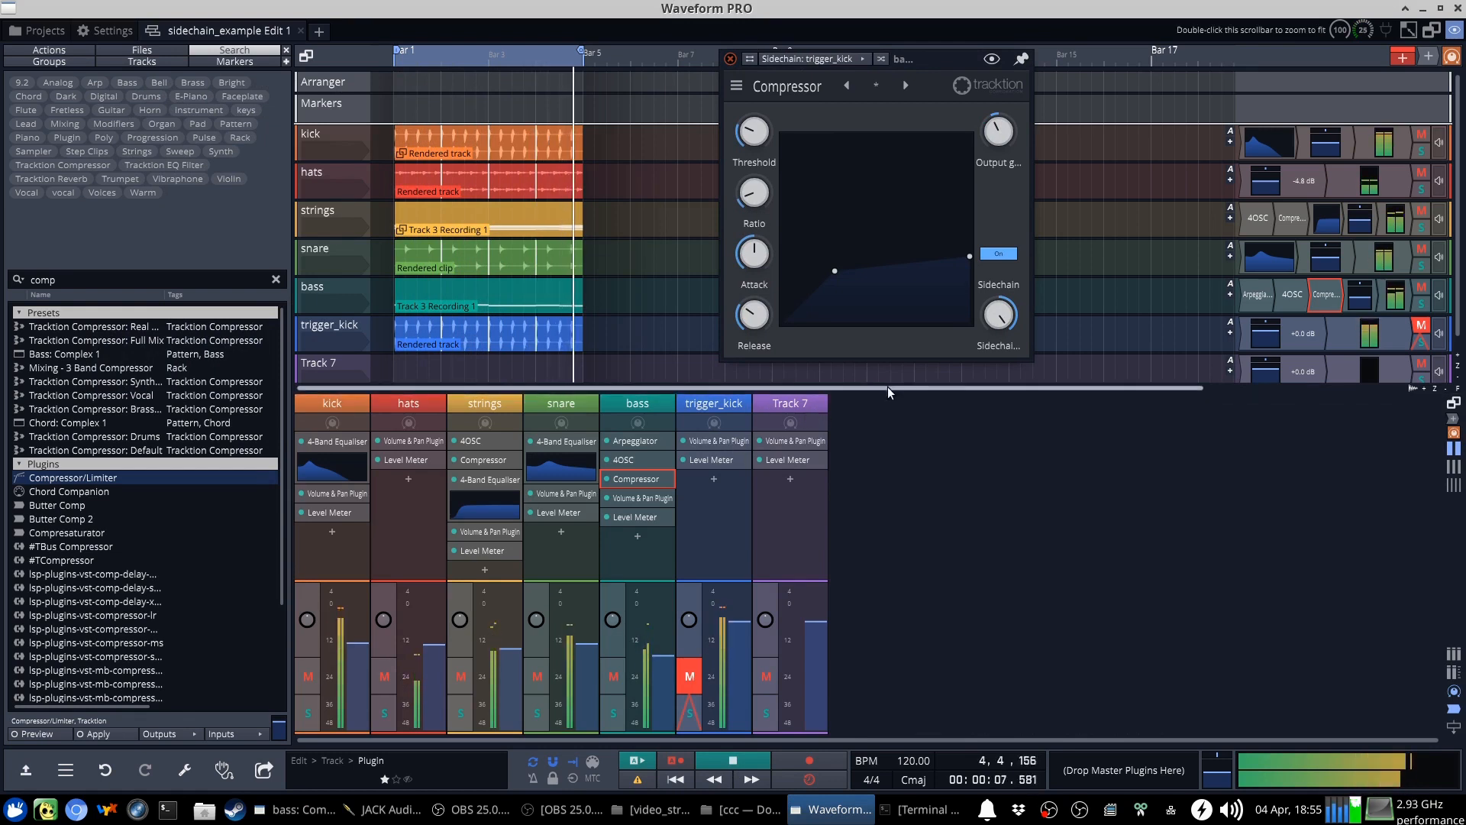
click(997, 130)
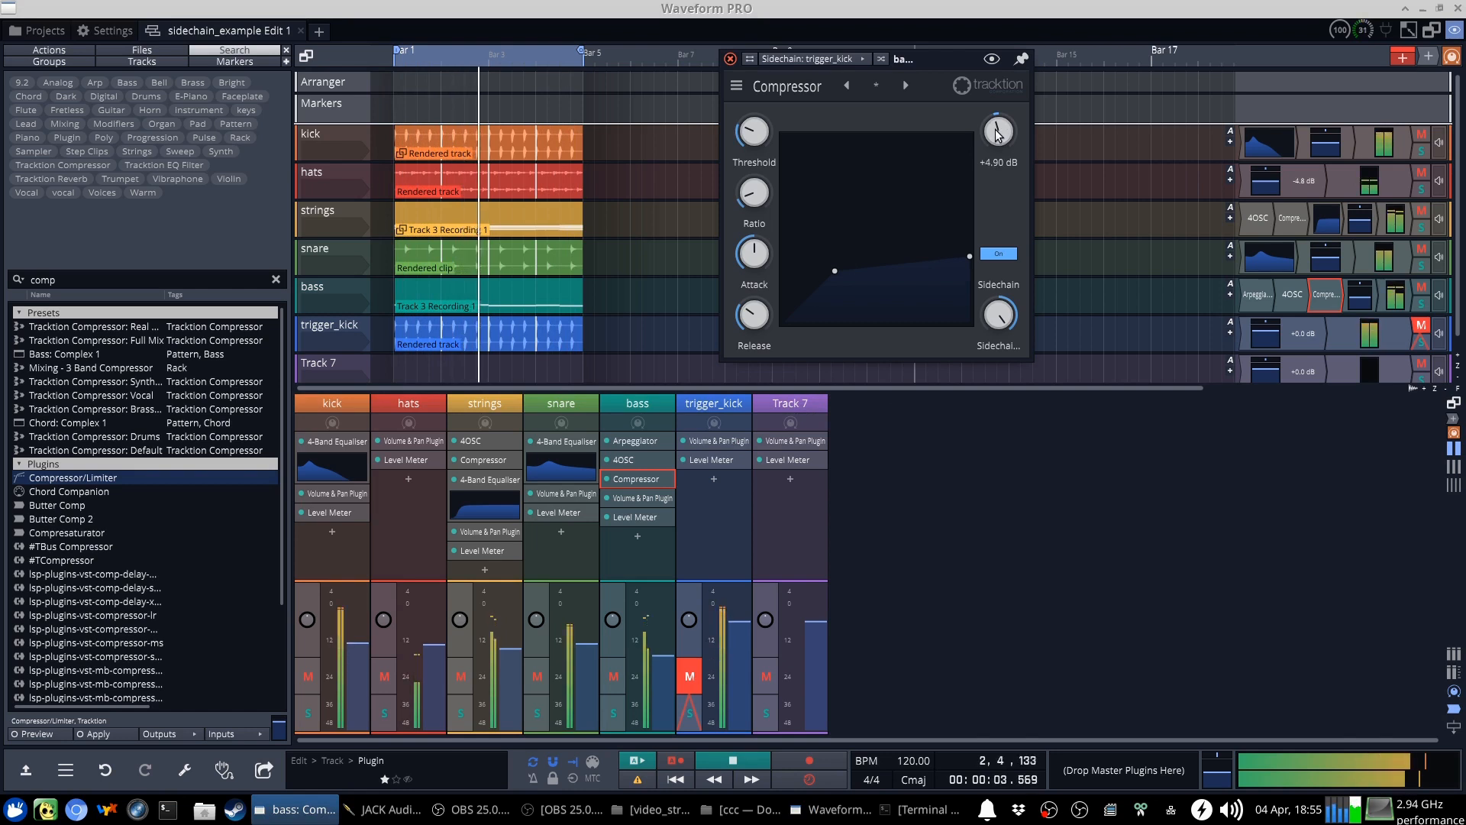
click(732, 58)
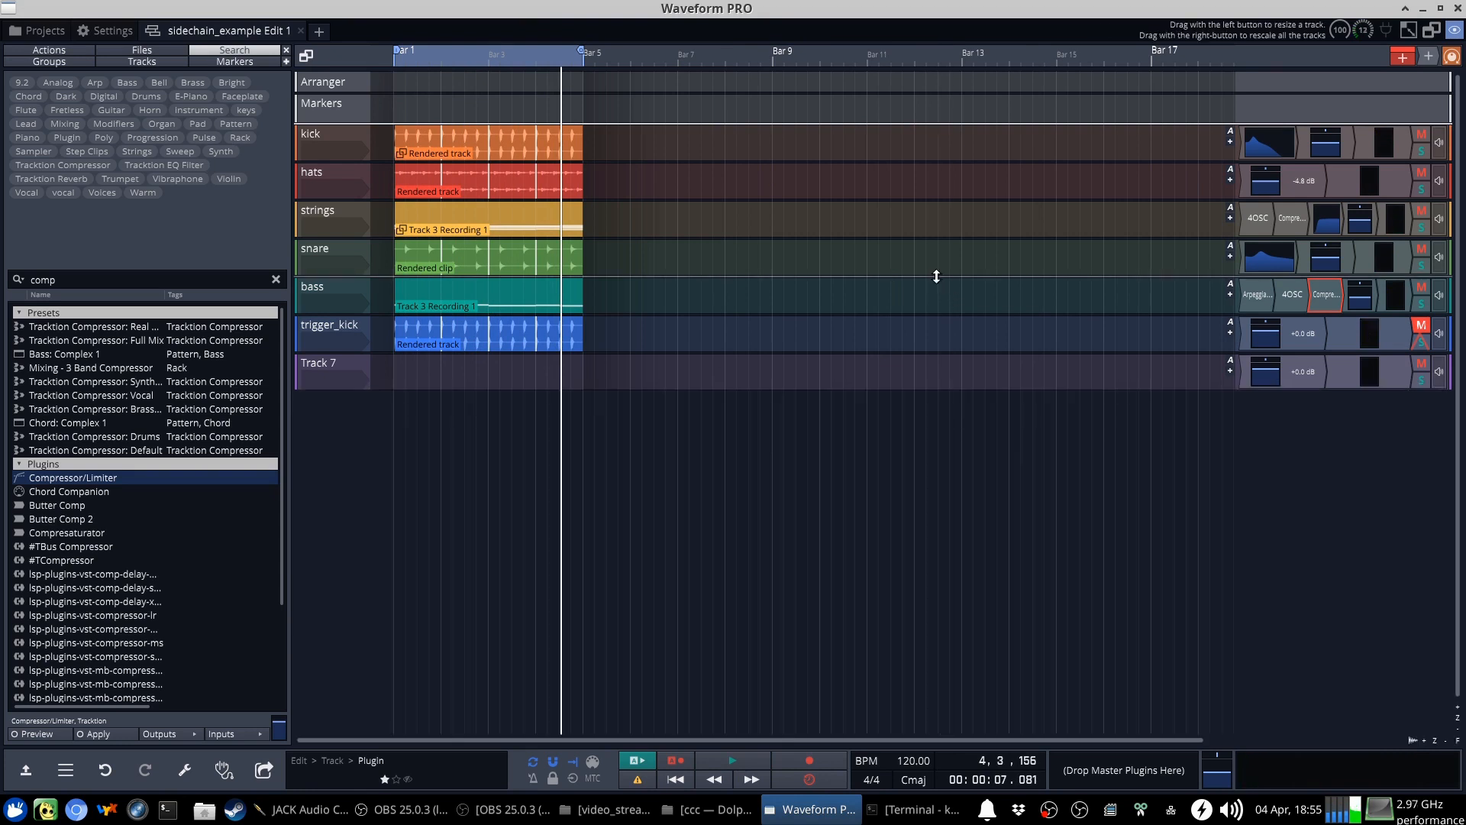
mouse_move(921, 275)
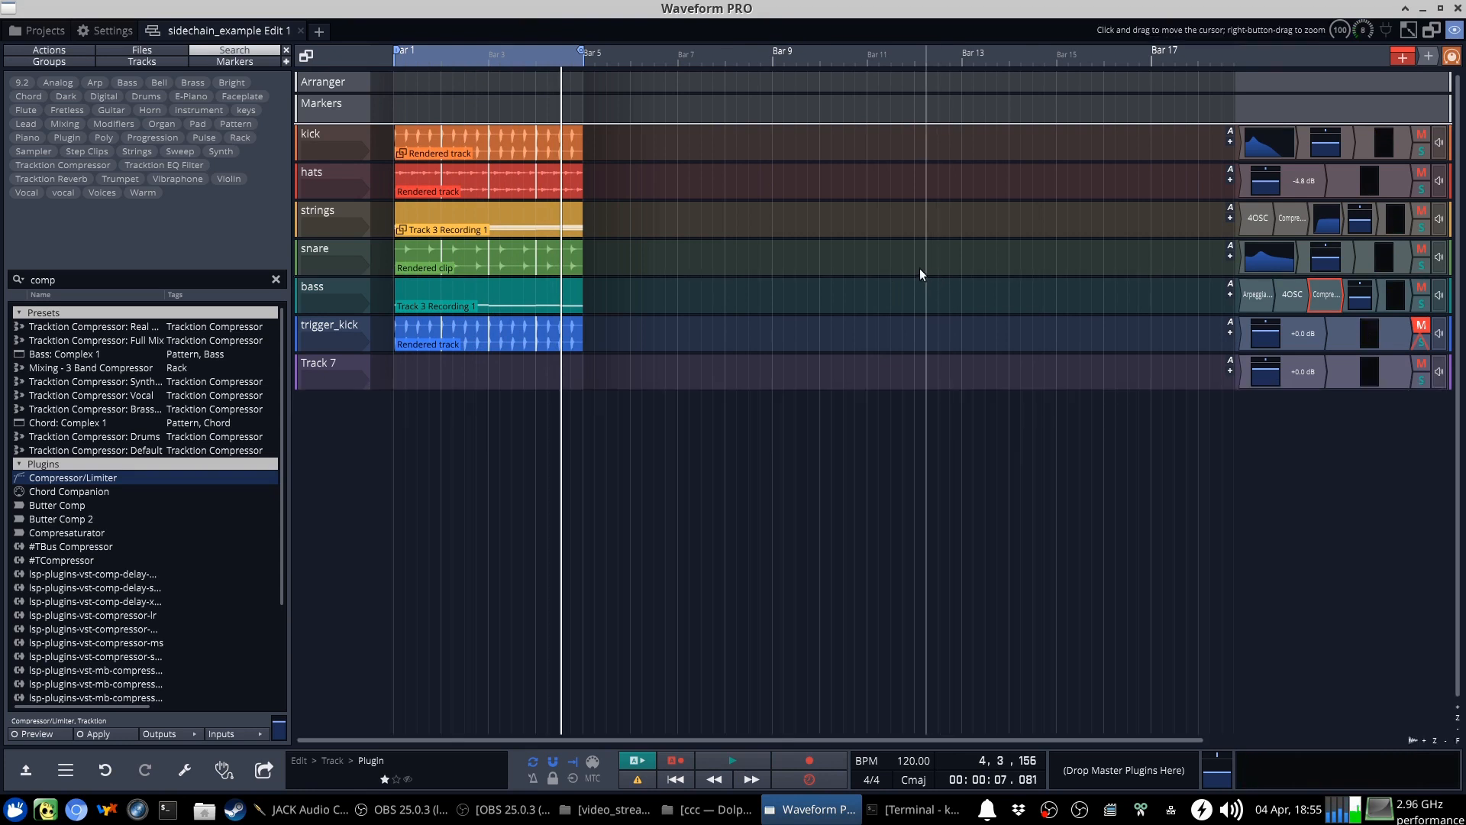
mouse_move(908, 279)
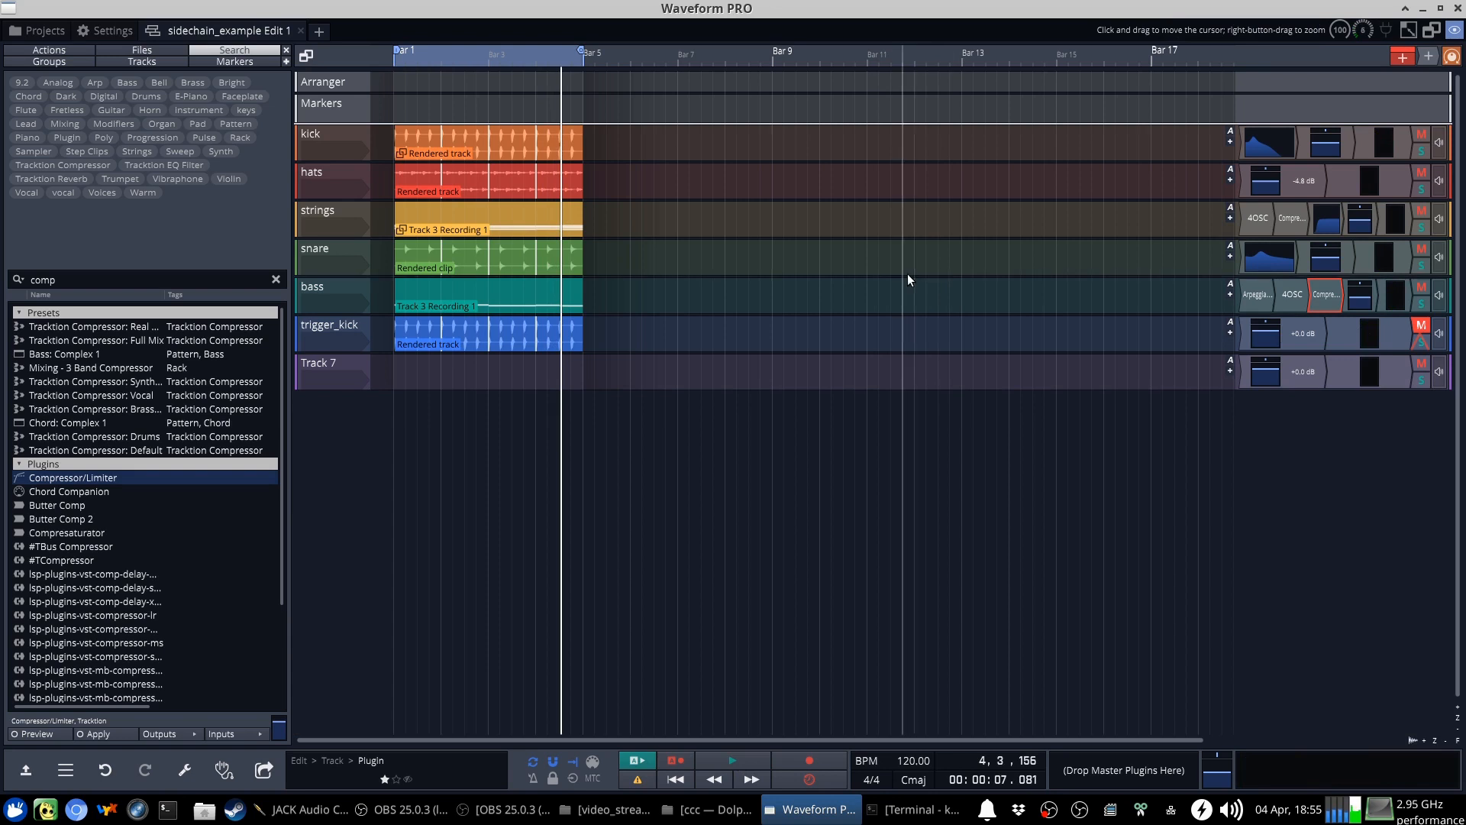
mouse_move(899, 278)
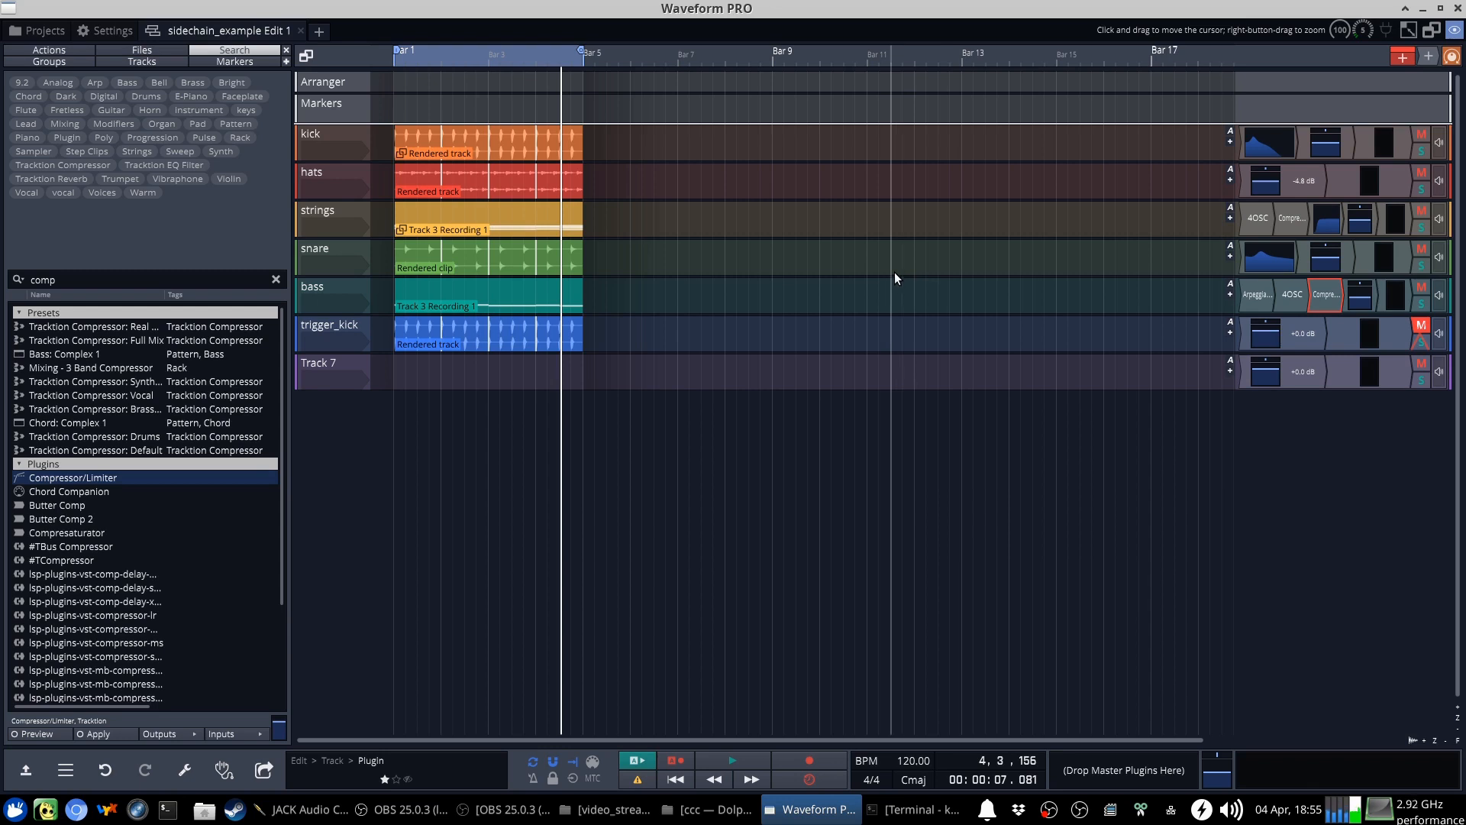
Add a trigger_kick-keyed compressor to the hats track, close its settings, and play
click(486, 180)
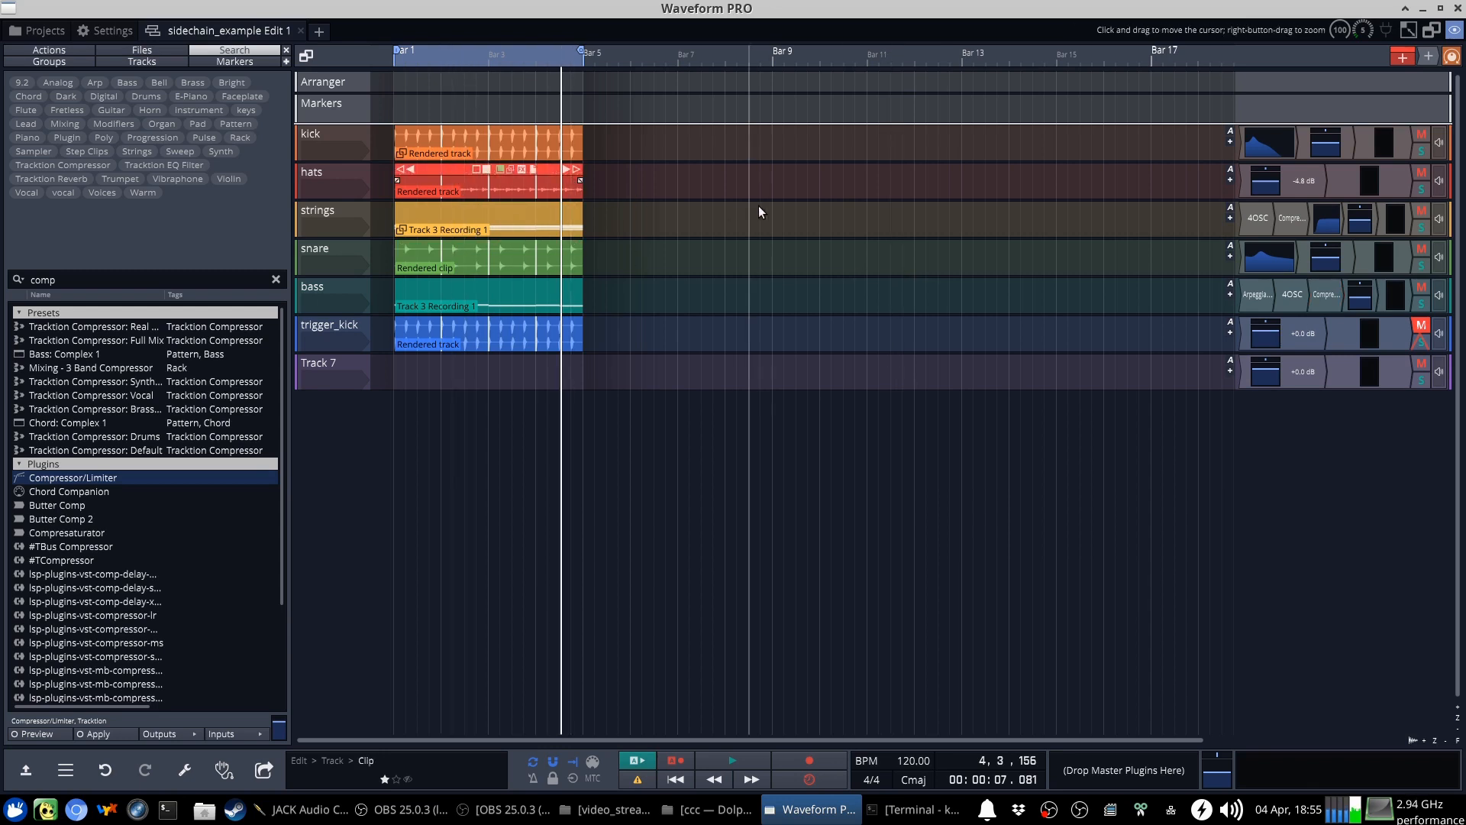
mouse_move(1269, 174)
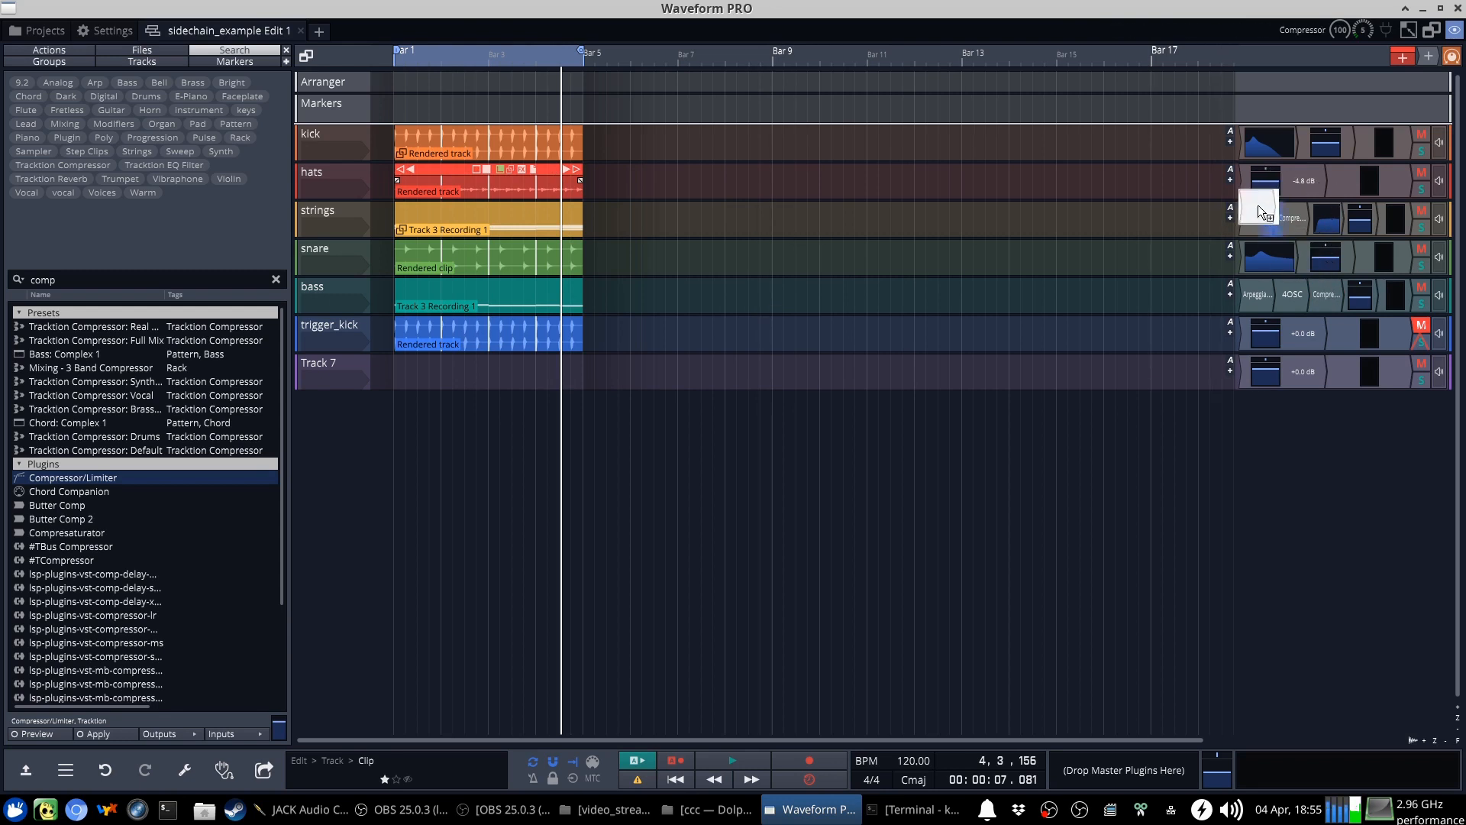
click(1268, 203)
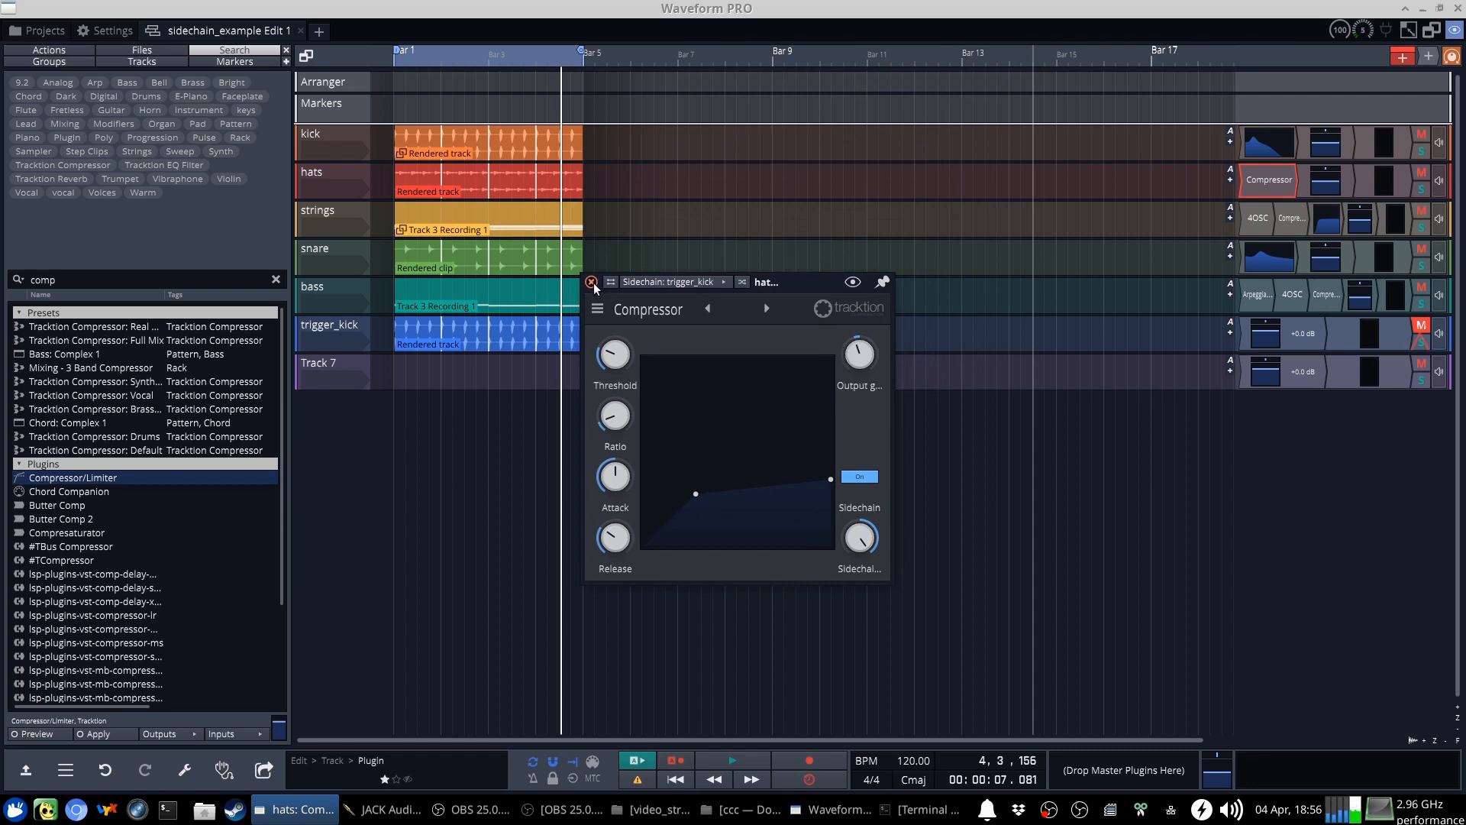
click(591, 282)
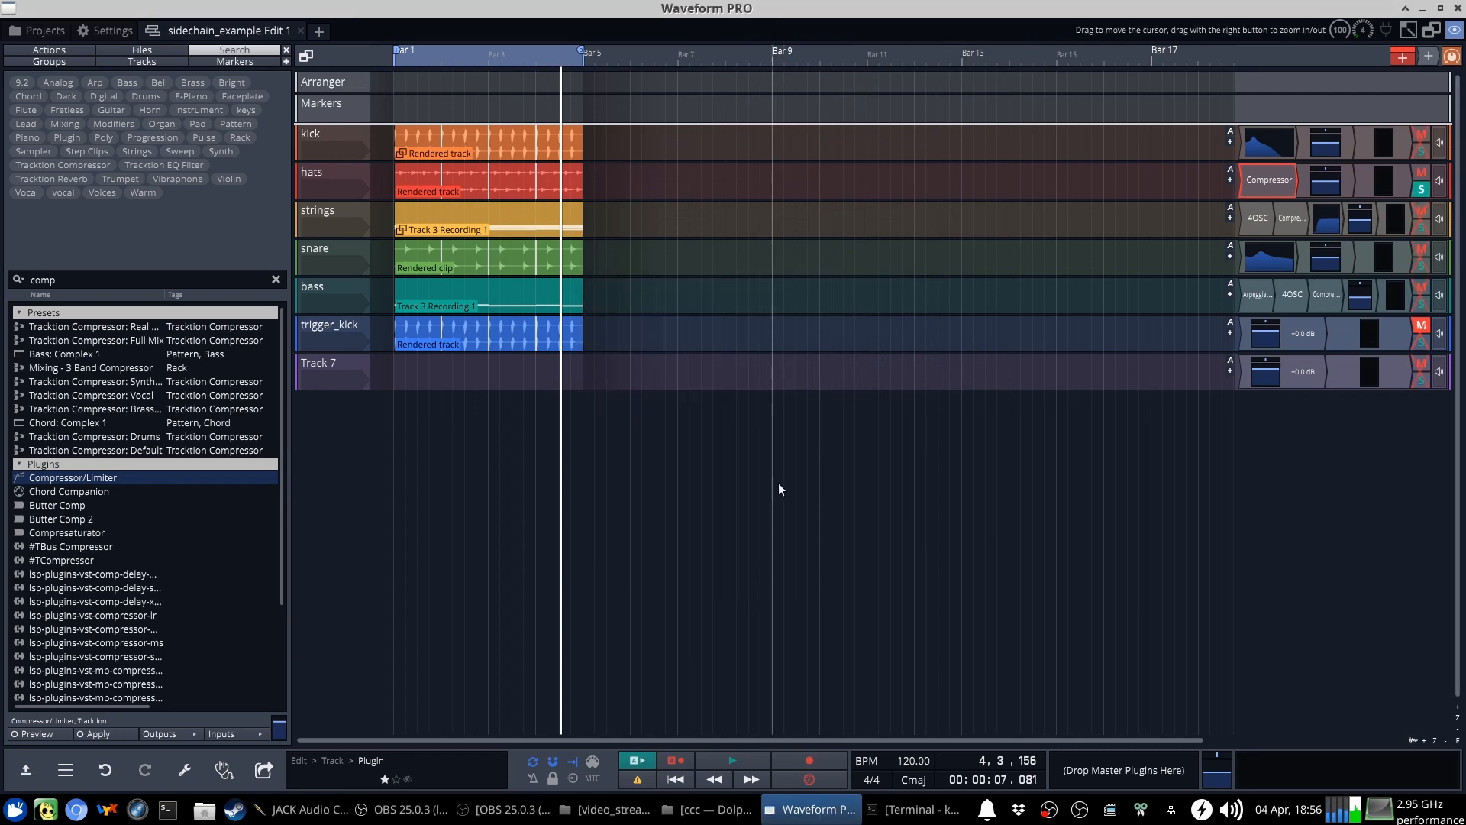
click(733, 759)
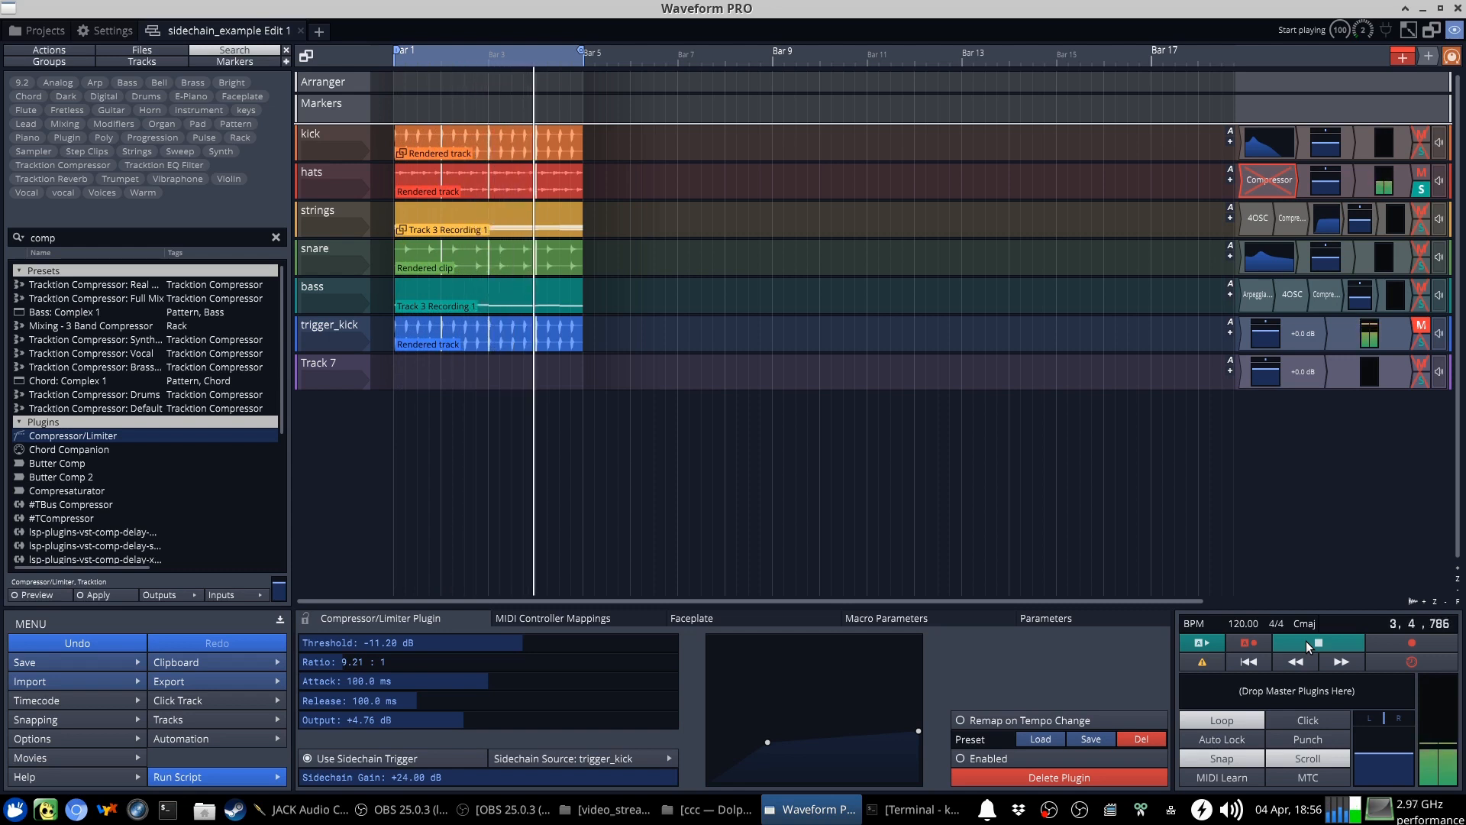
Rewind and replay the soloed hats, bypassing their trigger_kick compressor for comparison
click(1249, 661)
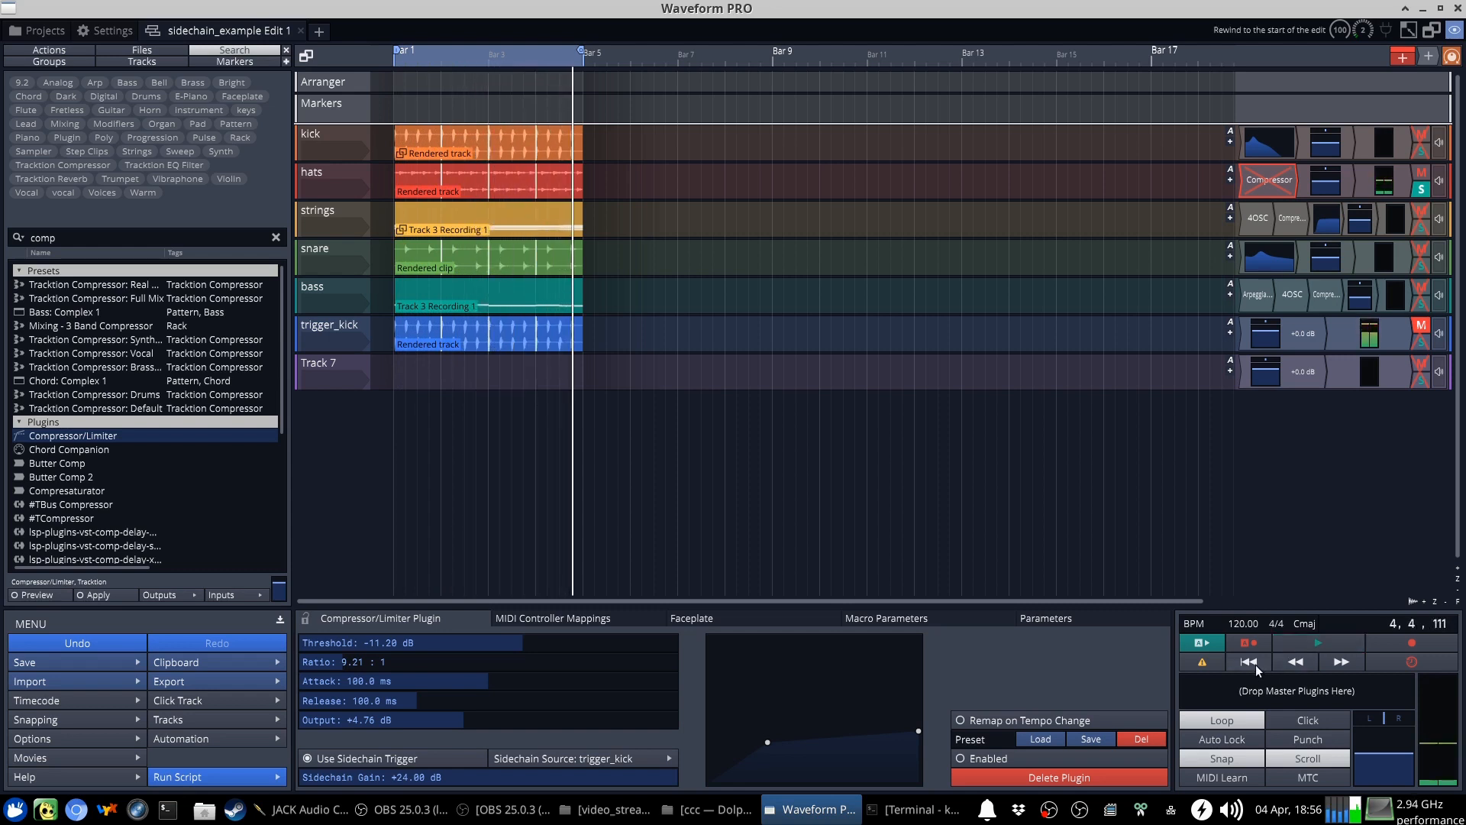
click(1247, 662)
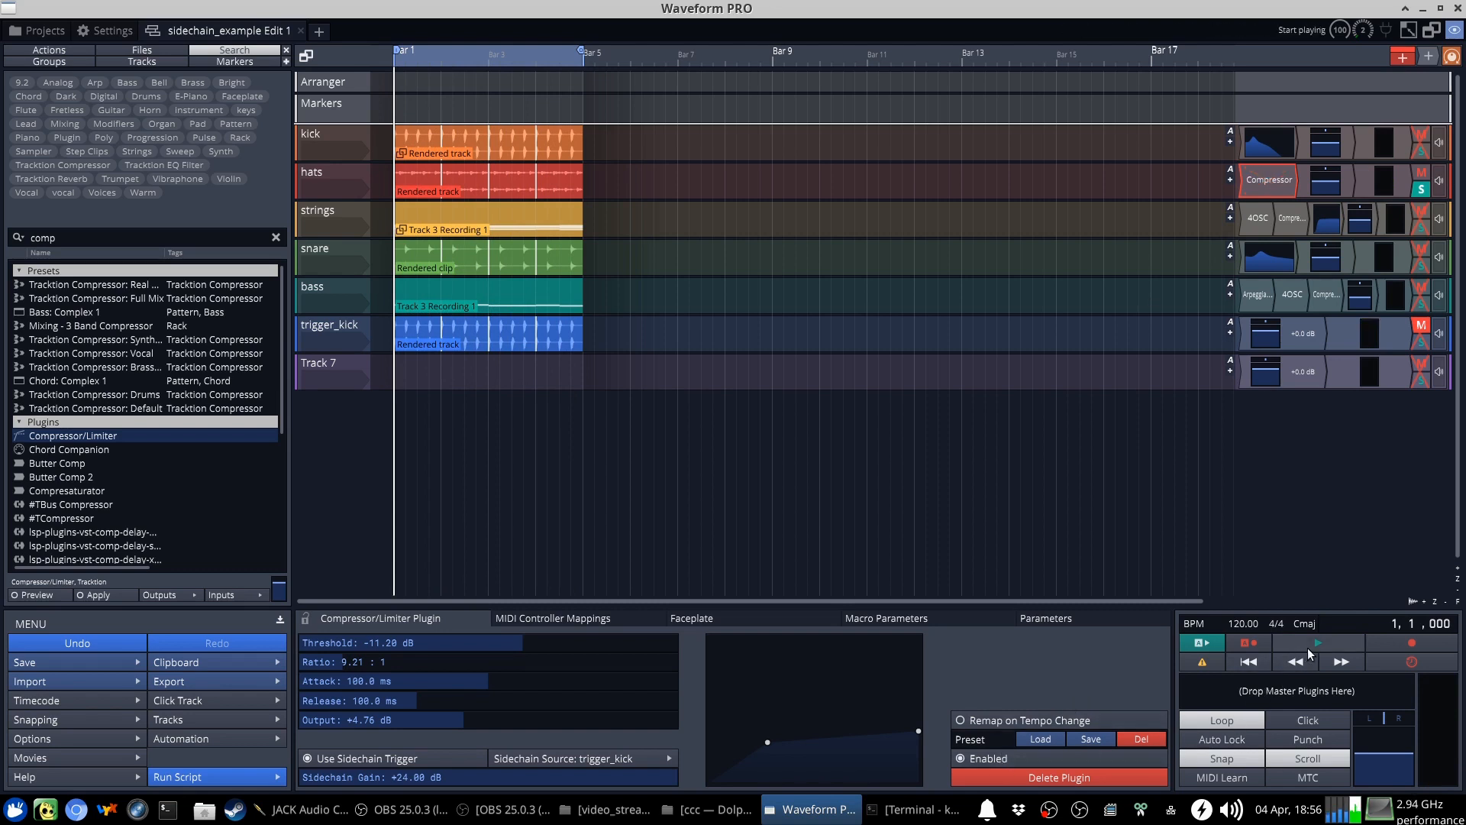
click(1316, 642)
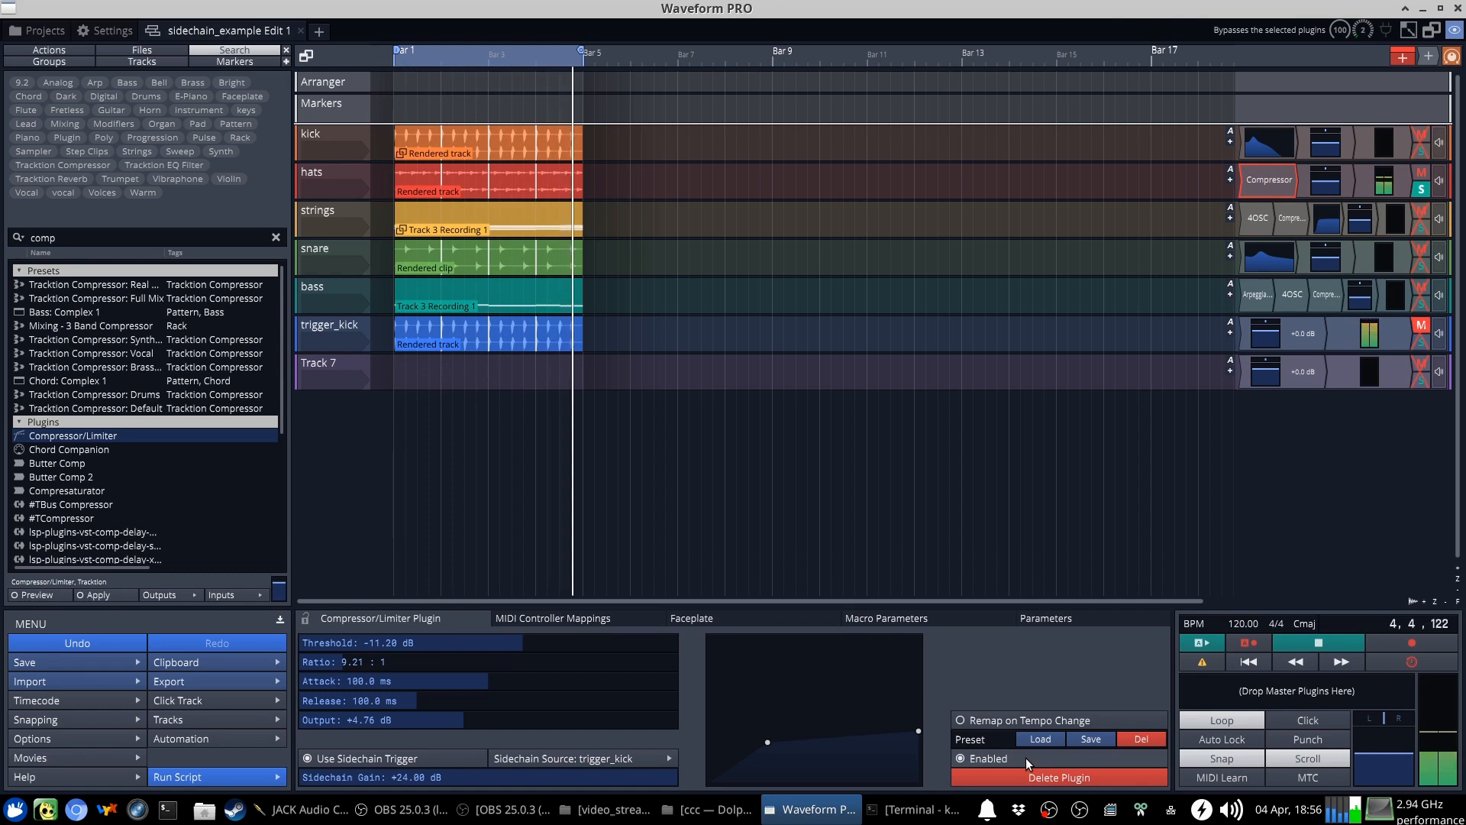
click(1317, 642)
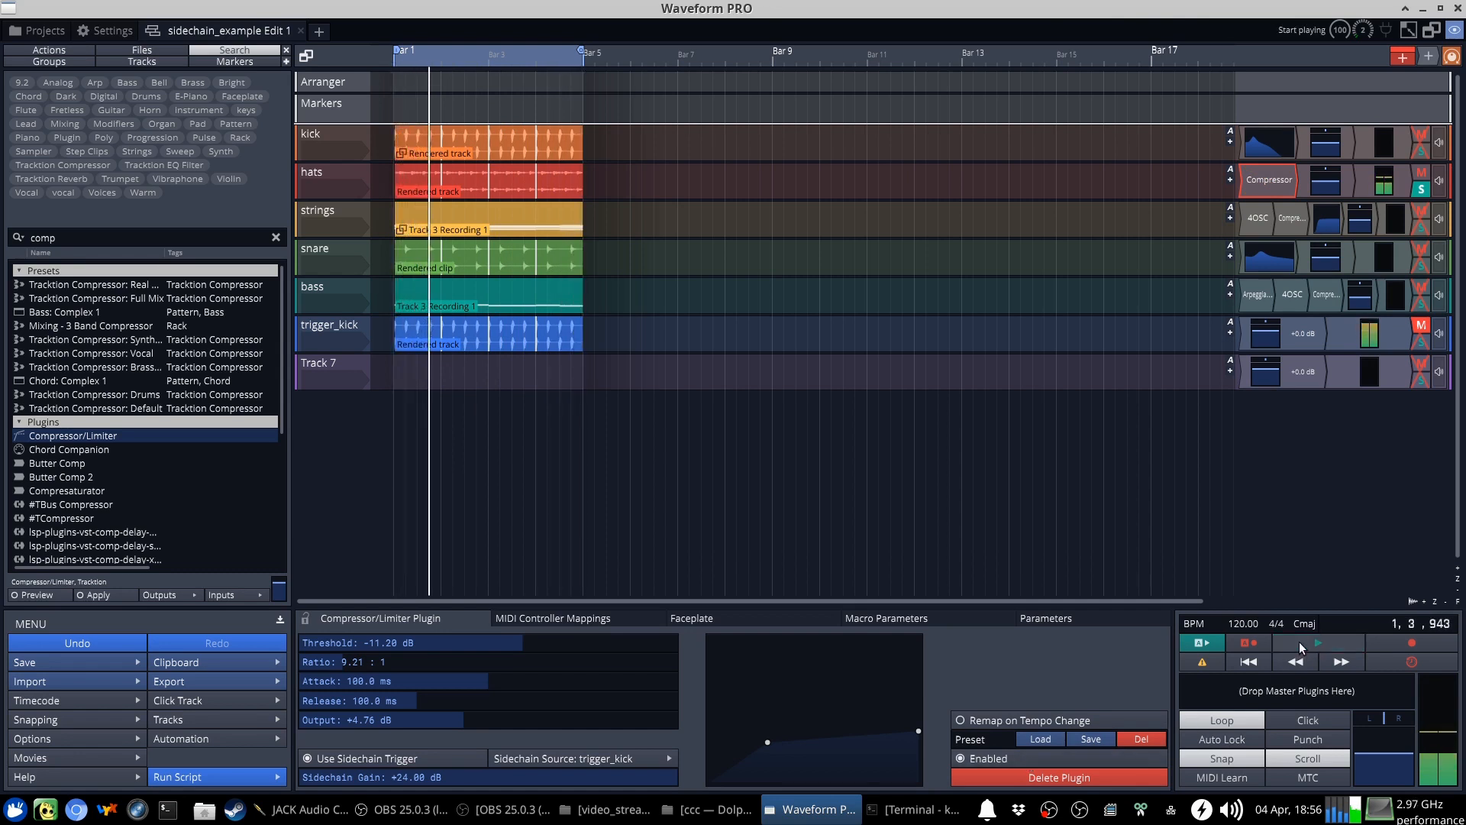
mouse_move(320, 557)
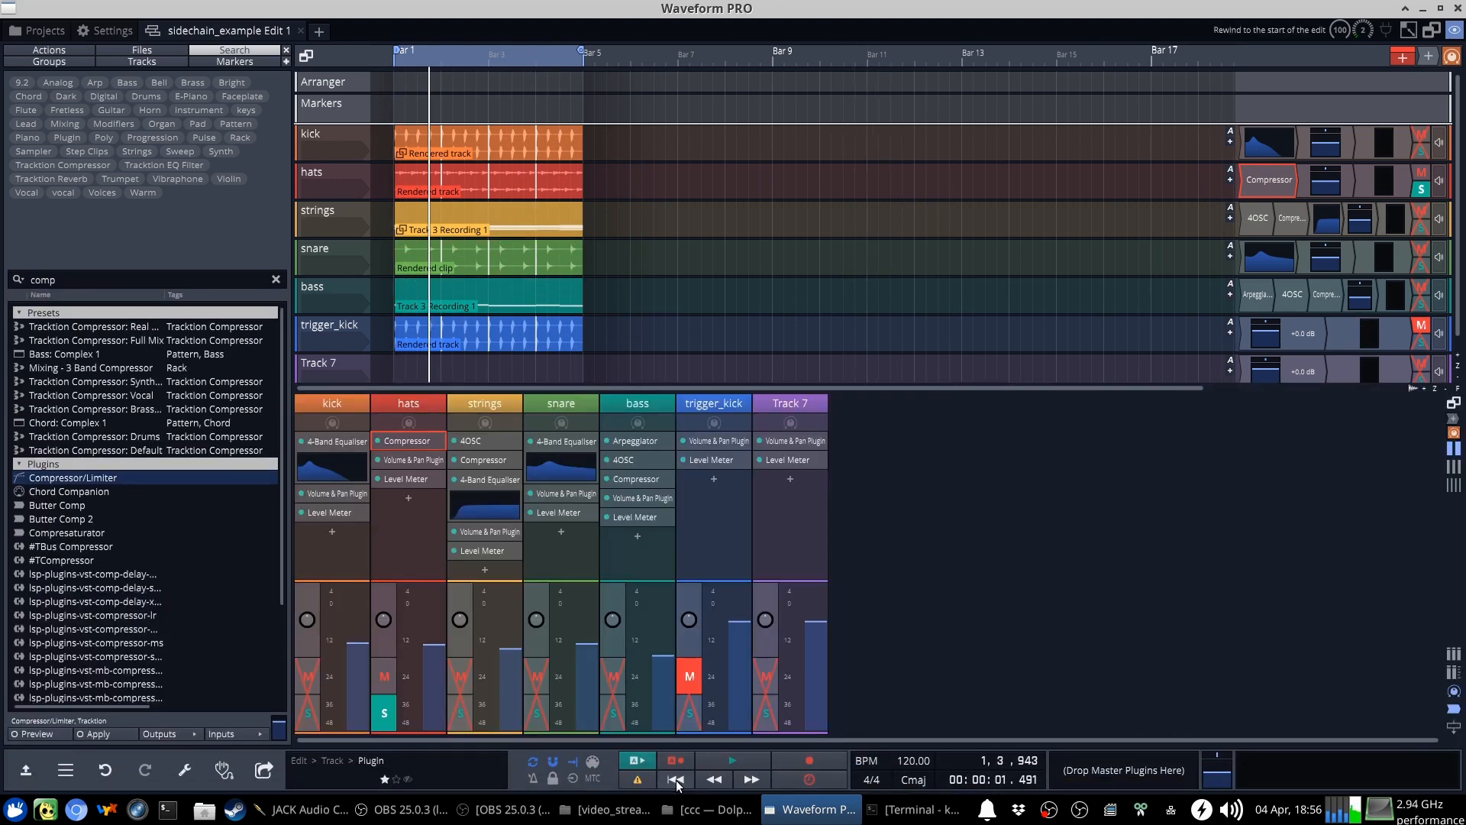
Rewind, play, solo the strings, and inspect then close their Compressor settings
click(676, 779)
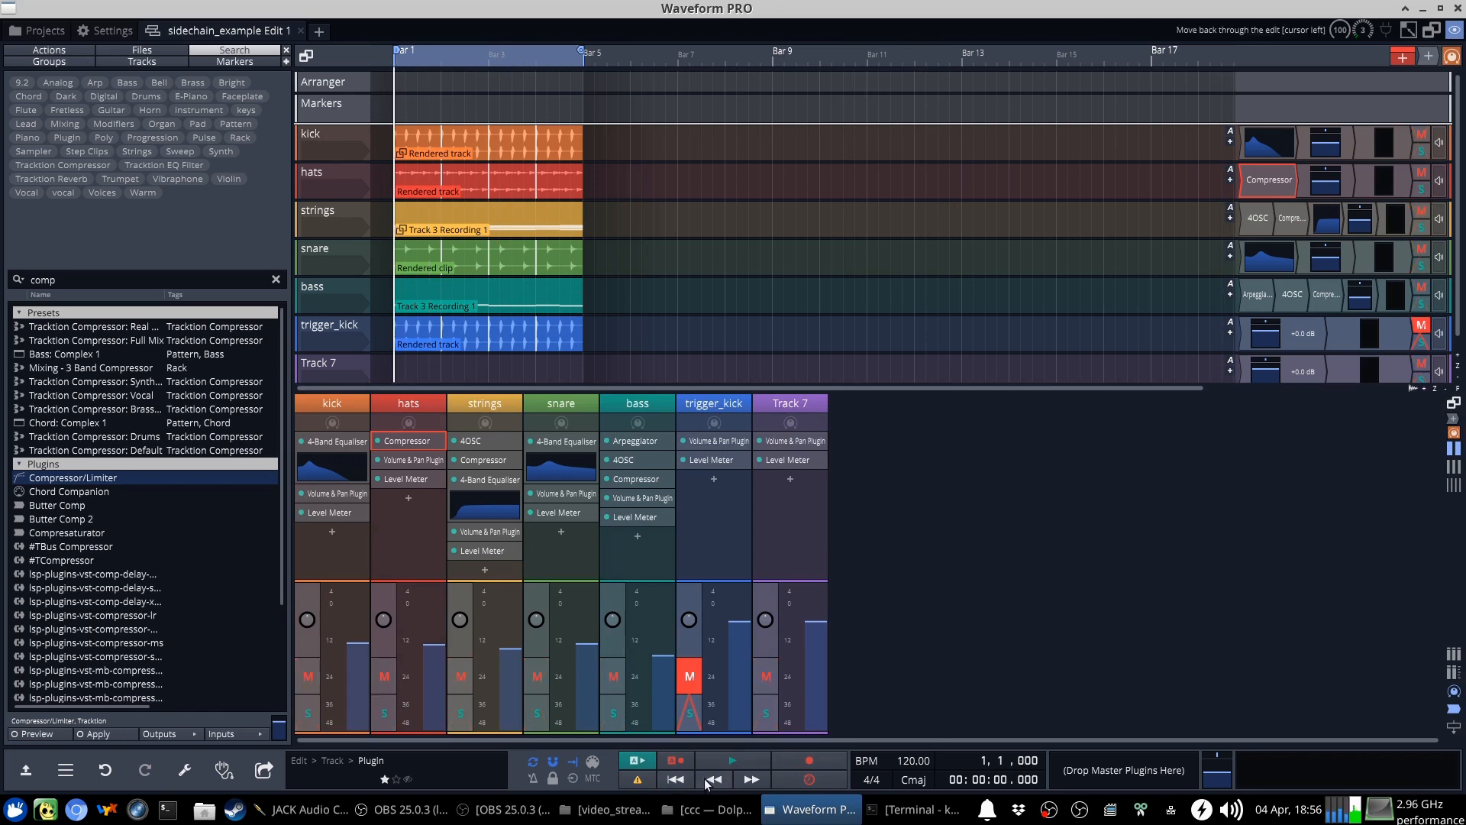
click(732, 759)
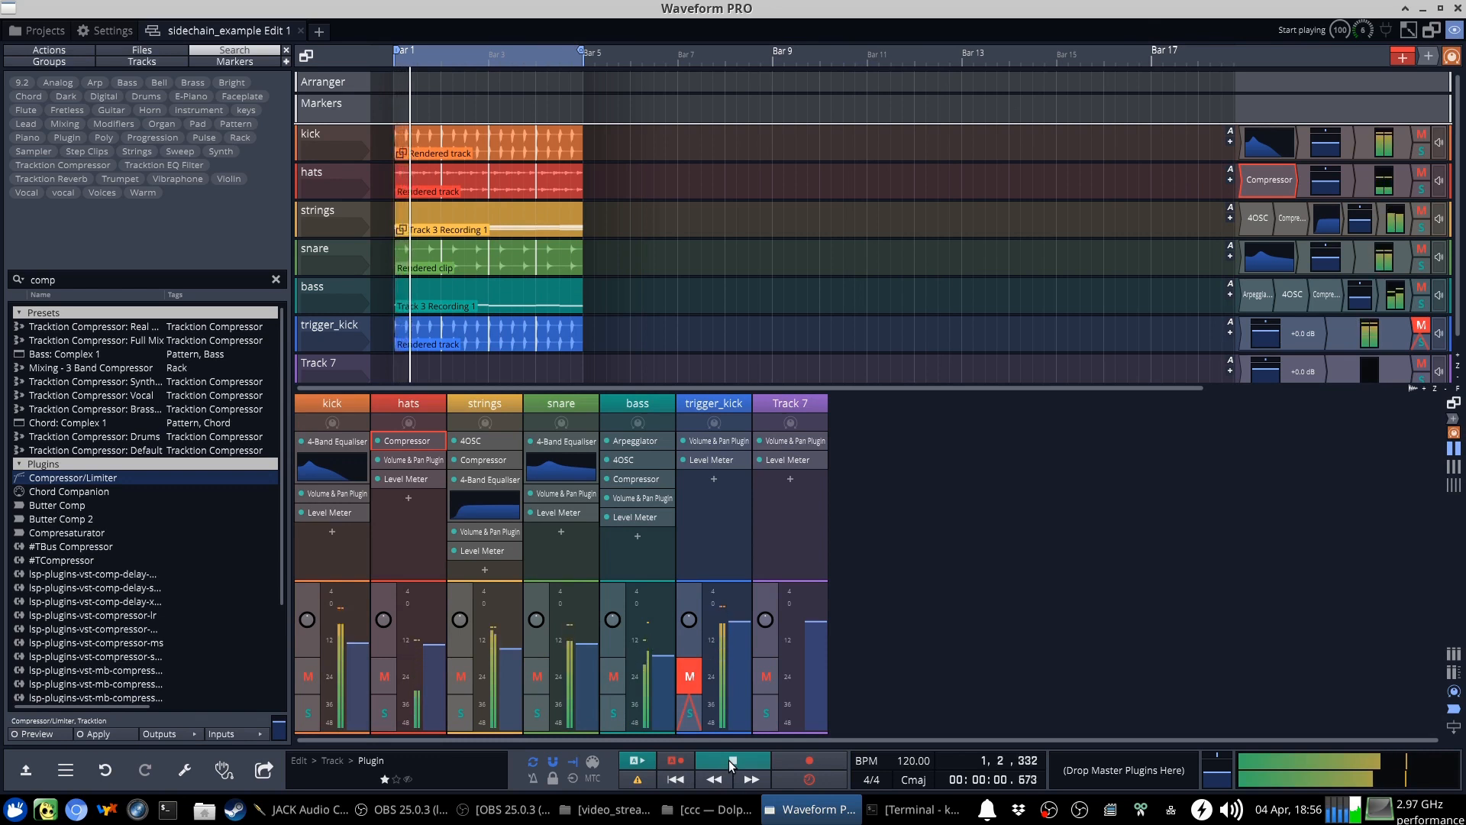
click(730, 763)
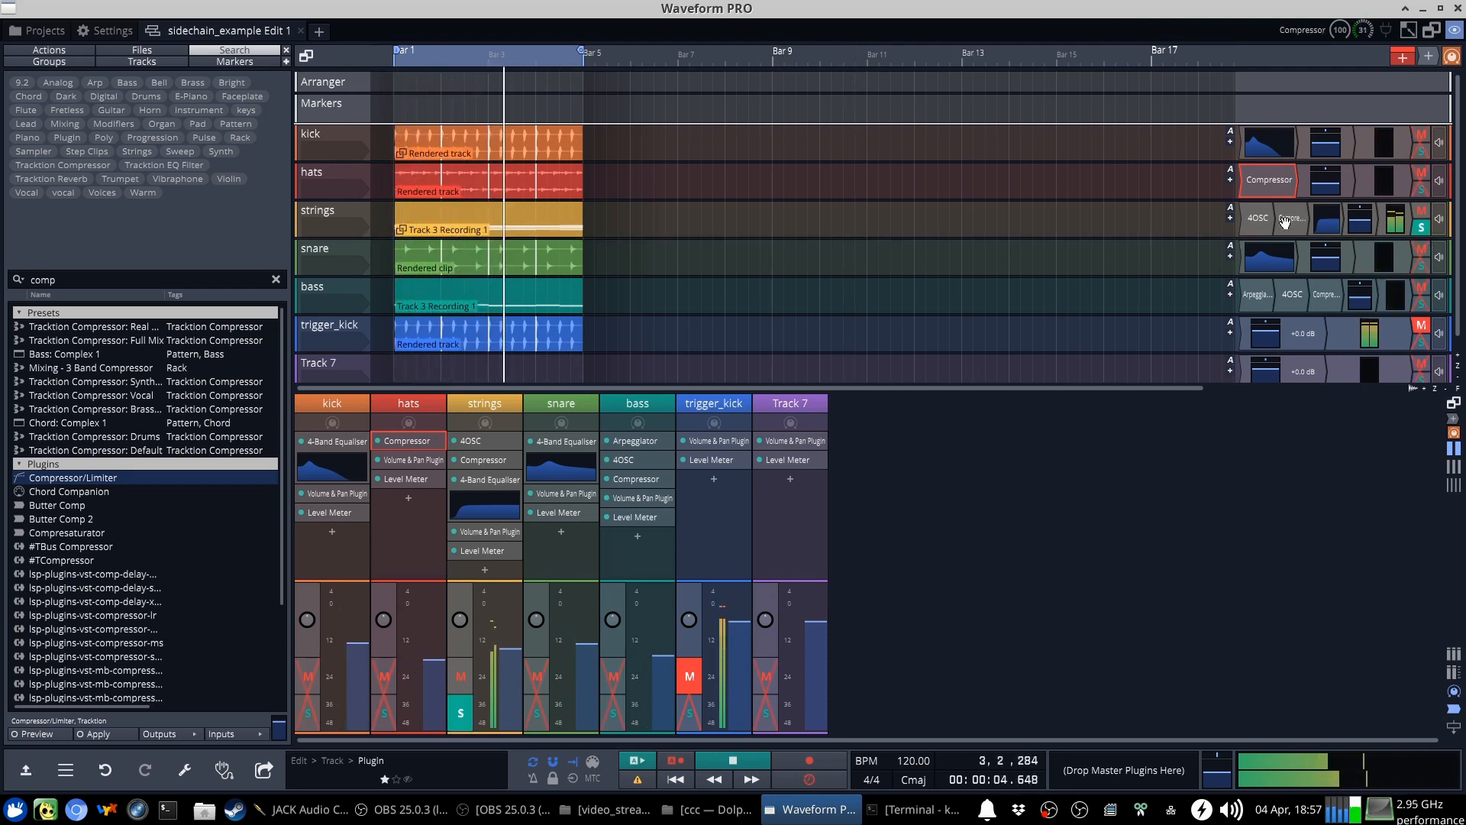
click(1291, 218)
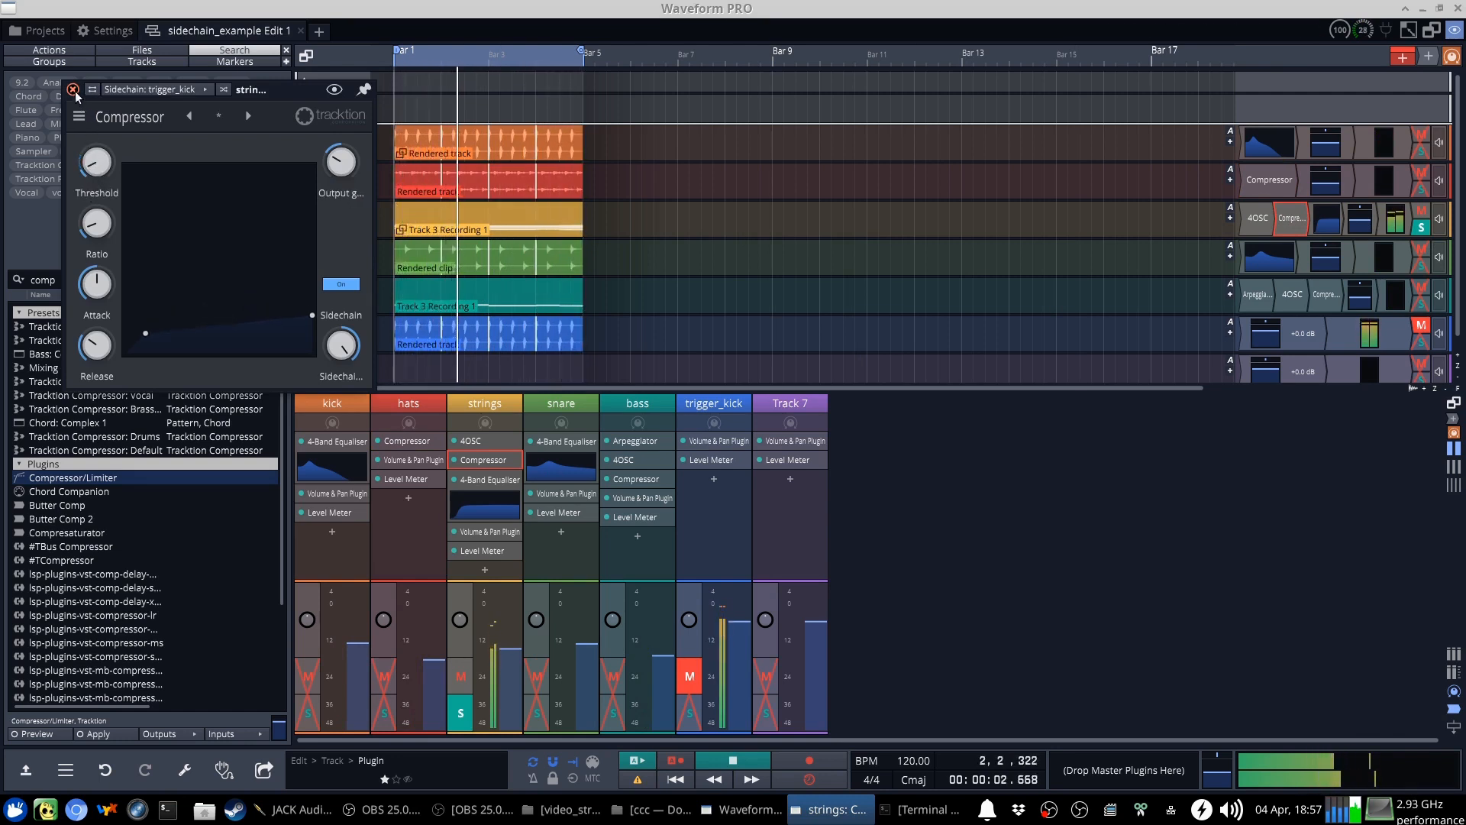
click(75, 91)
text(del)
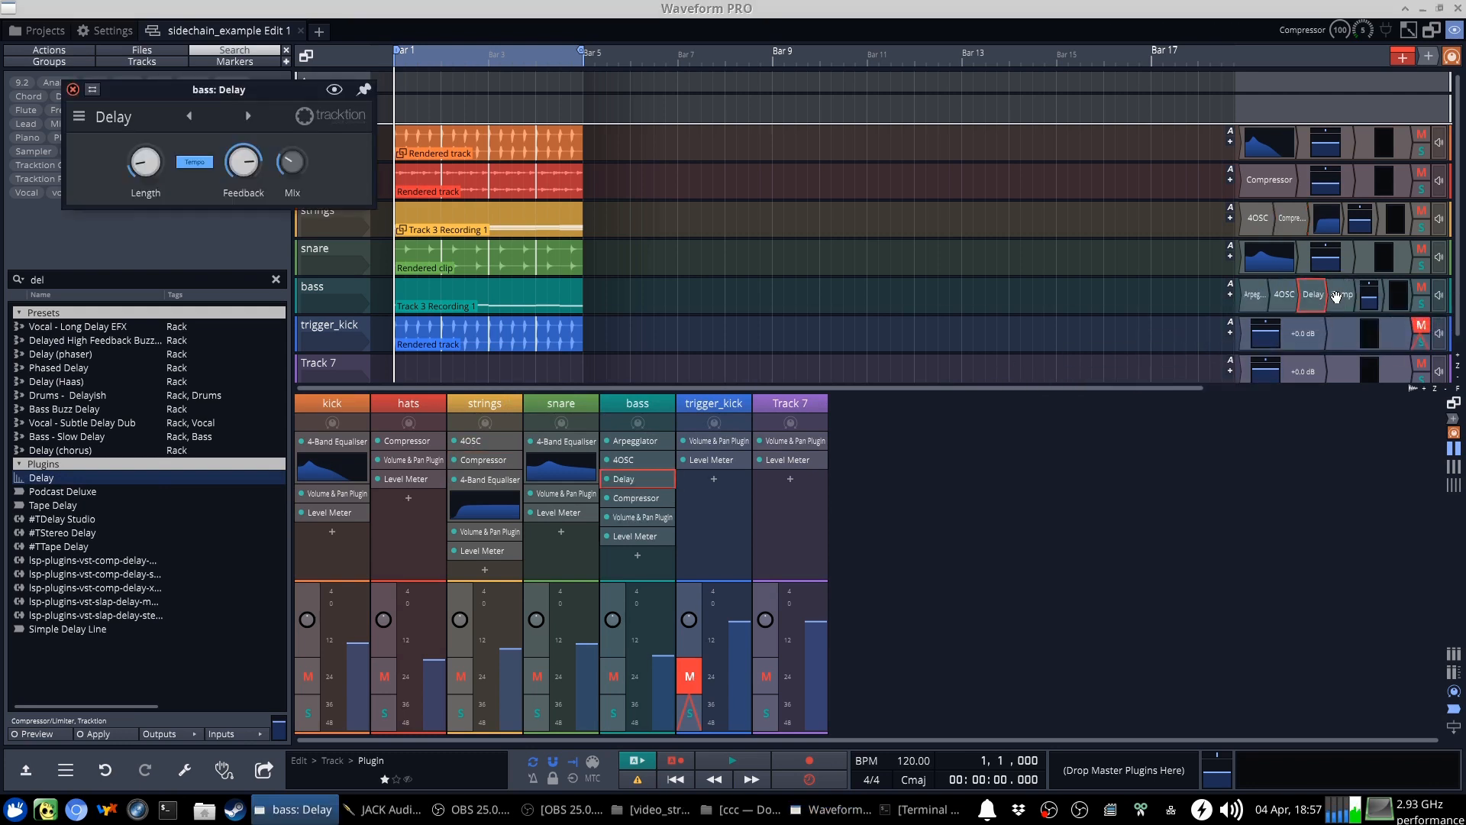
mouse_move(675, 778)
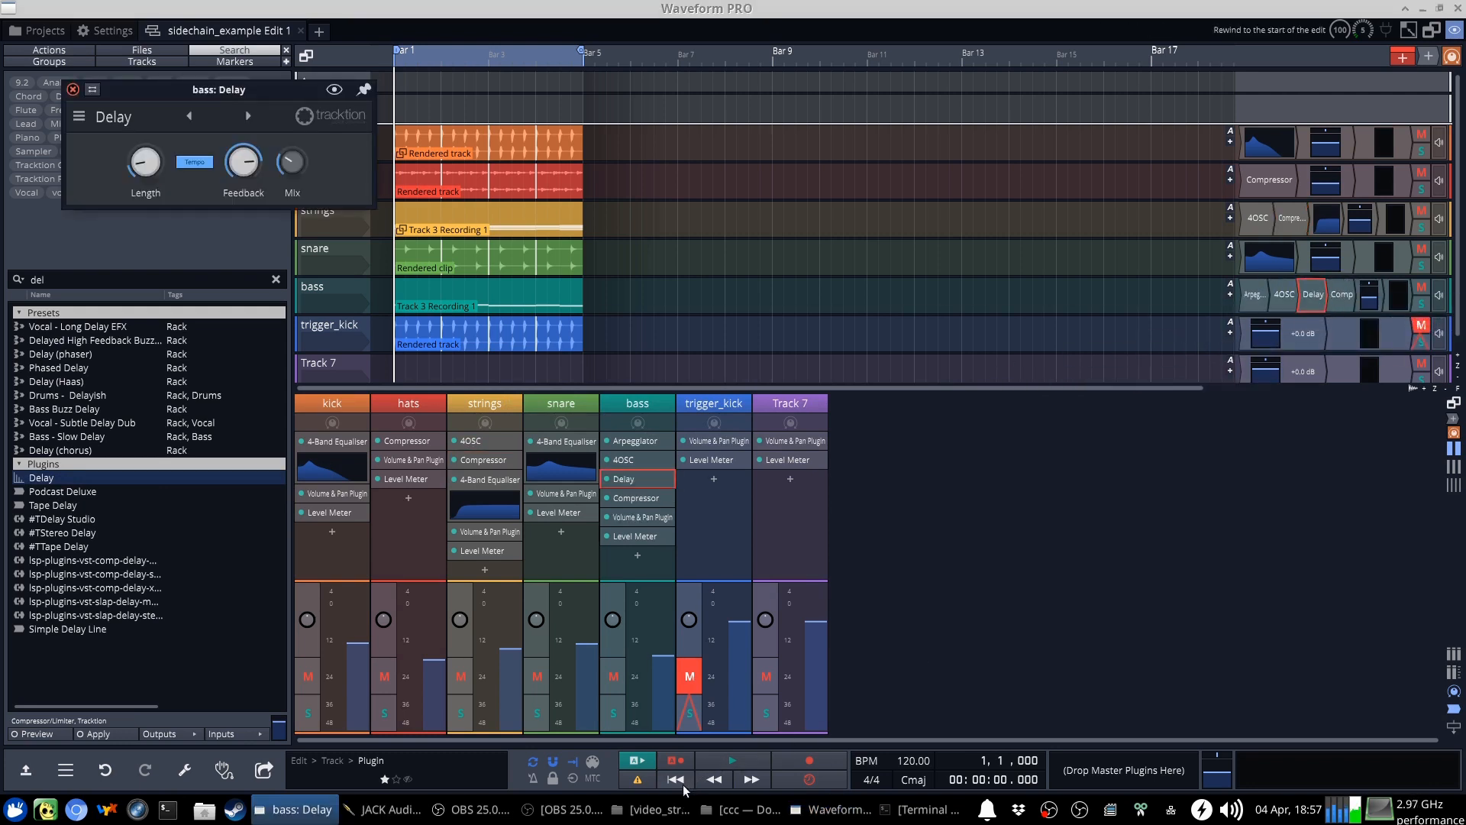
Play the soloed bass through its Delay from the song's start
click(732, 761)
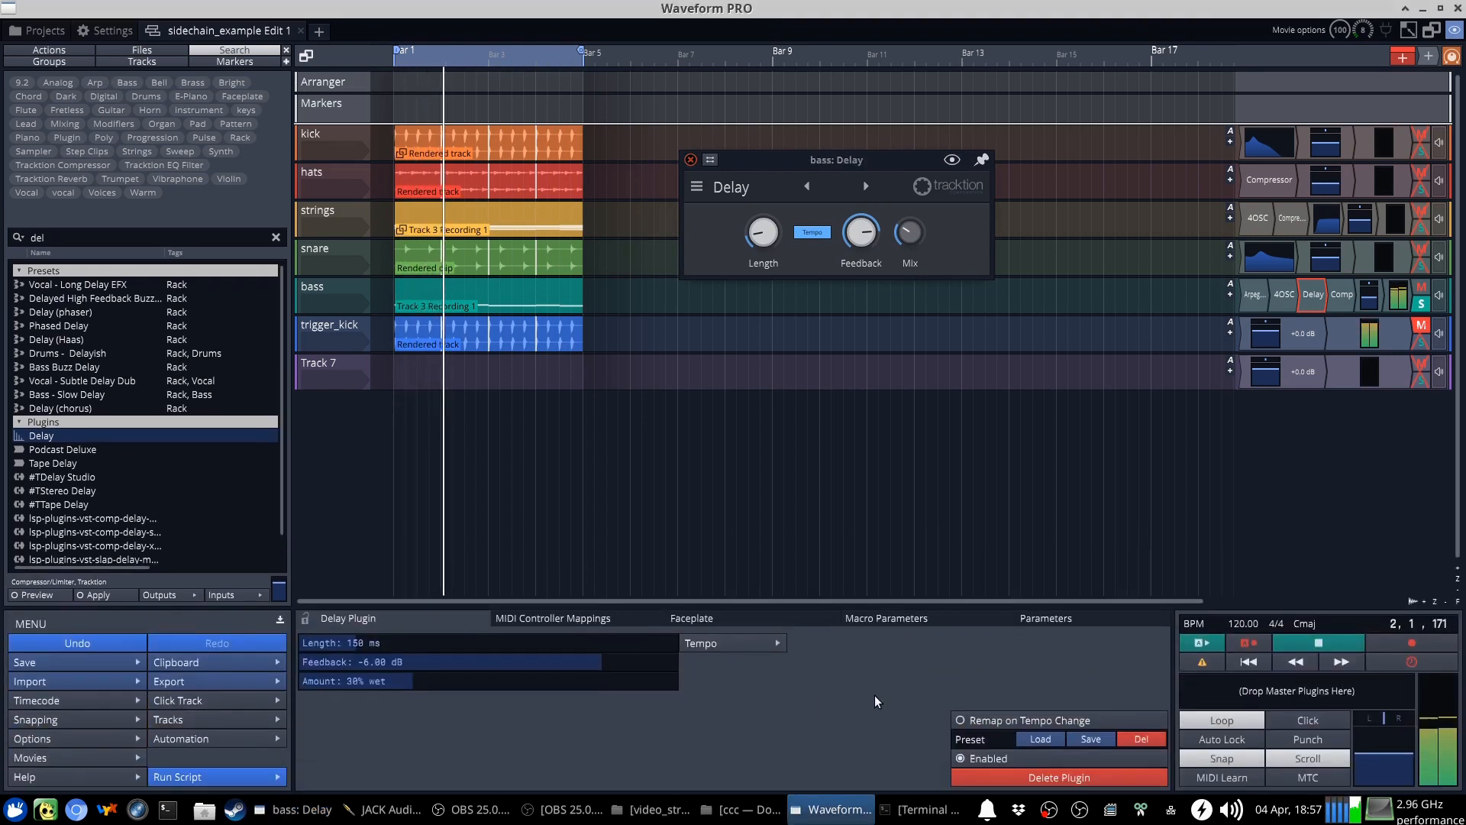
Raise the bass Delay mix to 46% wet, stop playback, and reopen the bass compressor
click(959, 758)
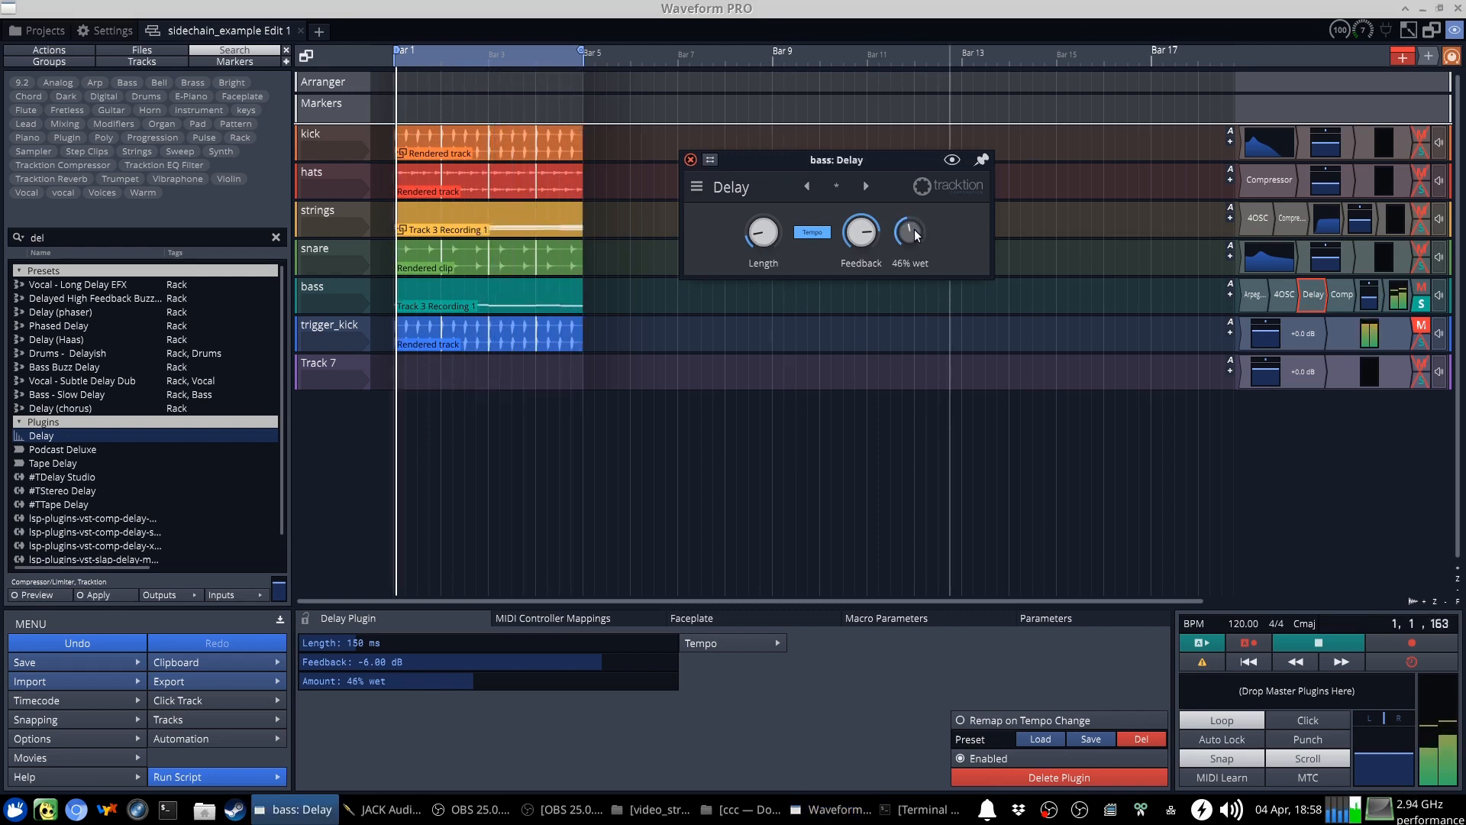
click(1317, 643)
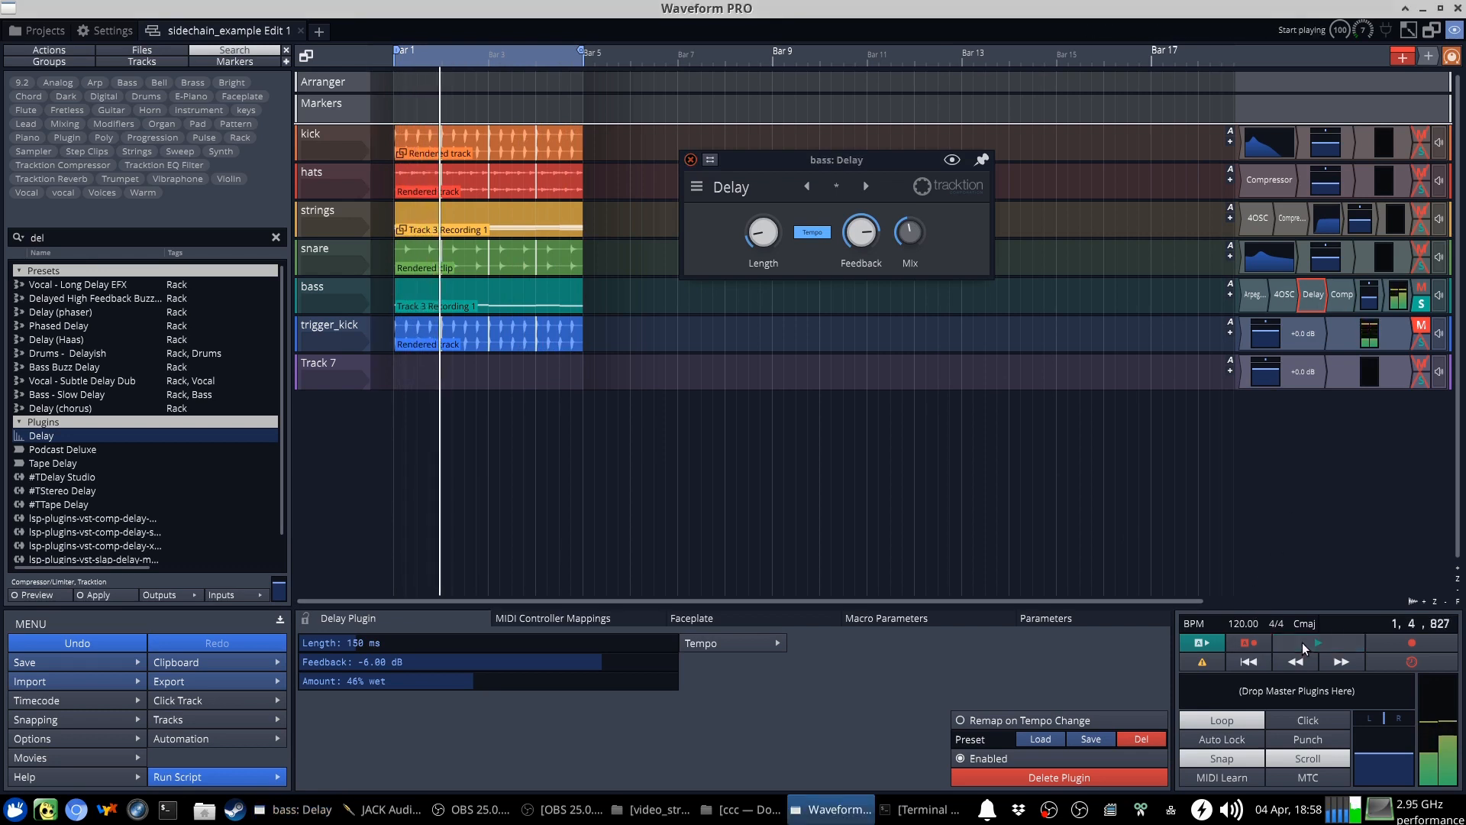
mouse_move(1316, 377)
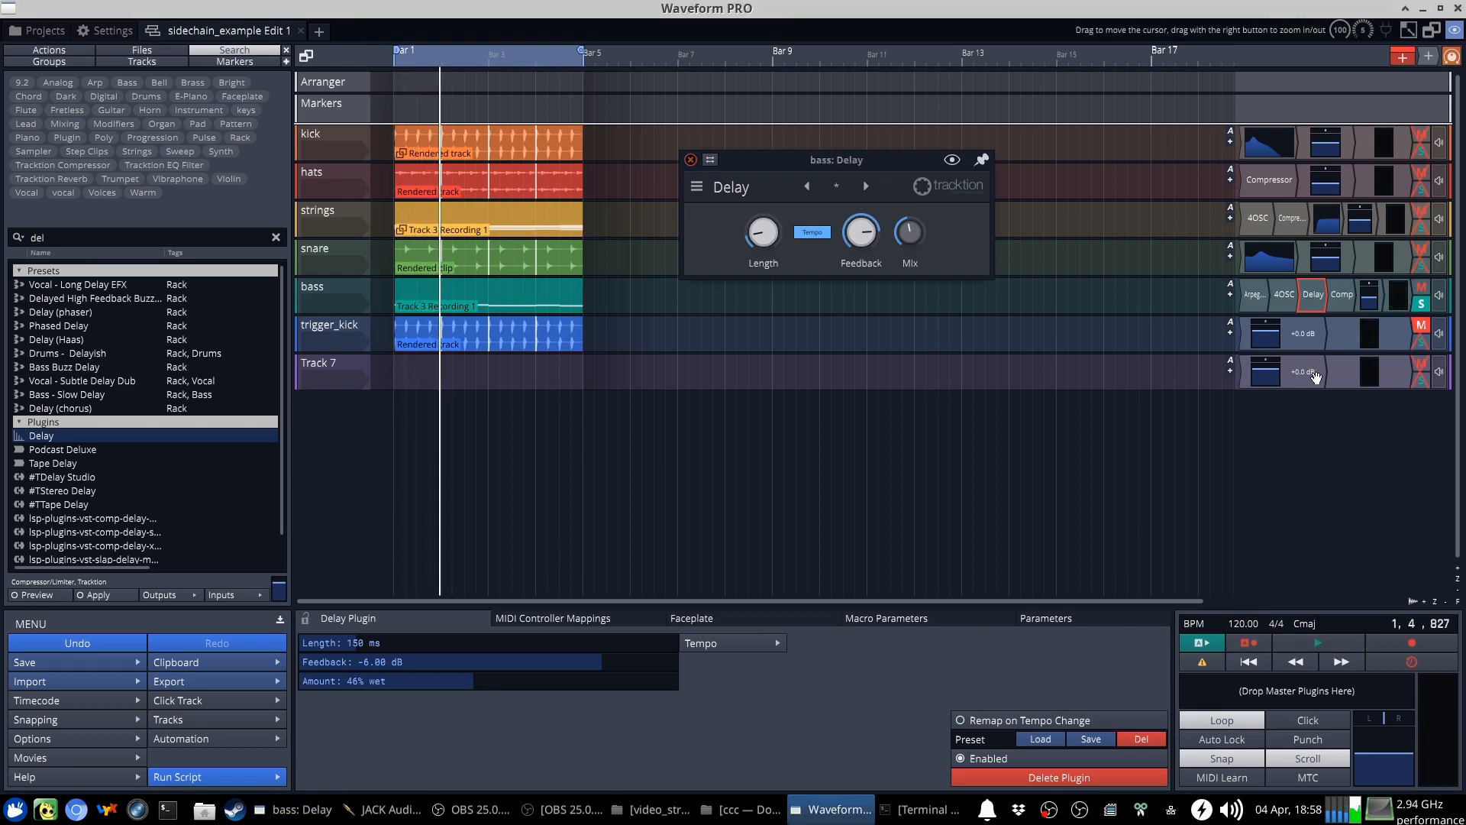
click(1342, 293)
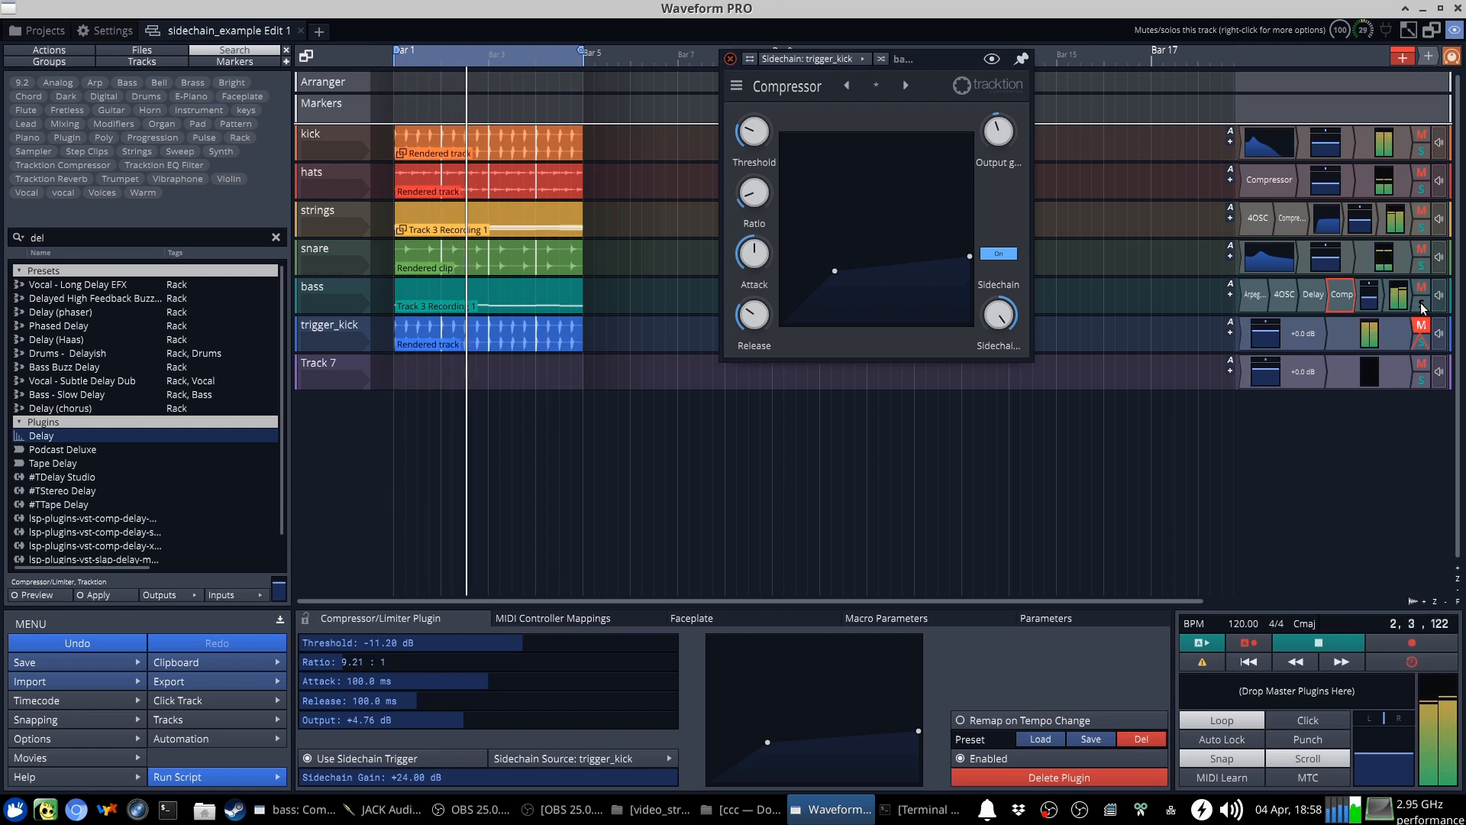
Unsolo the bass and close the bass compressor's window
click(1200, 642)
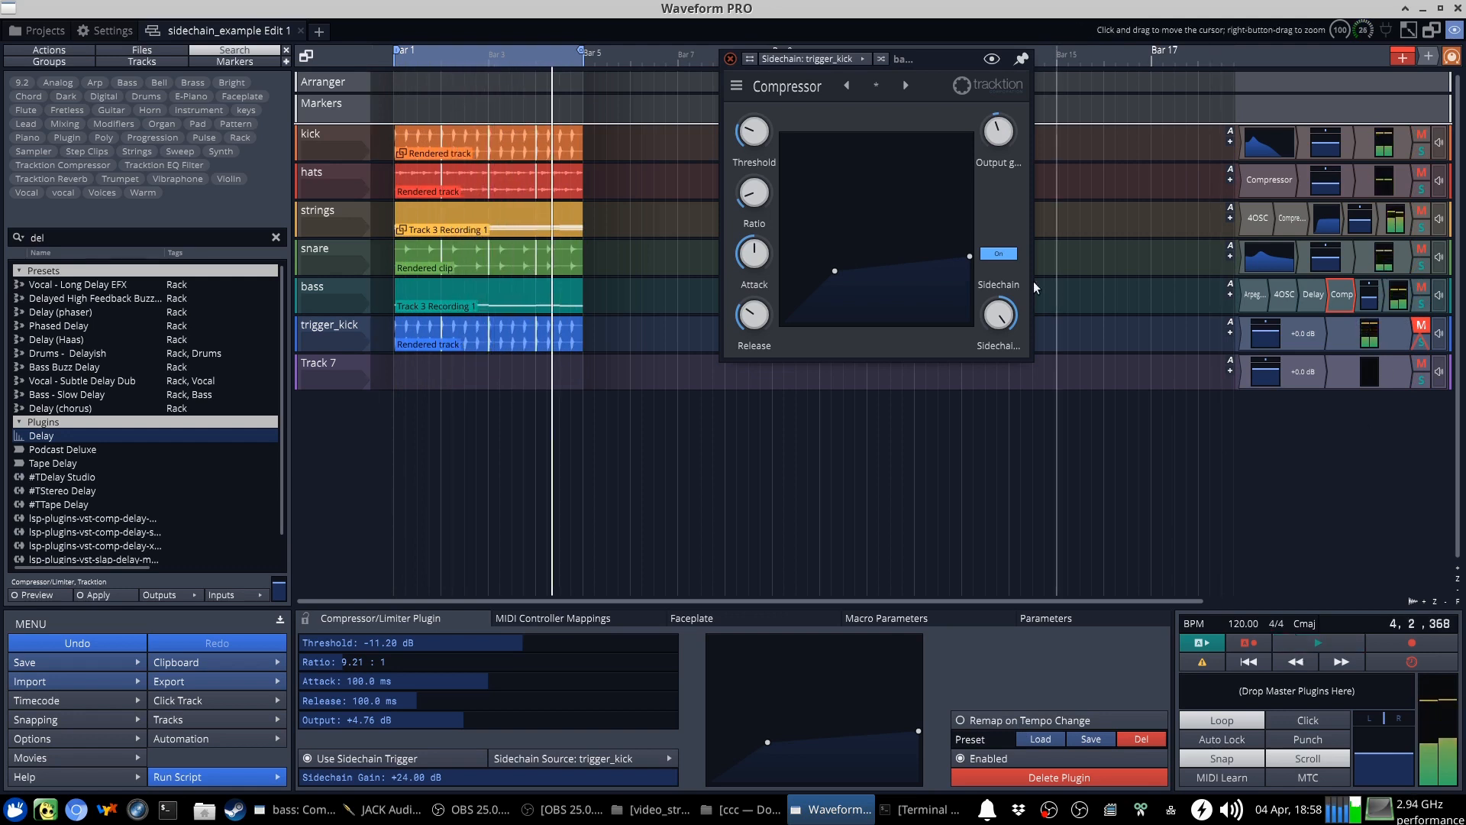
drag(812, 58, 687, 197)
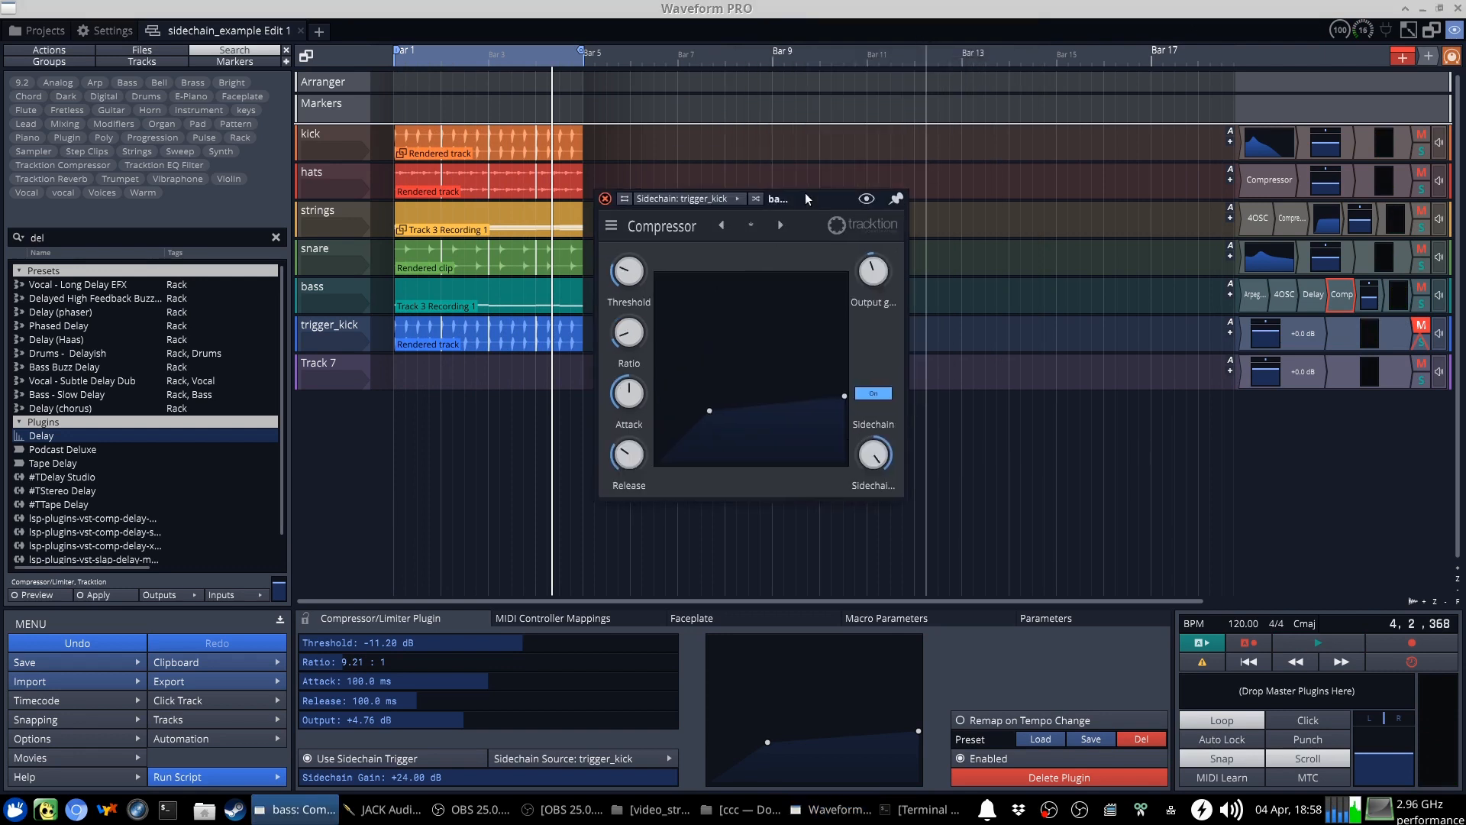
click(605, 197)
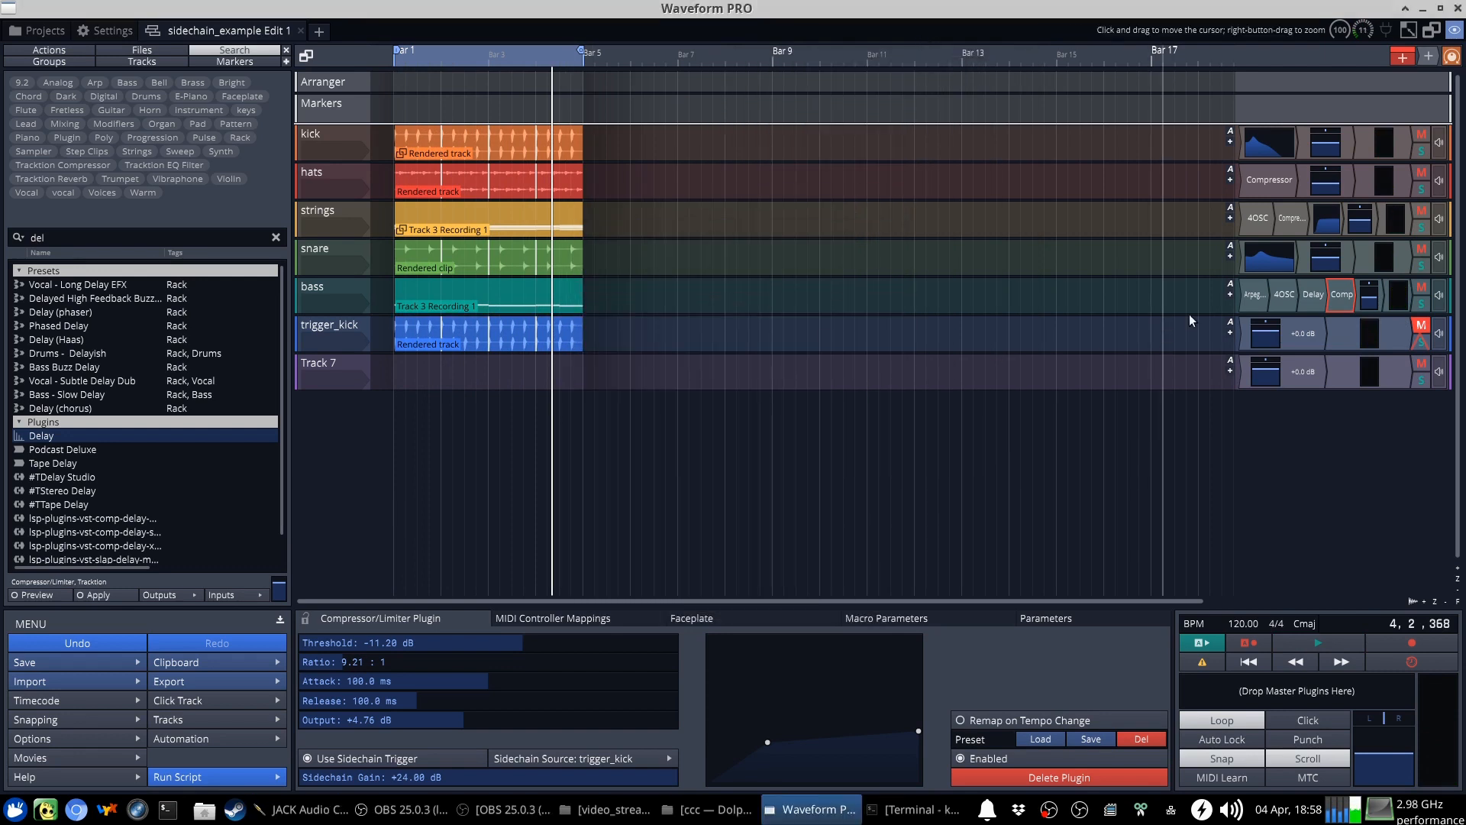
Delete the Delay plugin from the bass track
click(1314, 293)
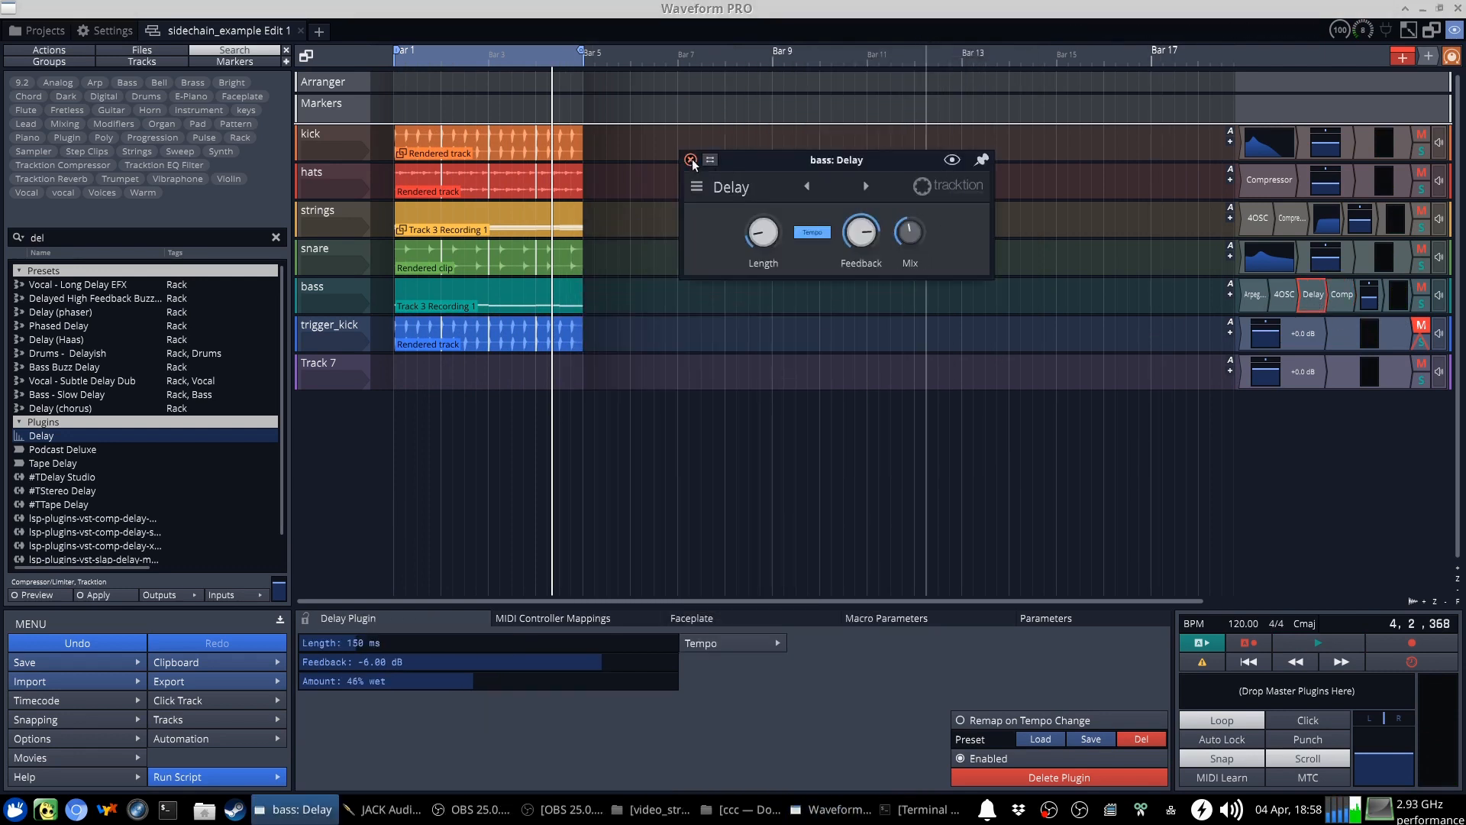
right_click(1312, 293)
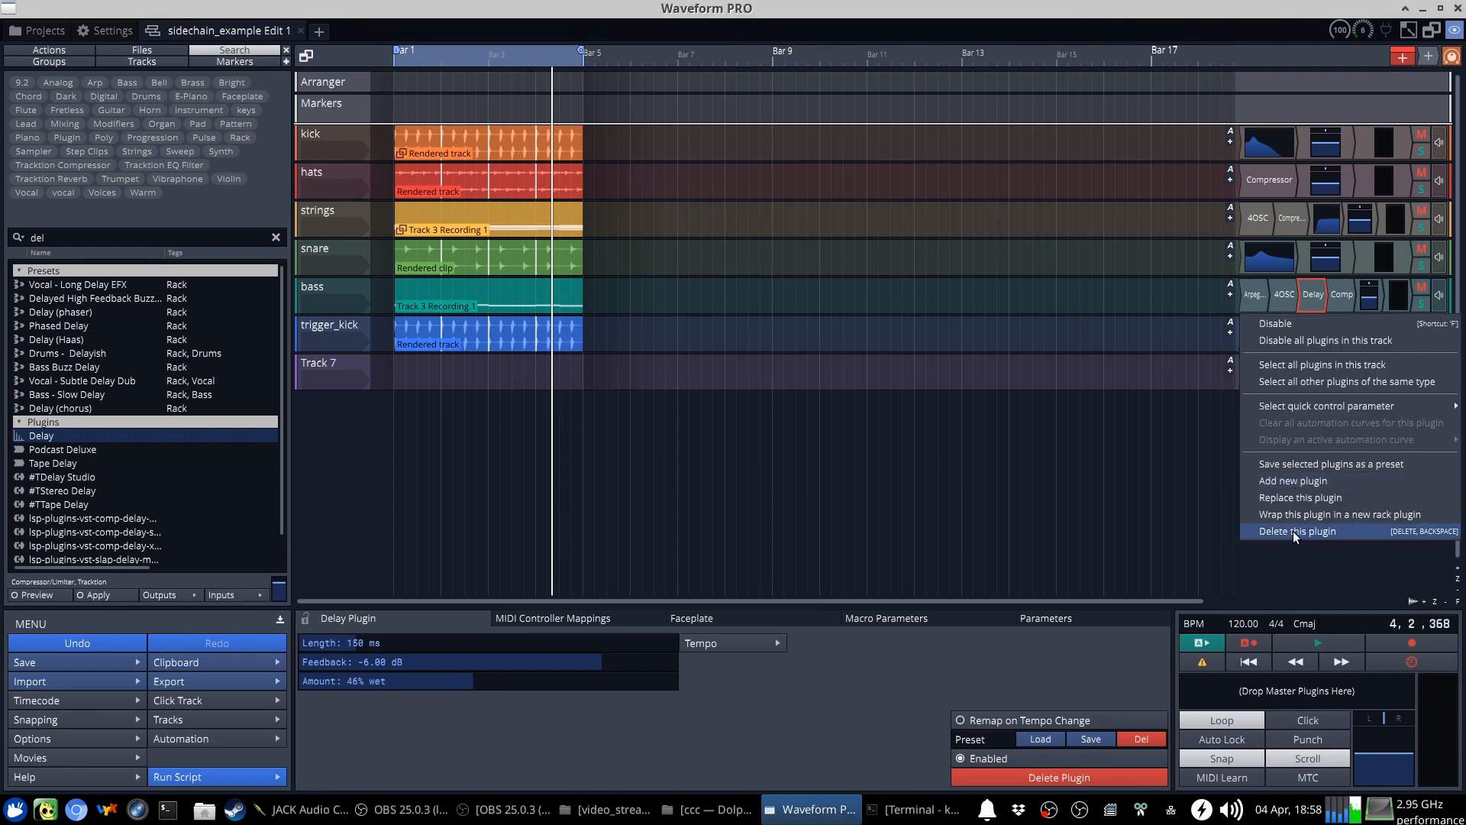
click(1298, 530)
text(rev)
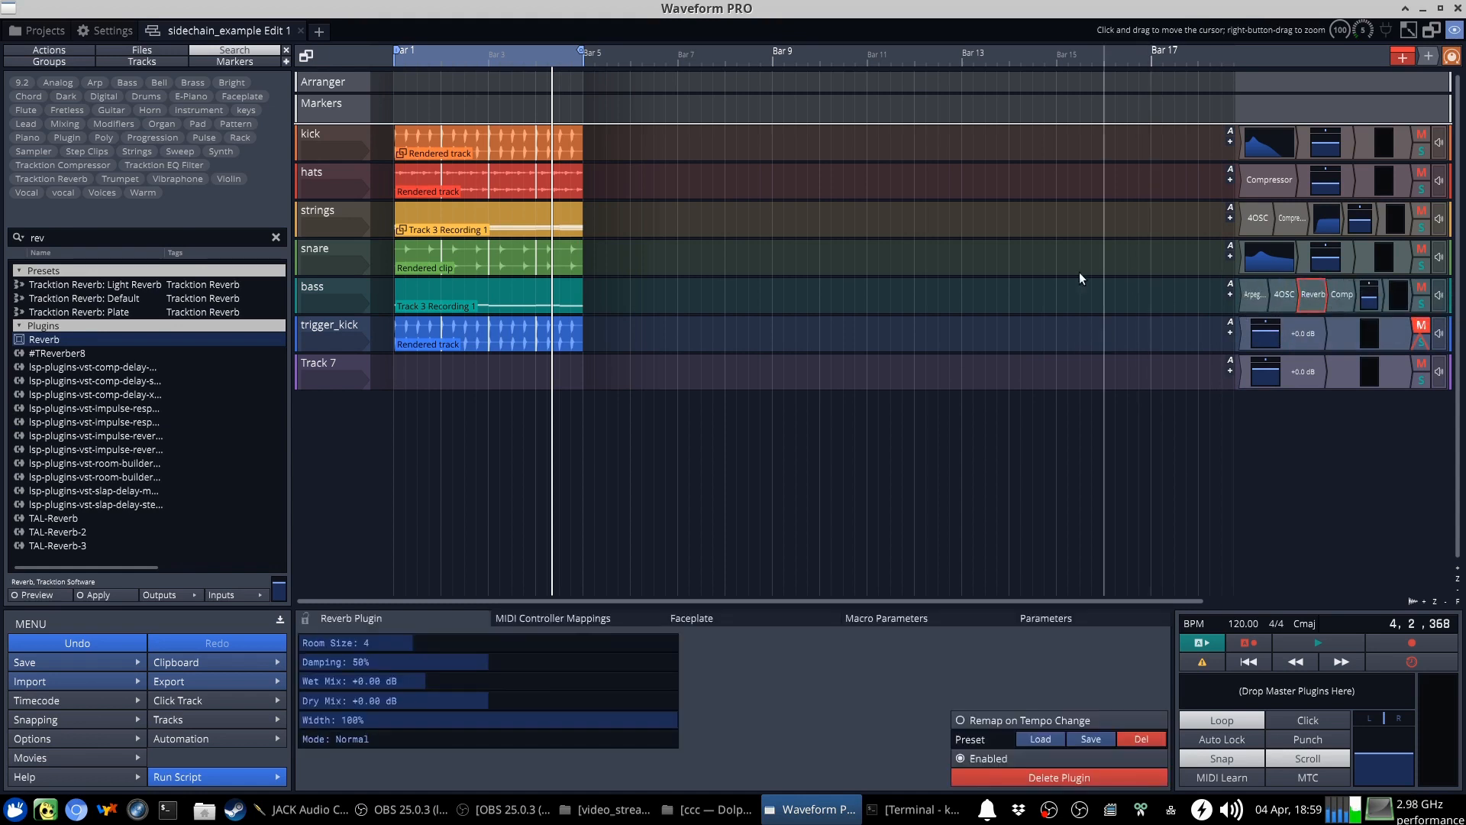
Audition the bass Reverb (room size 9, wet +5.63 dB) from the song's start
click(1341, 294)
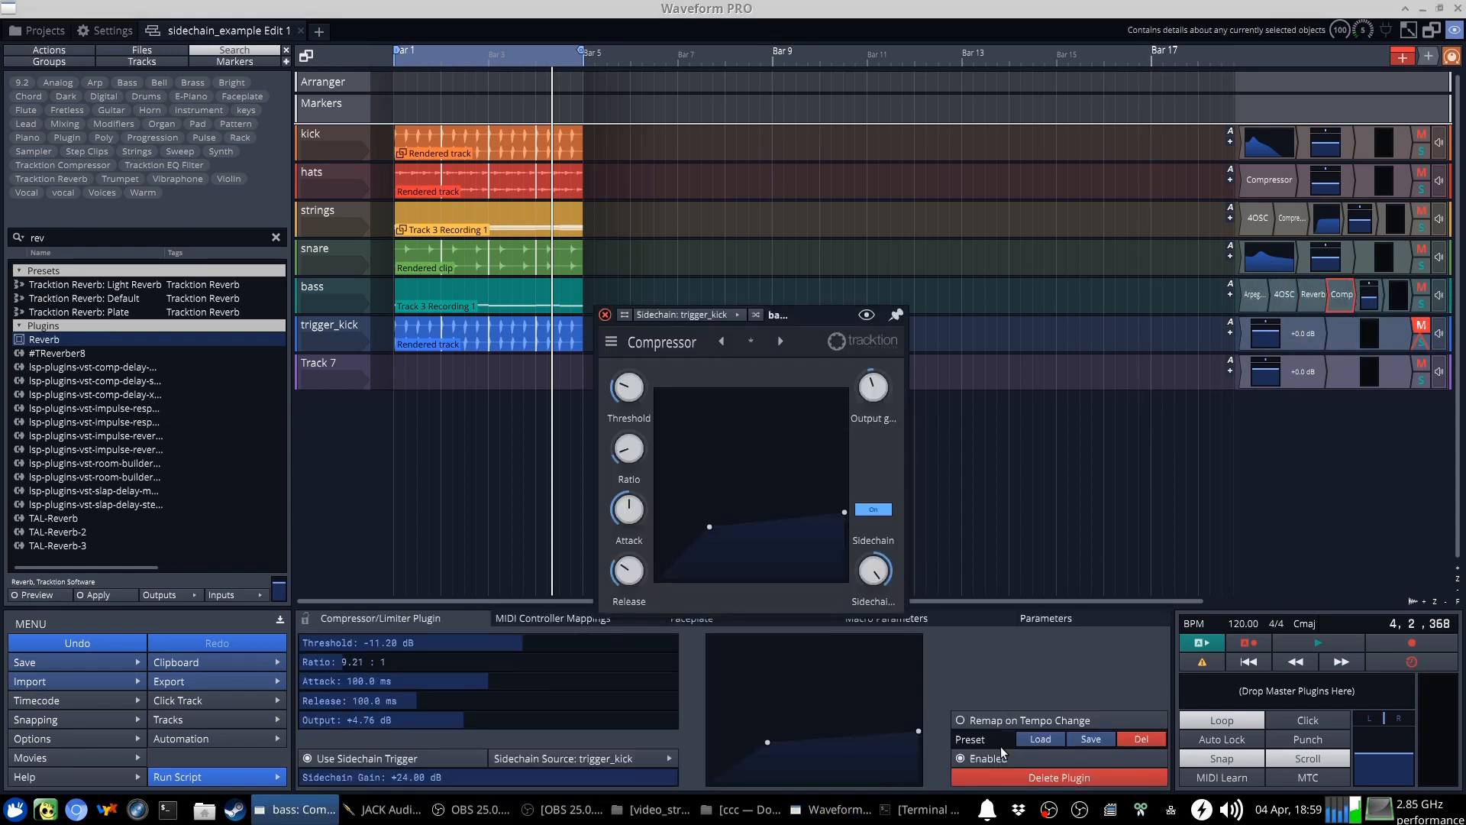
click(604, 313)
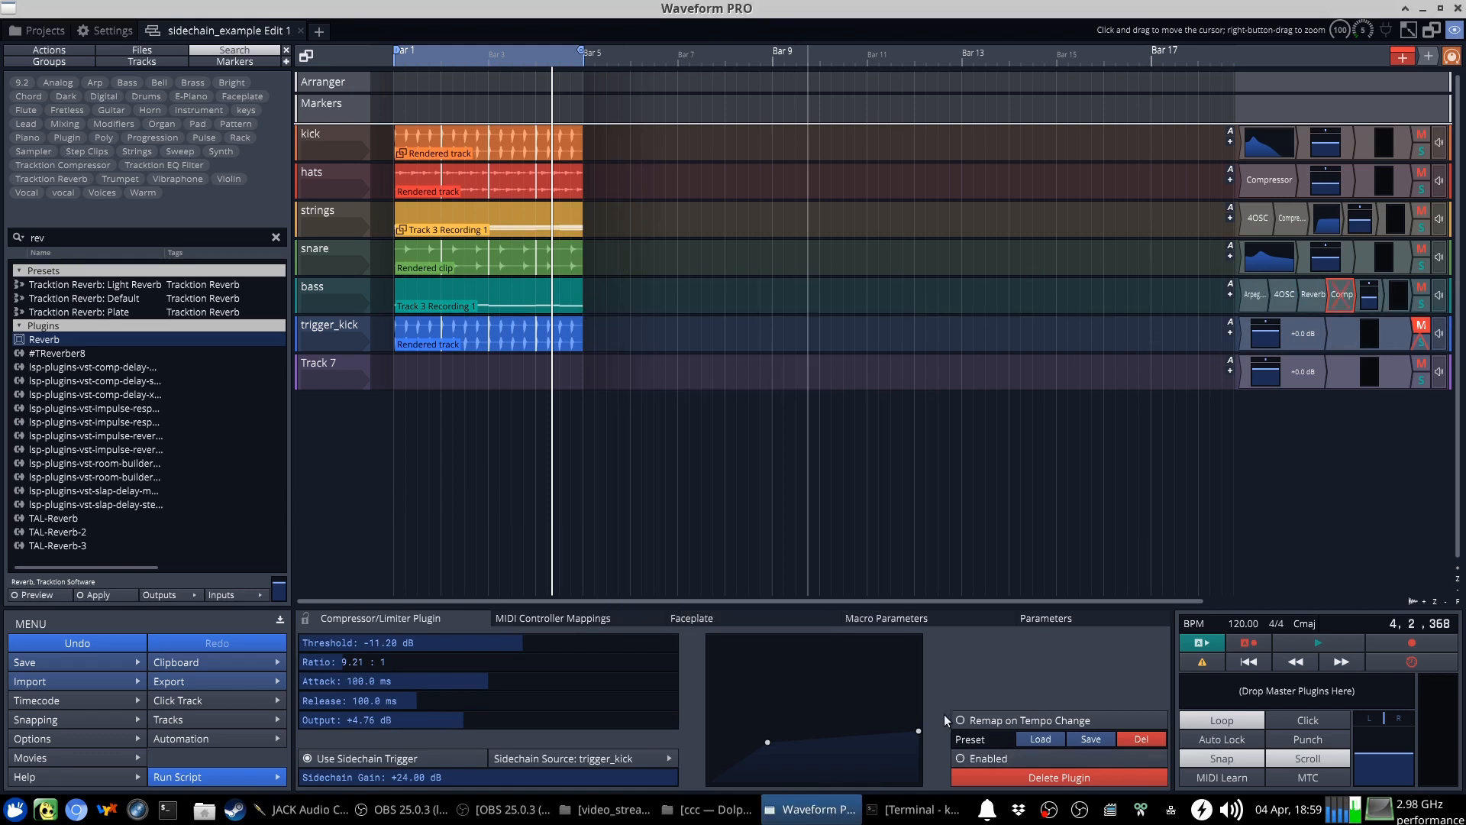
click(1317, 642)
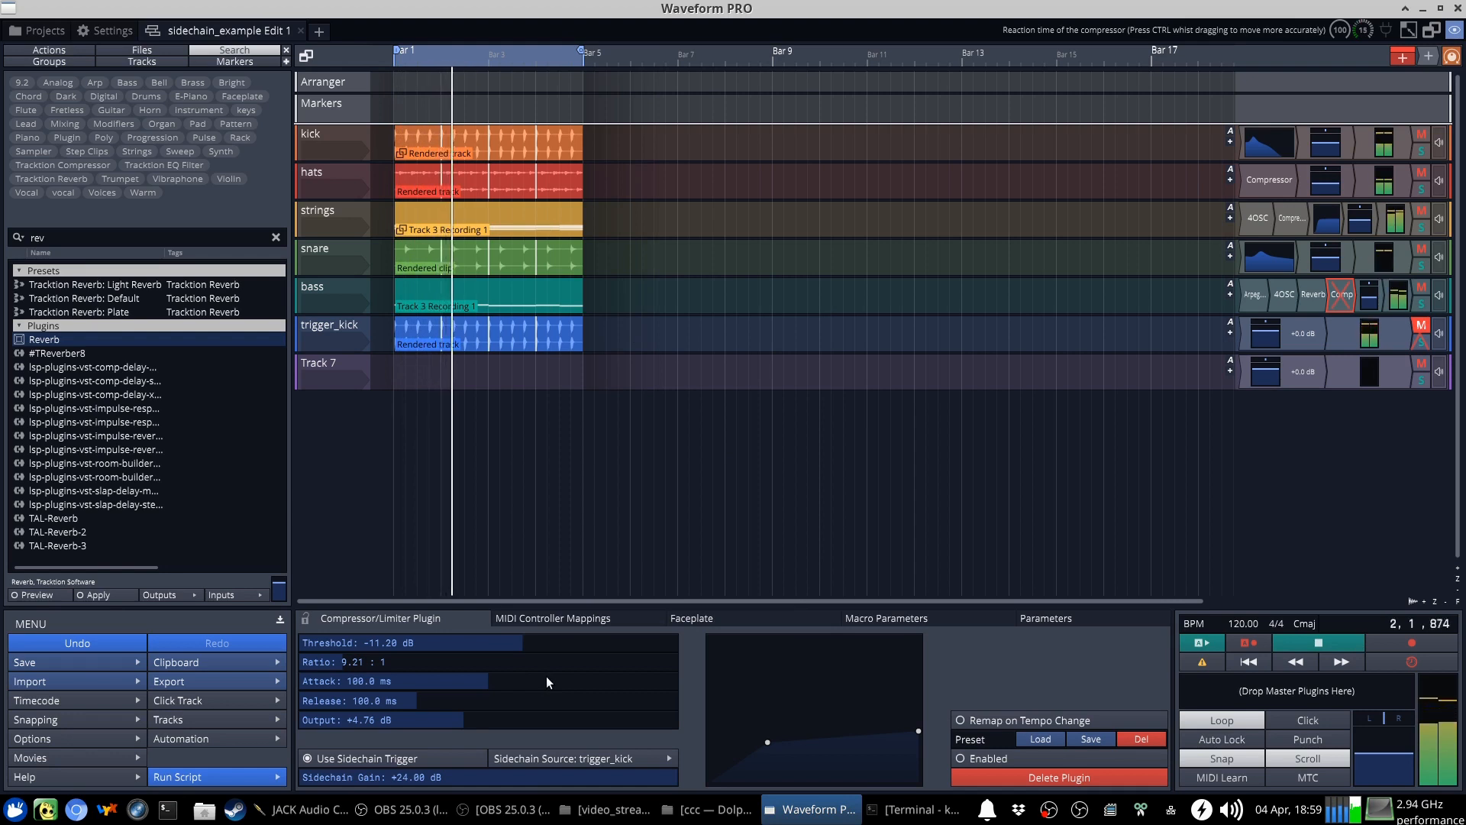
click(1312, 294)
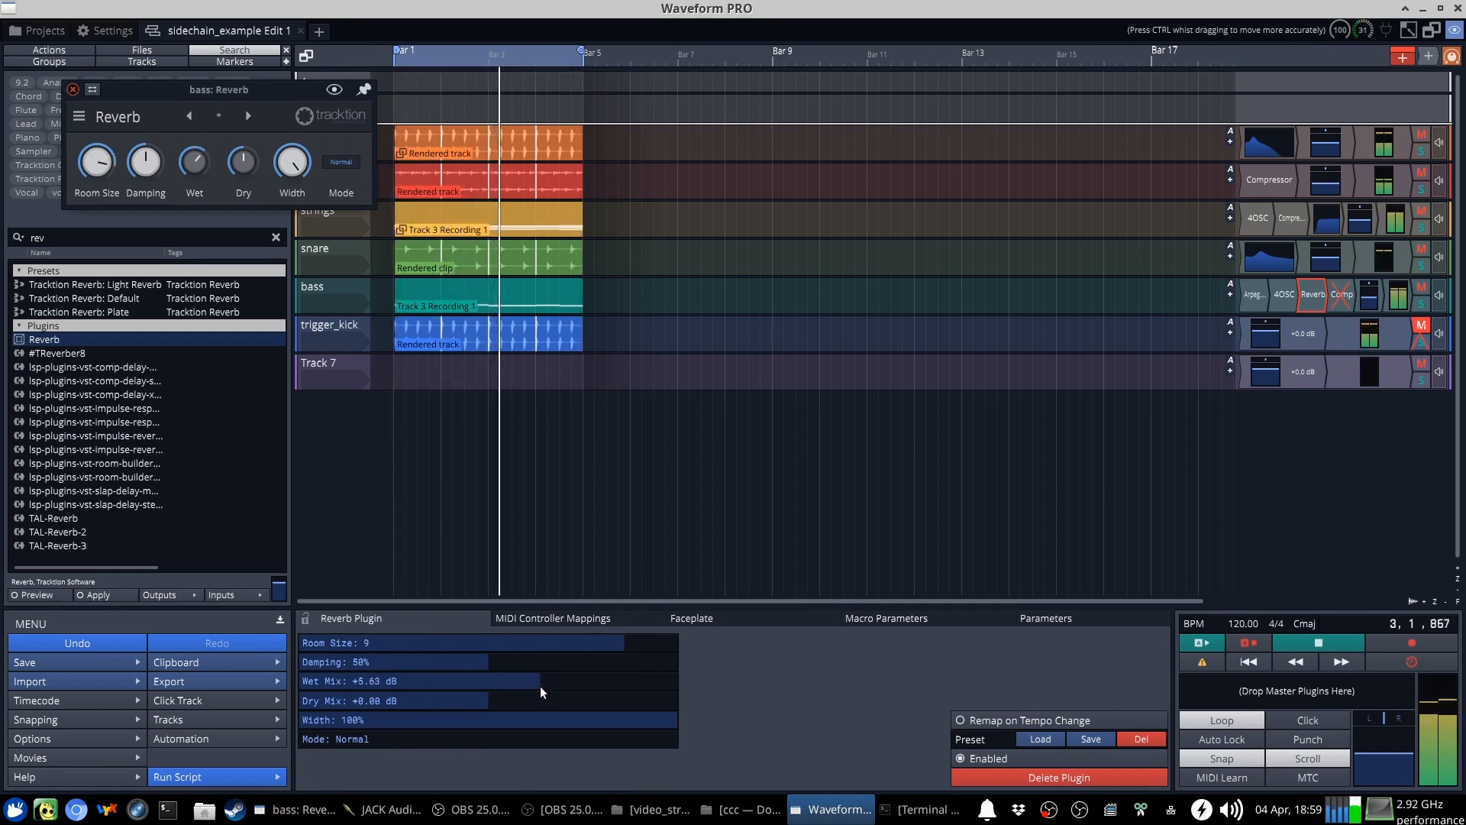
click(1319, 643)
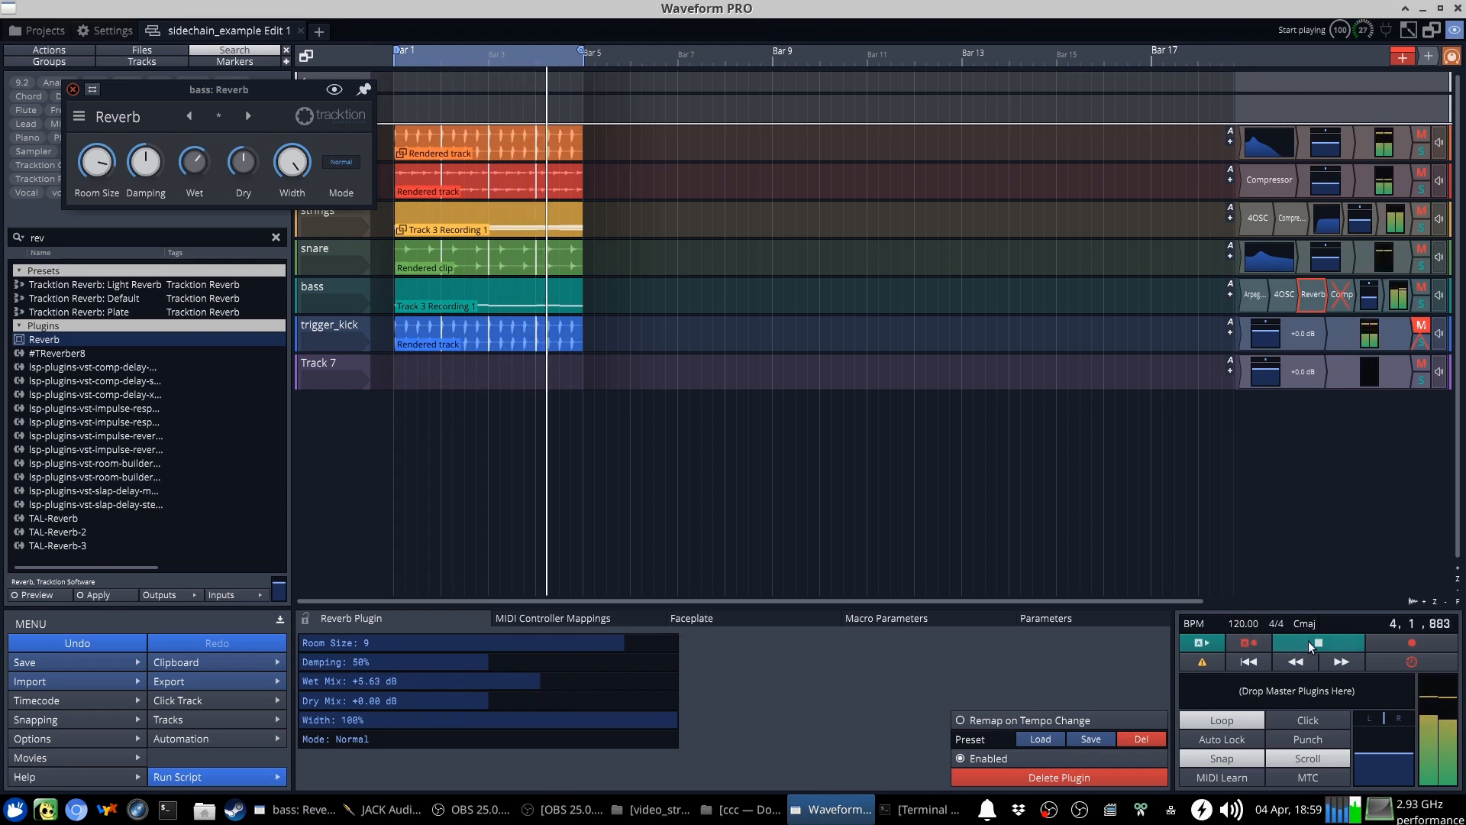
click(1316, 642)
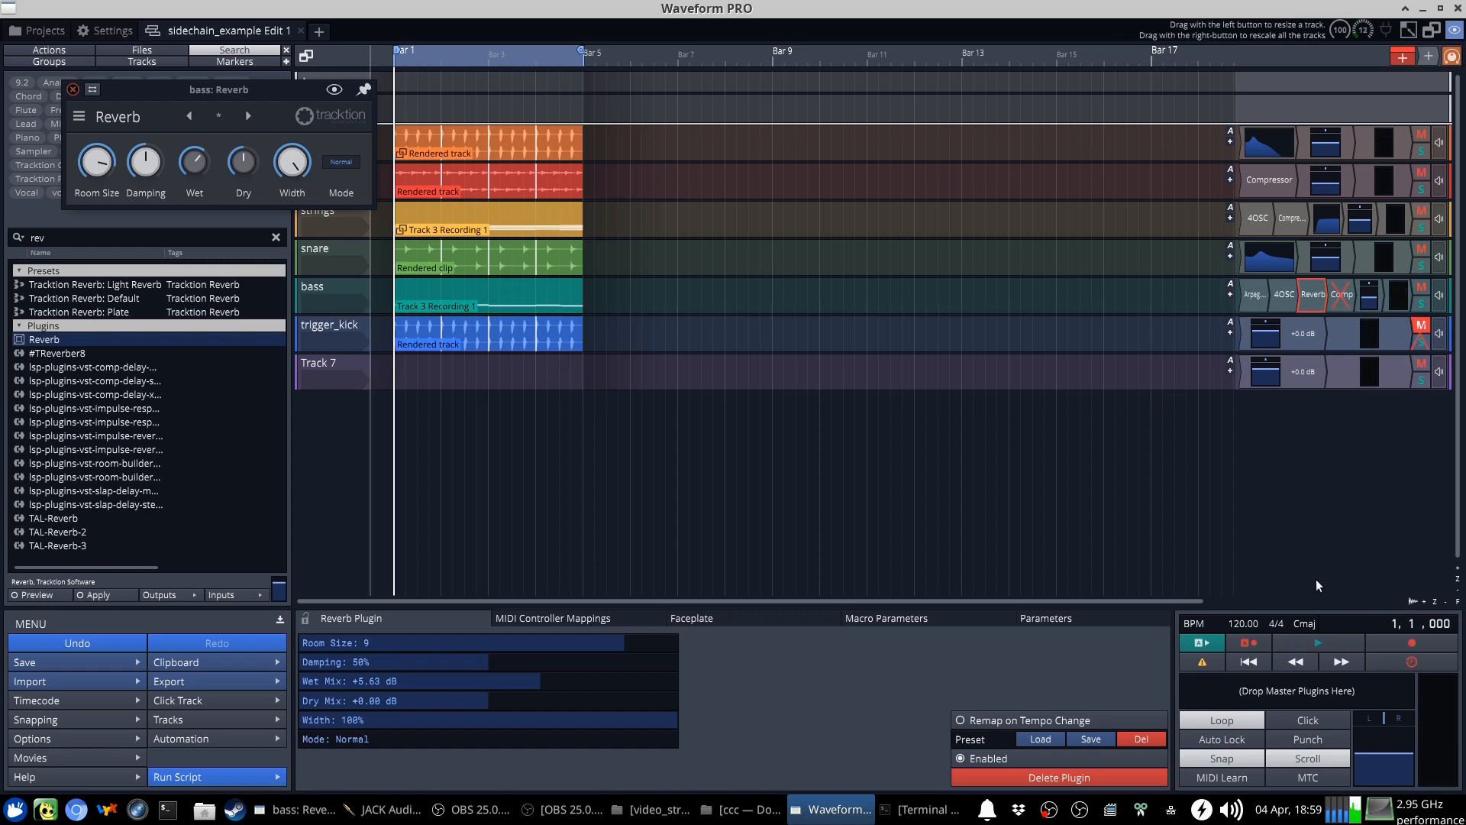
click(1317, 642)
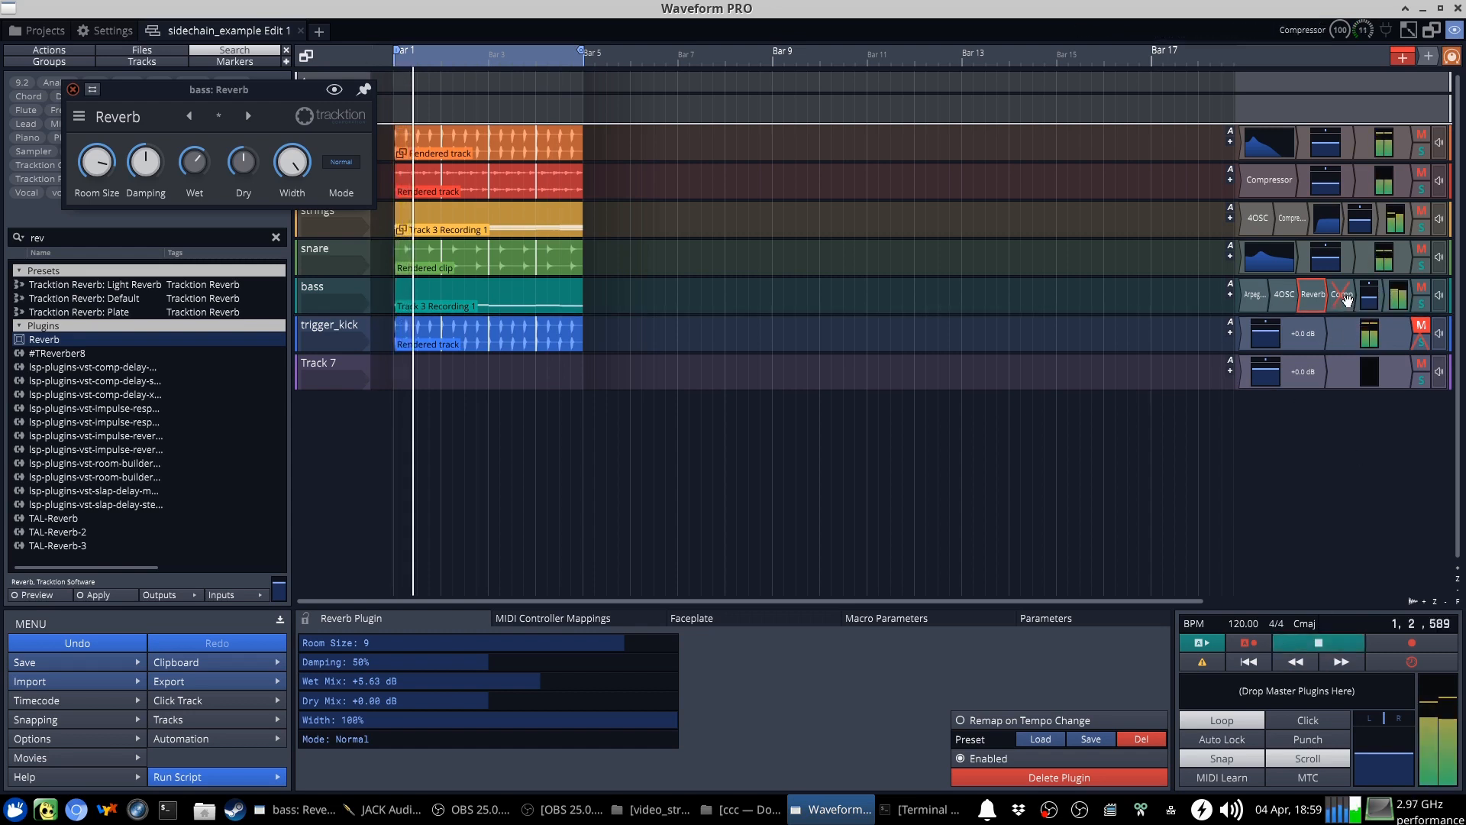
Bypass the bass compressor during playback to compare
click(1341, 295)
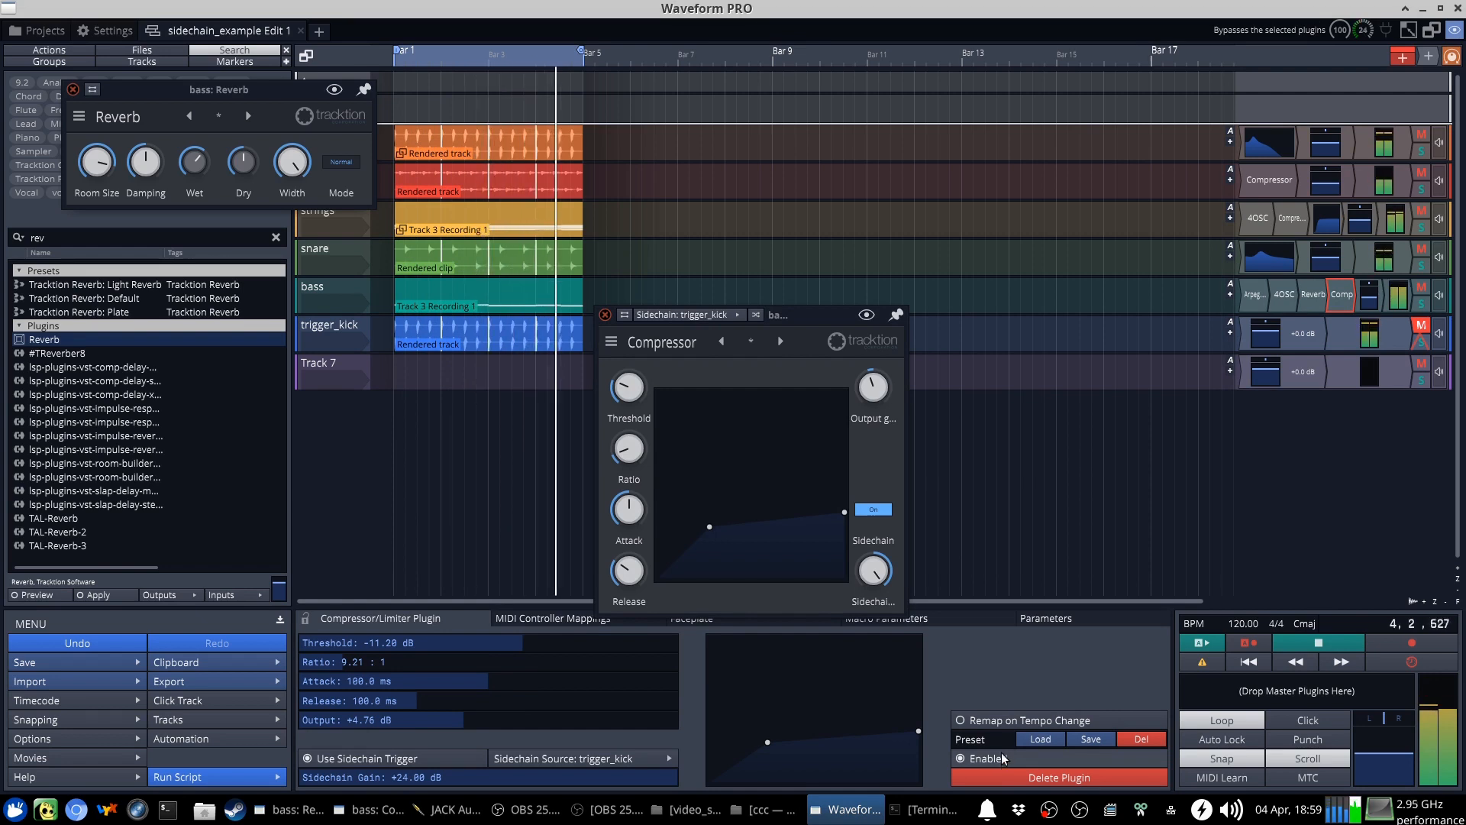
click(605, 313)
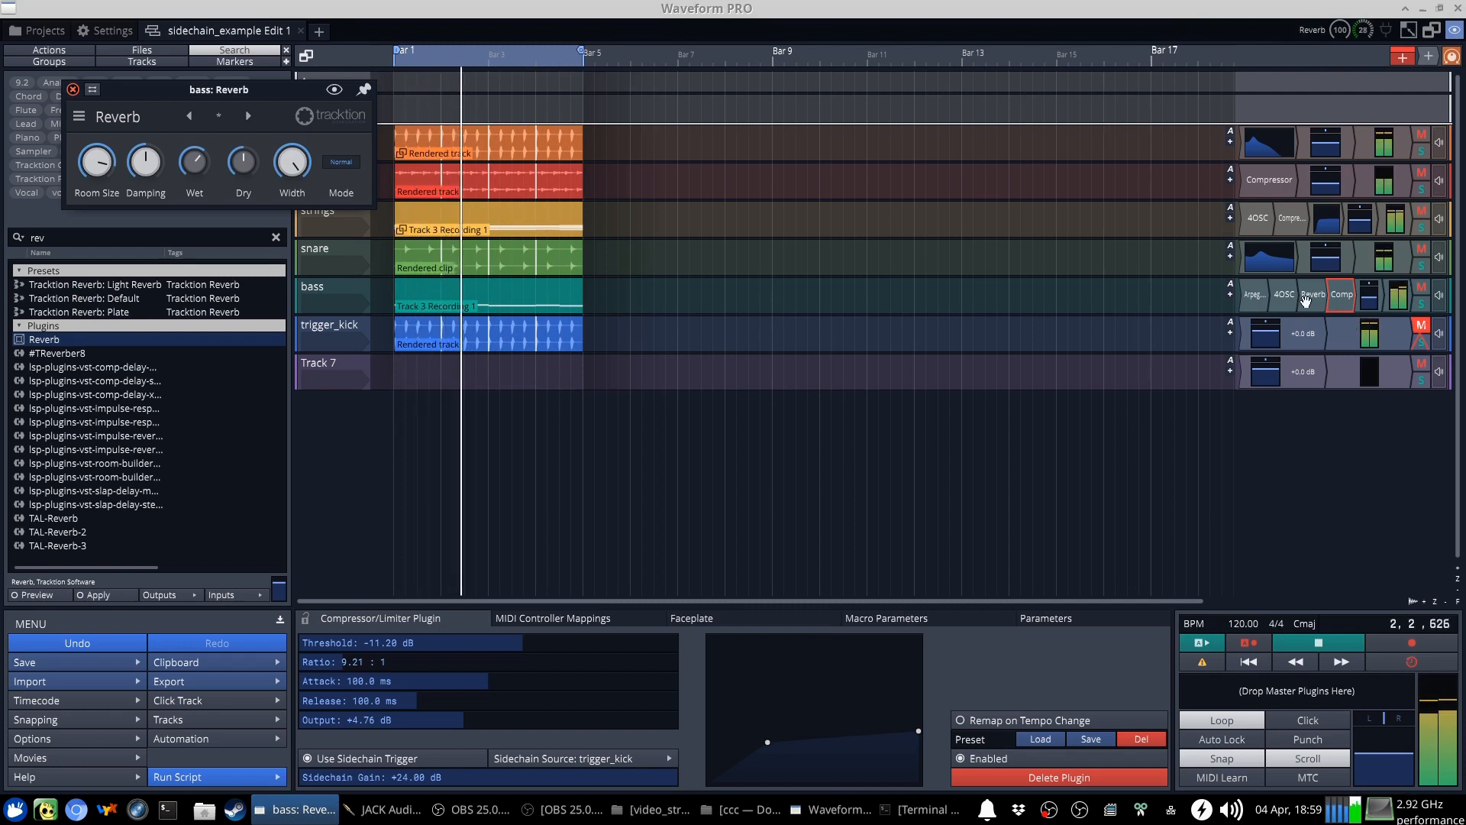
click(1341, 293)
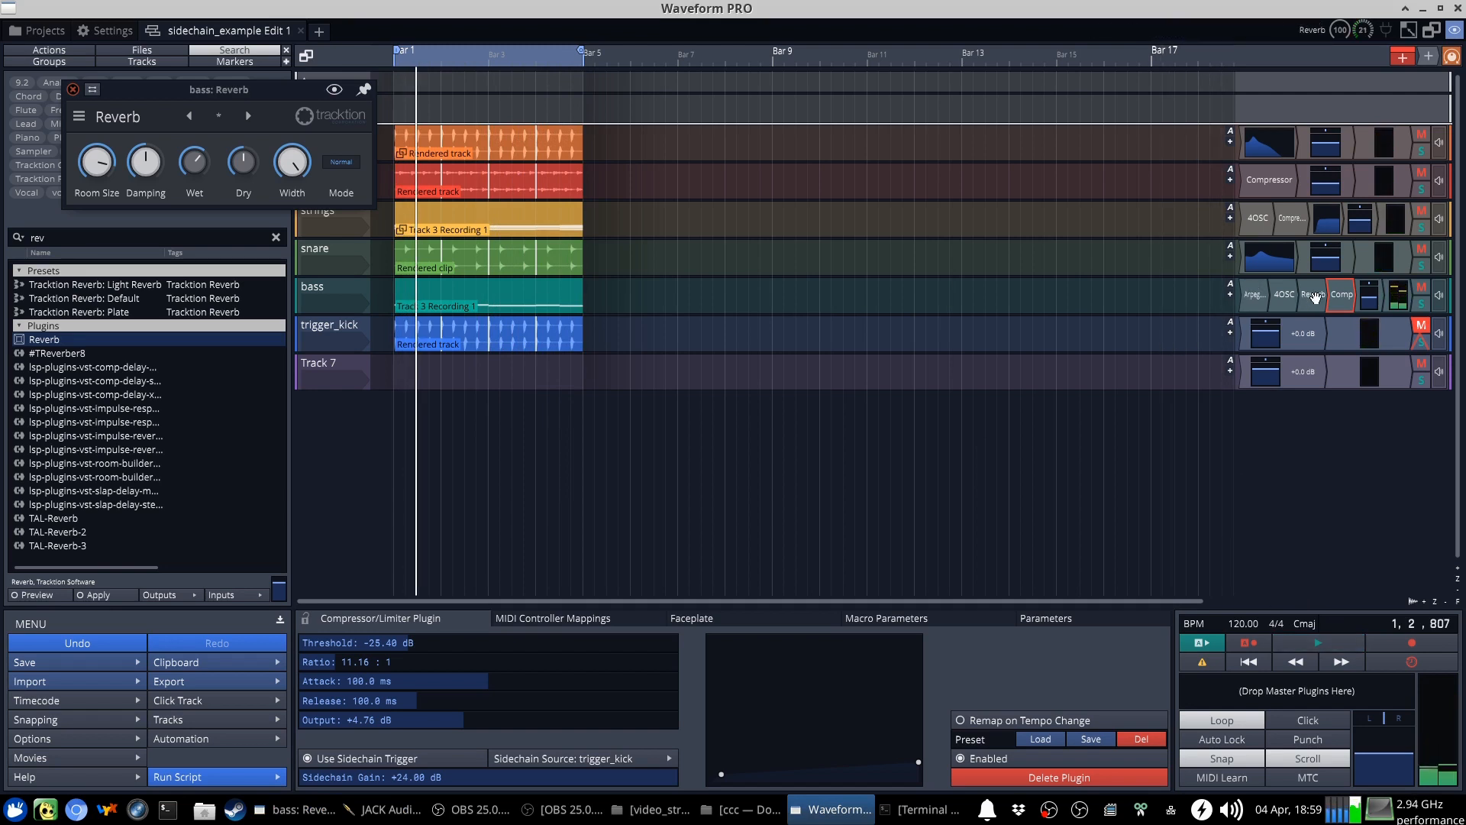
Select the Reverb plugin on the bass track to remove it
click(1313, 293)
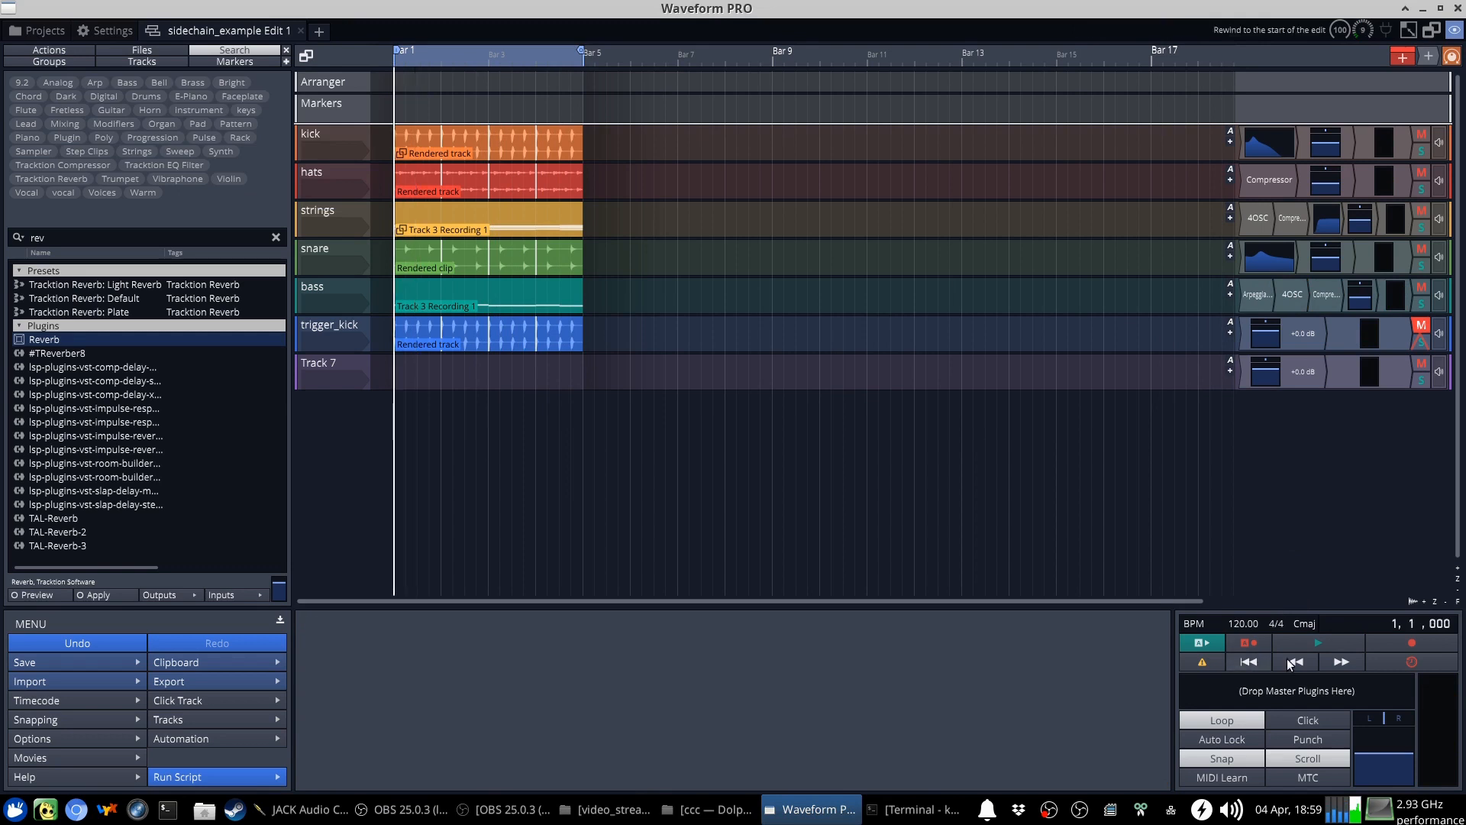
Rewind, solo the kick with the bass, and bypass the bass compressor to compare
click(1317, 642)
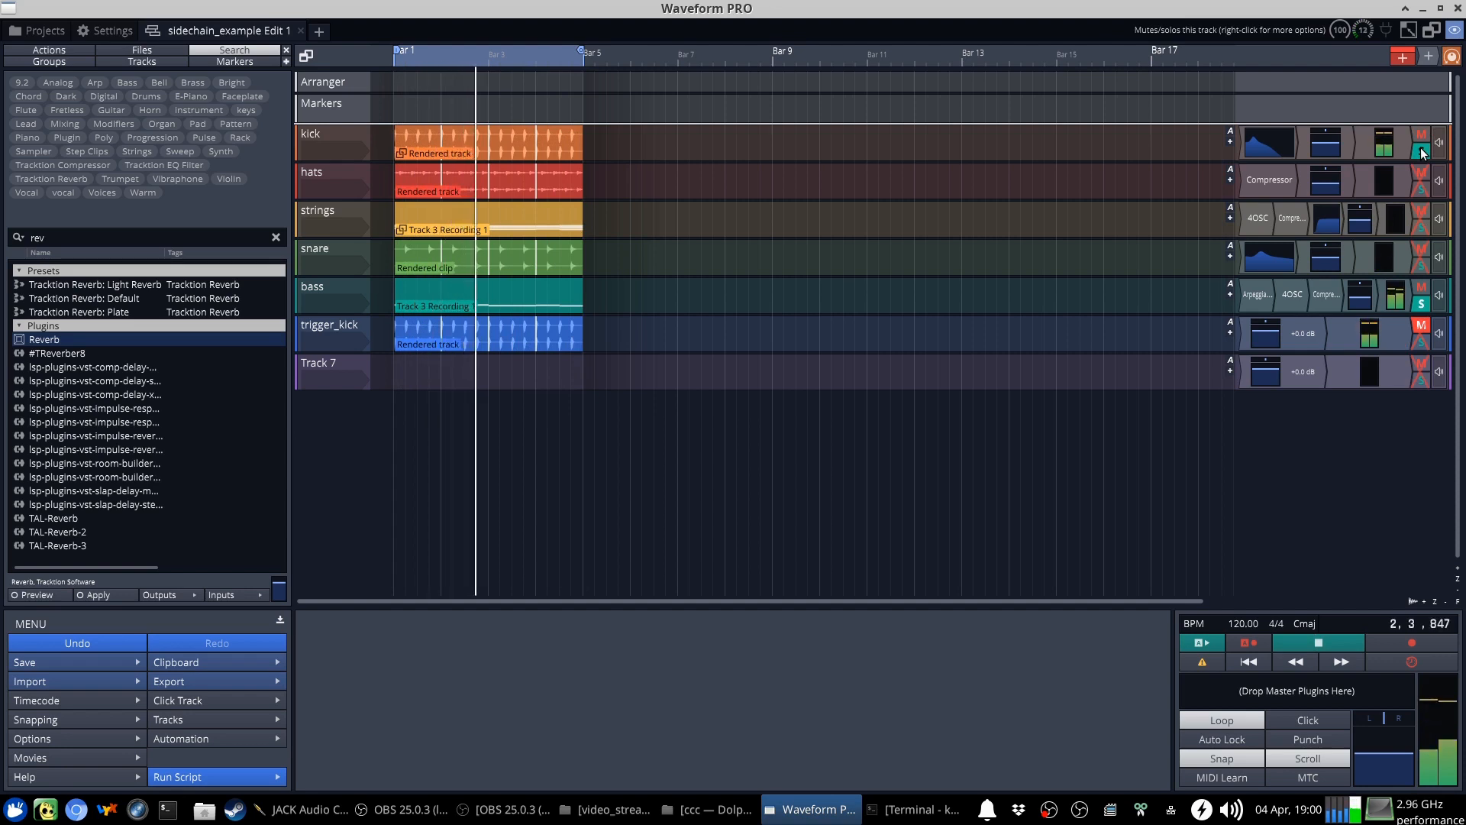
click(1325, 293)
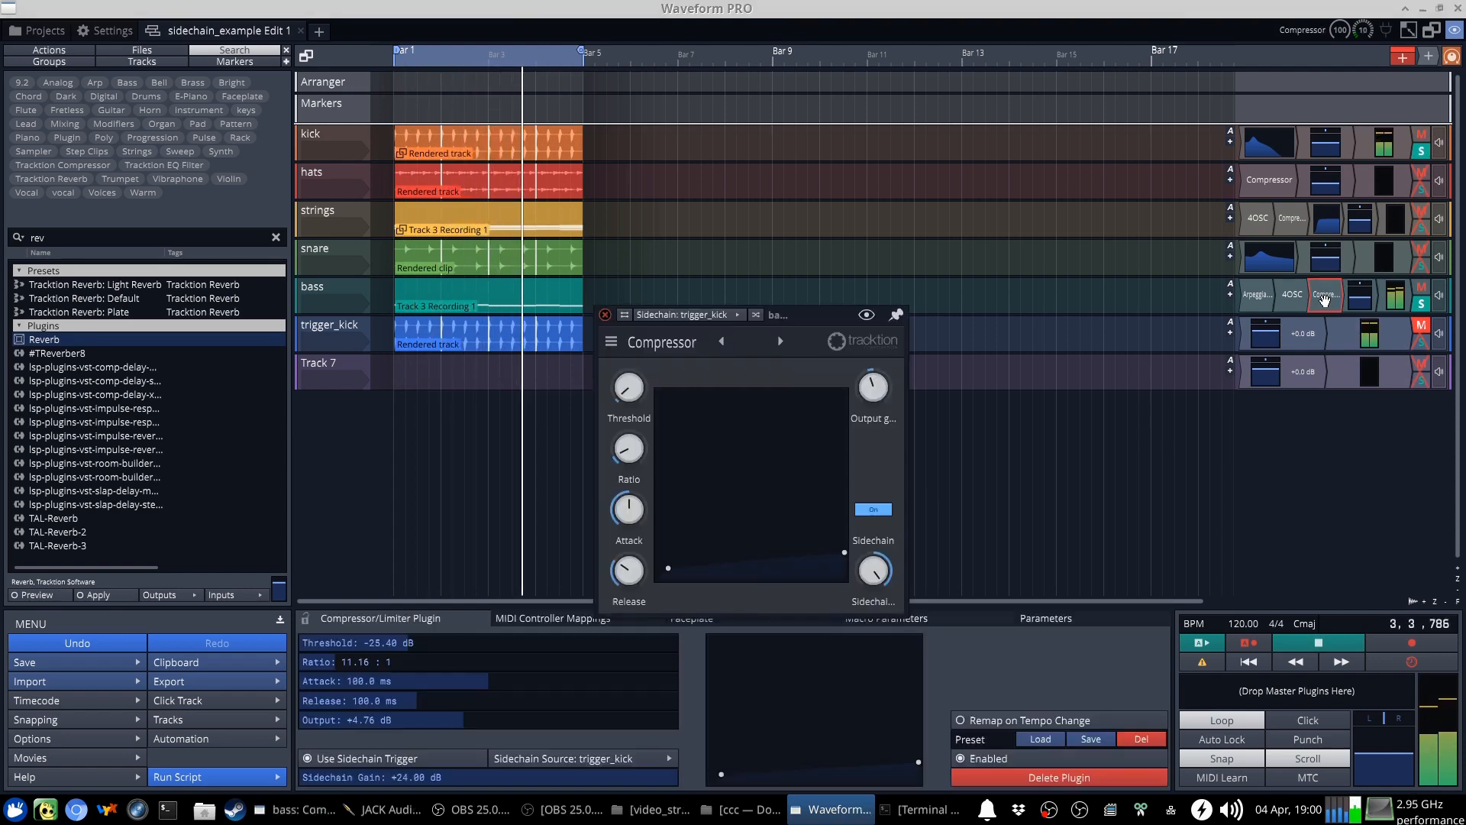
click(872, 508)
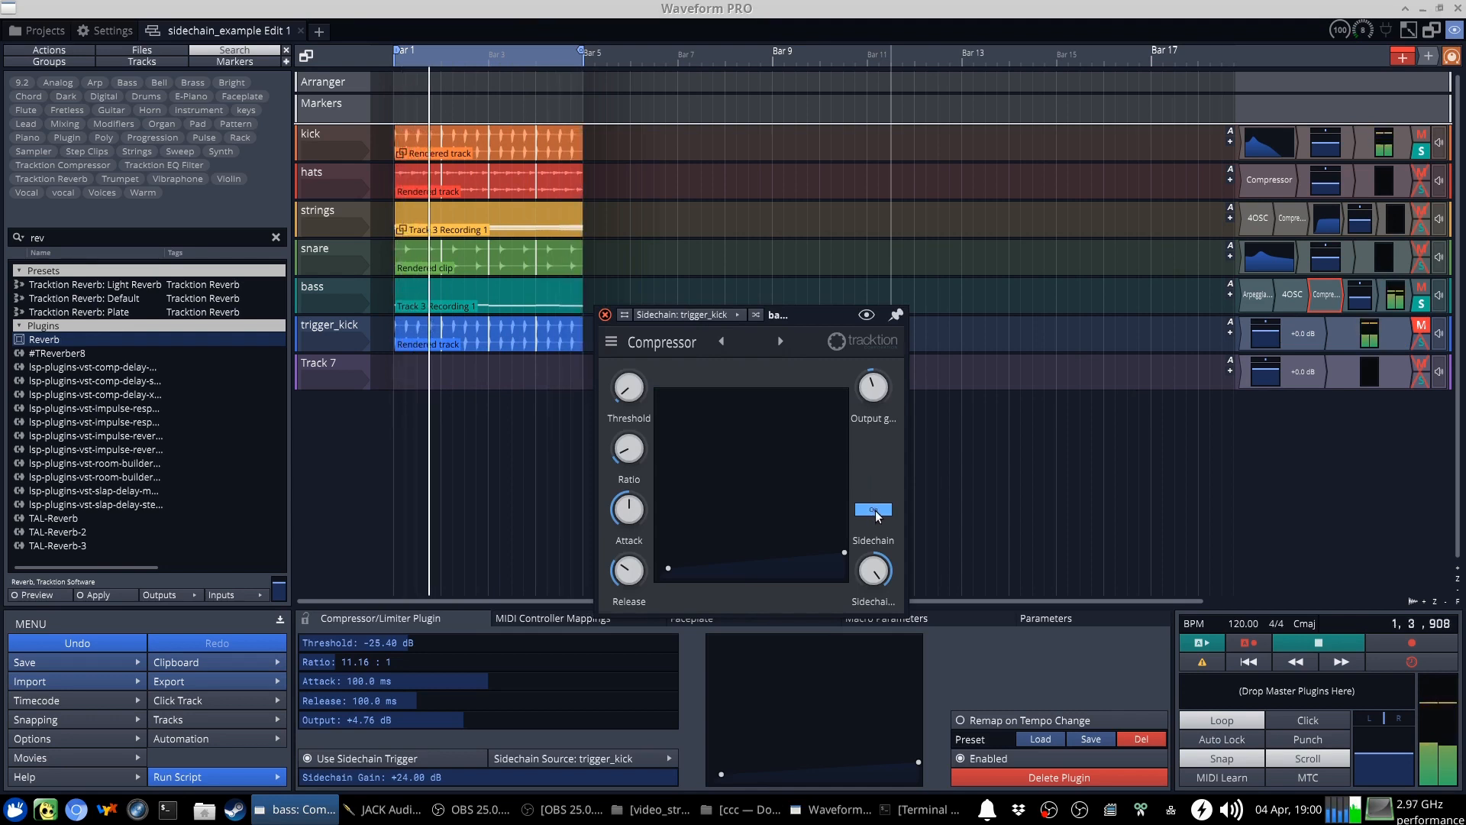
click(872, 510)
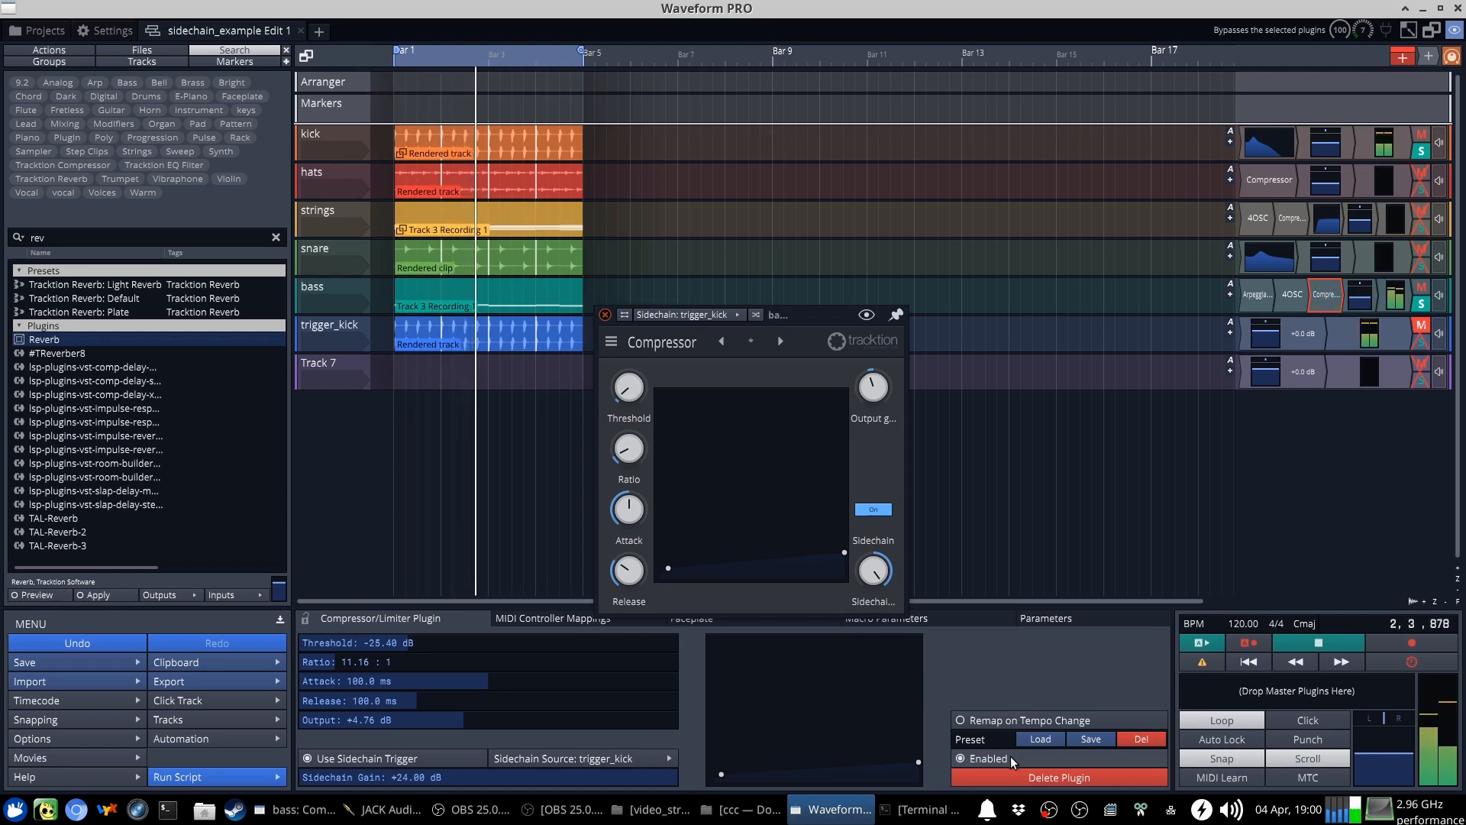
click(606, 314)
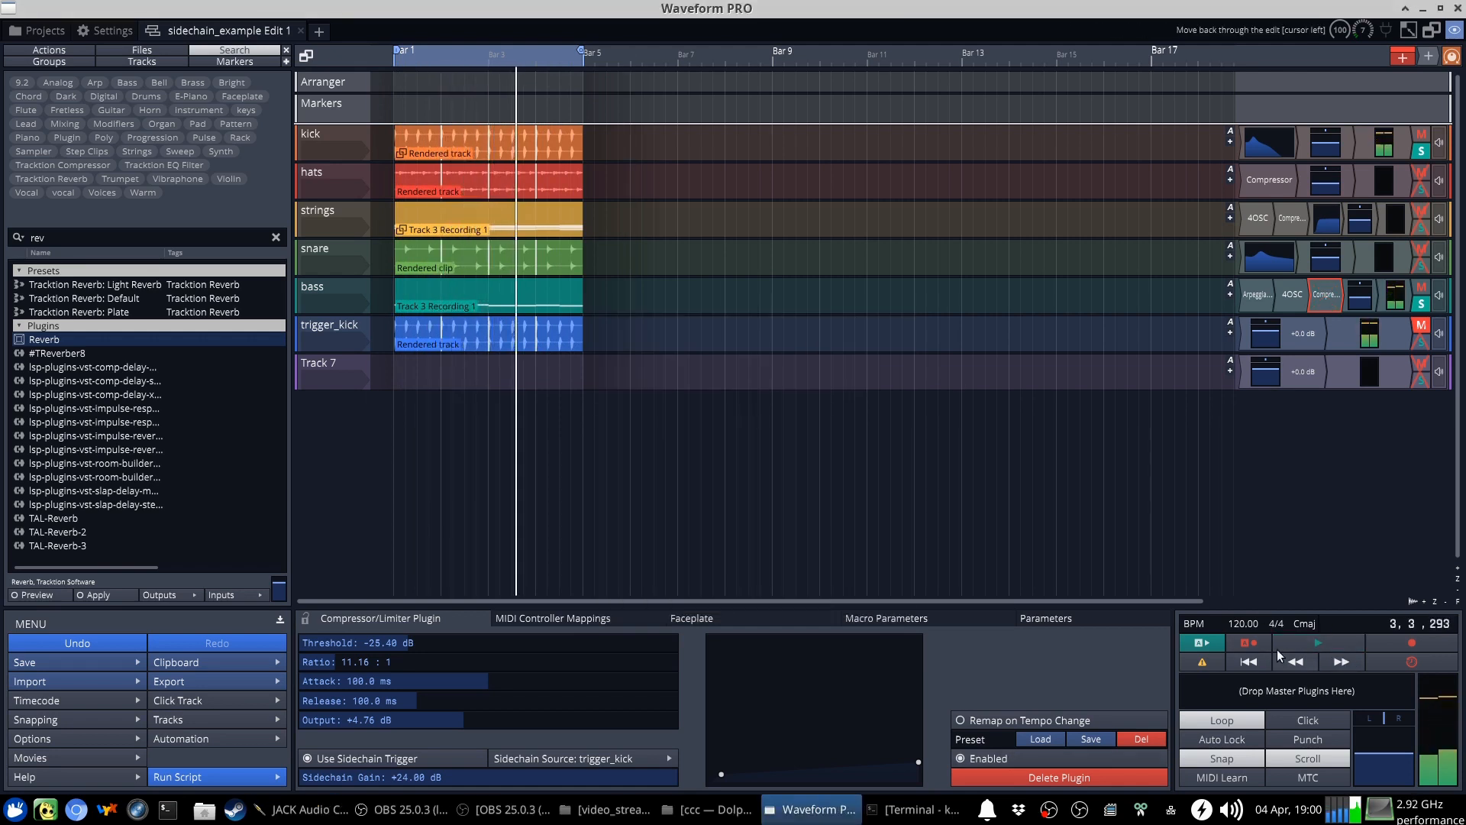